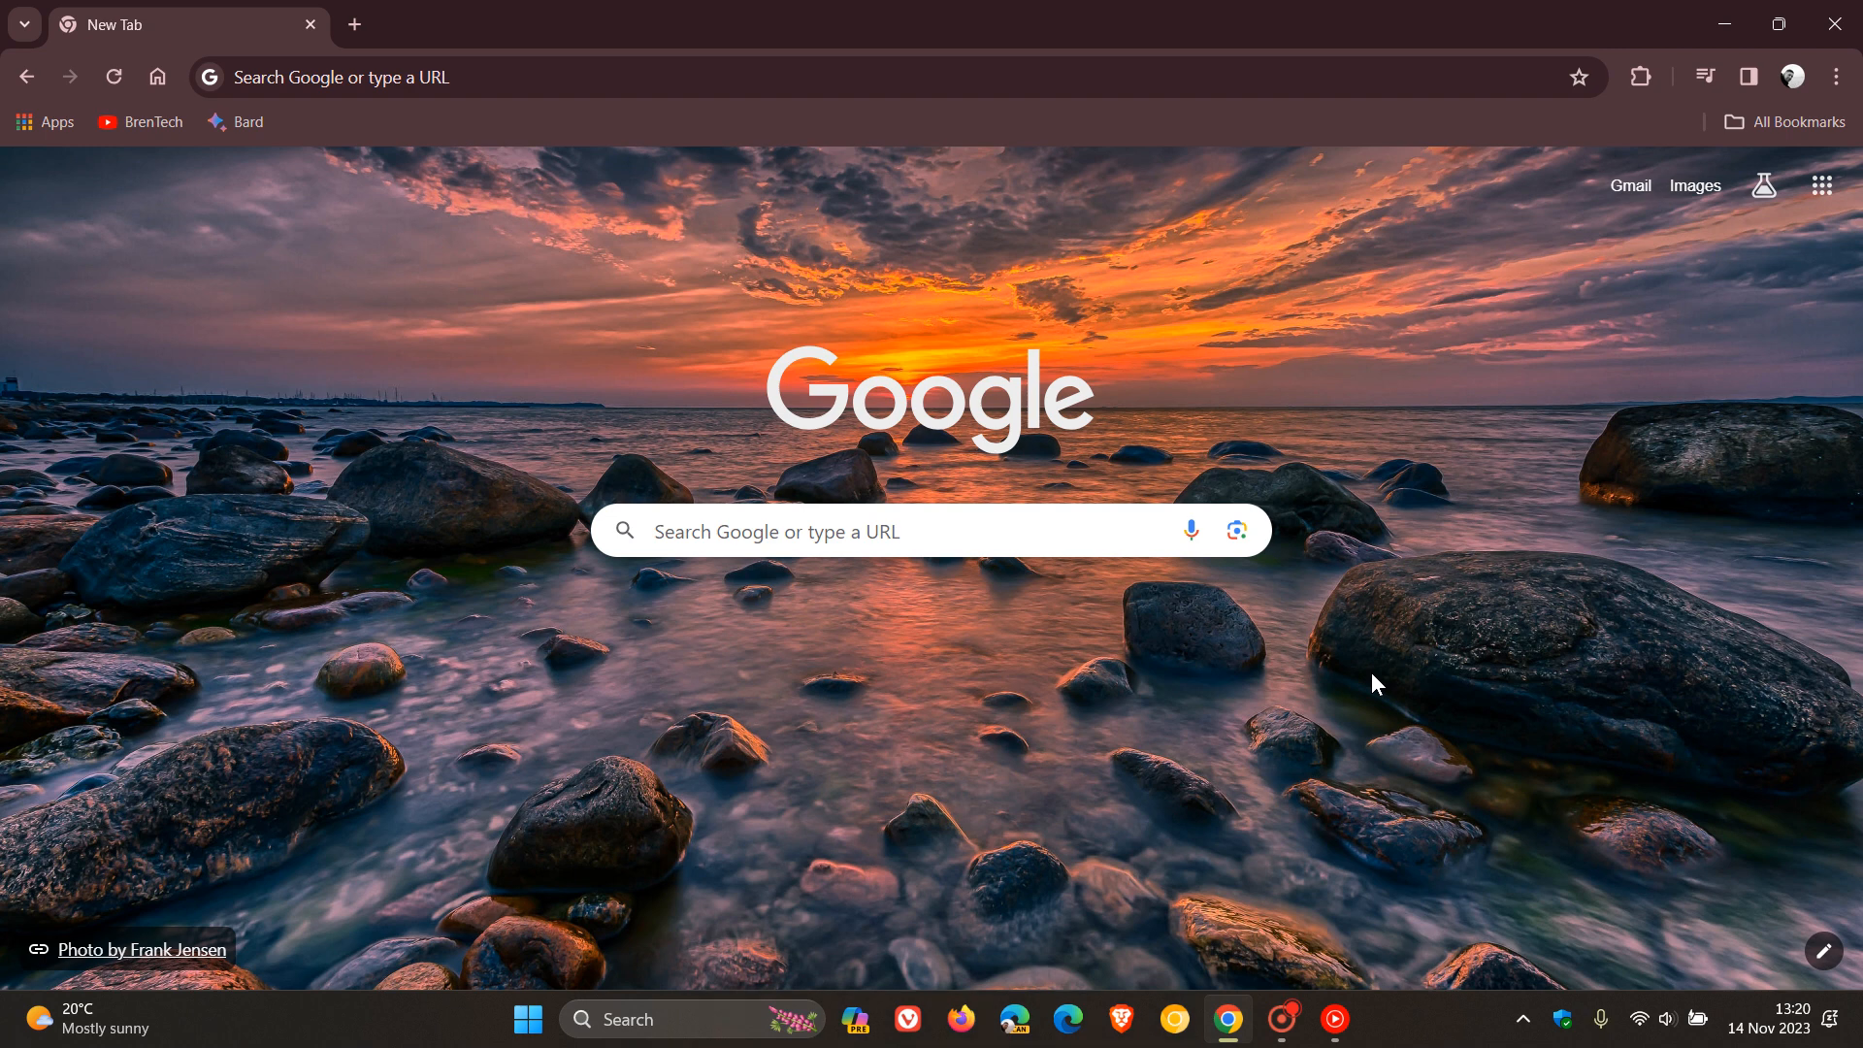
pyautogui.moveTo(464, 431)
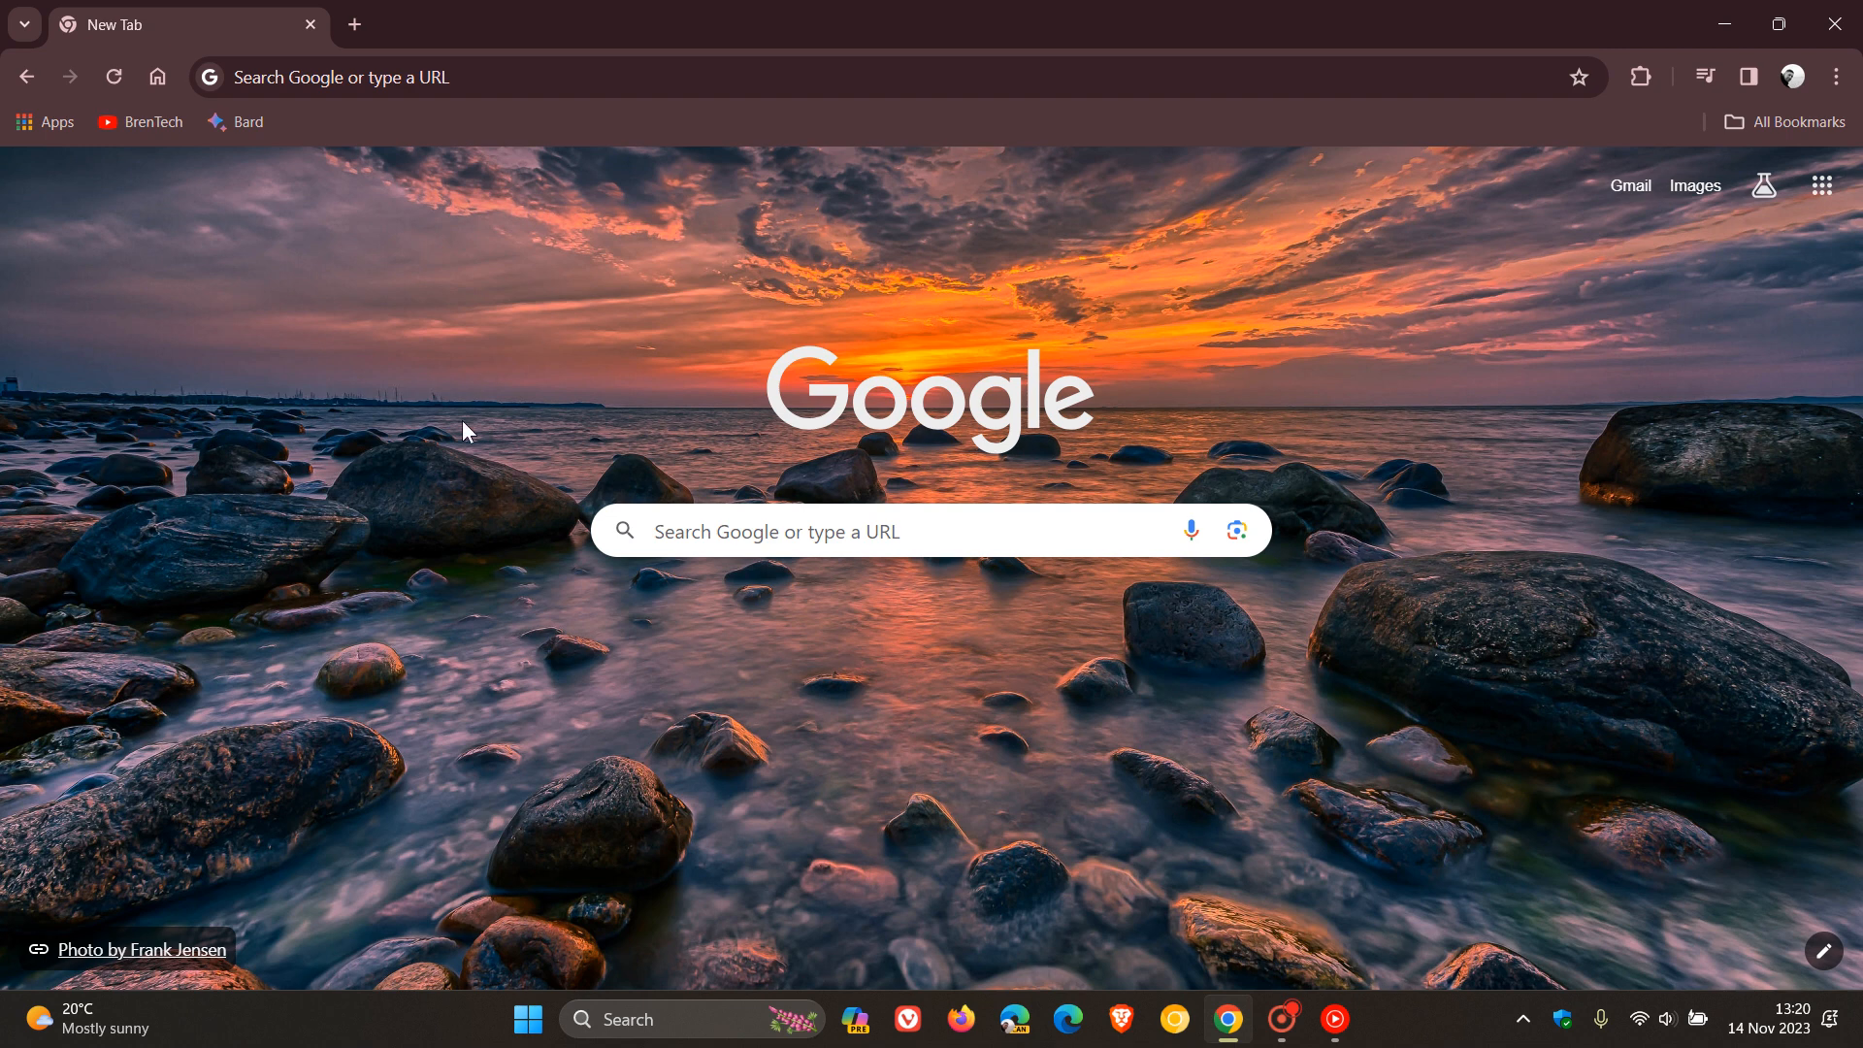
pyautogui.moveTo(1327, 668)
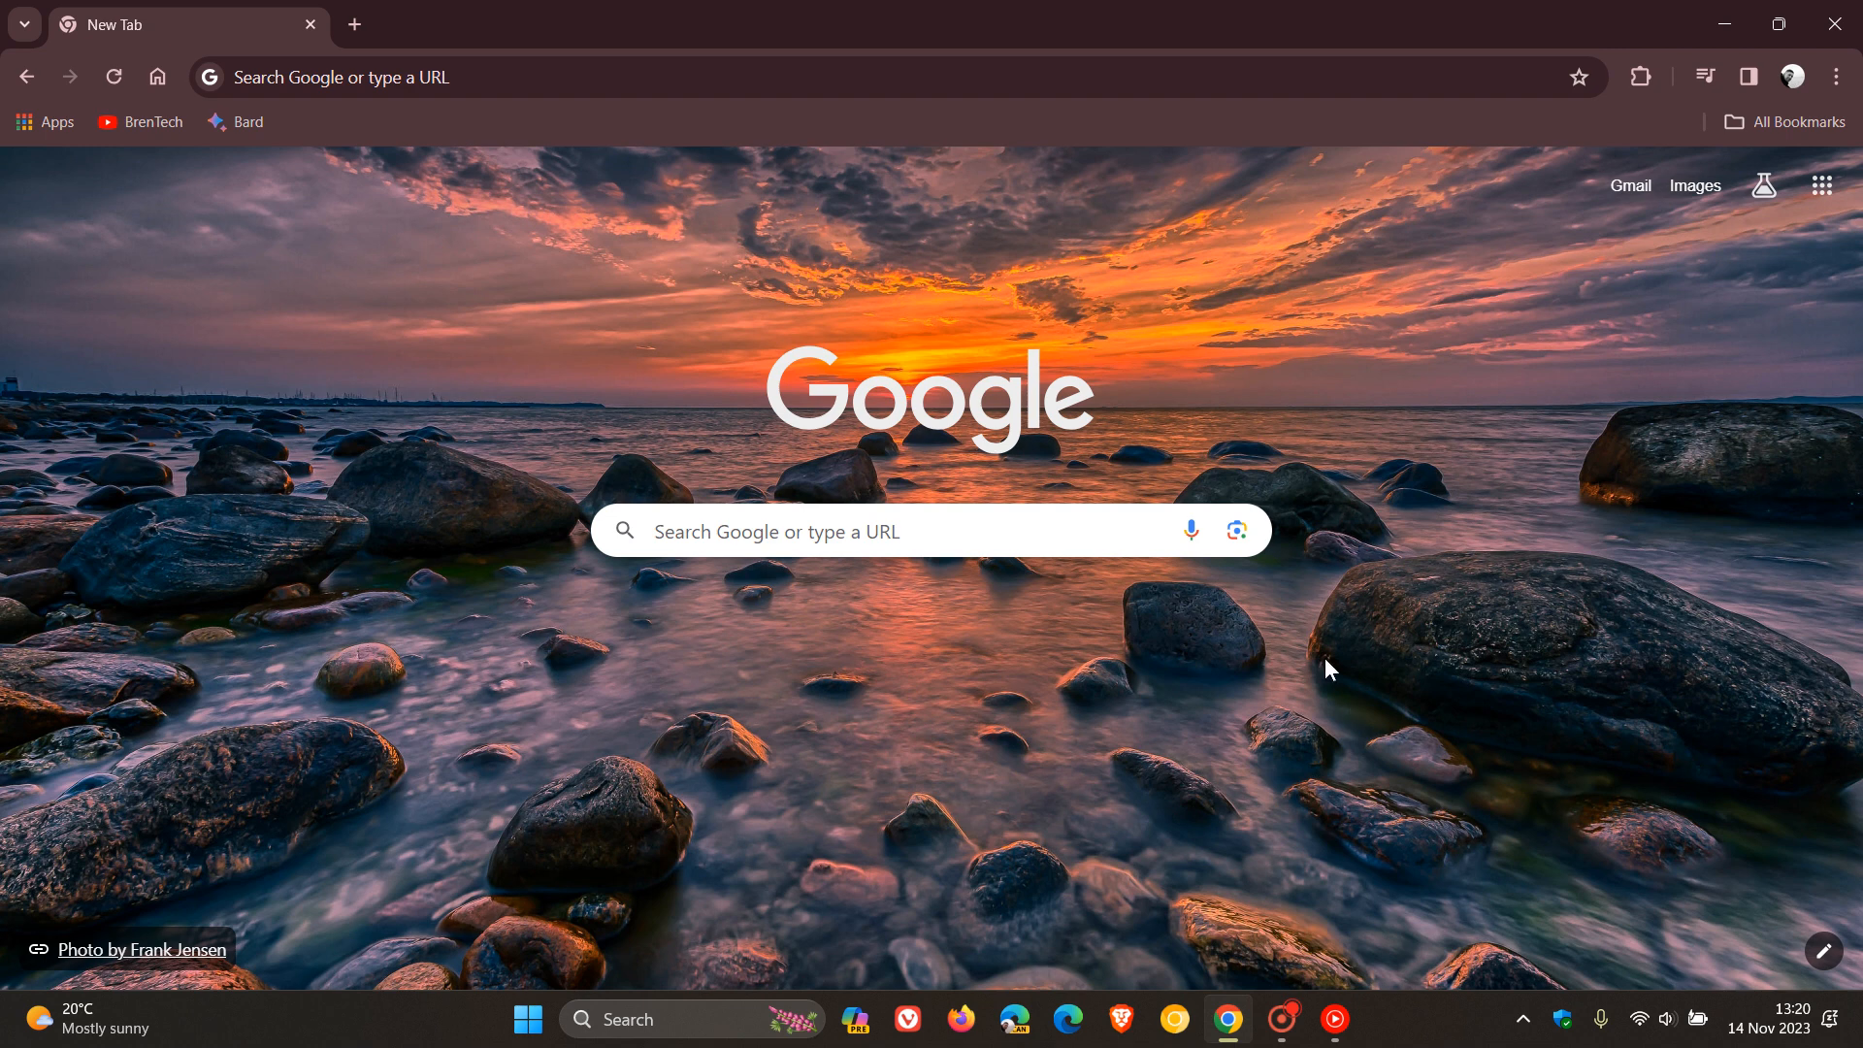
pyautogui.moveTo(1777, 266)
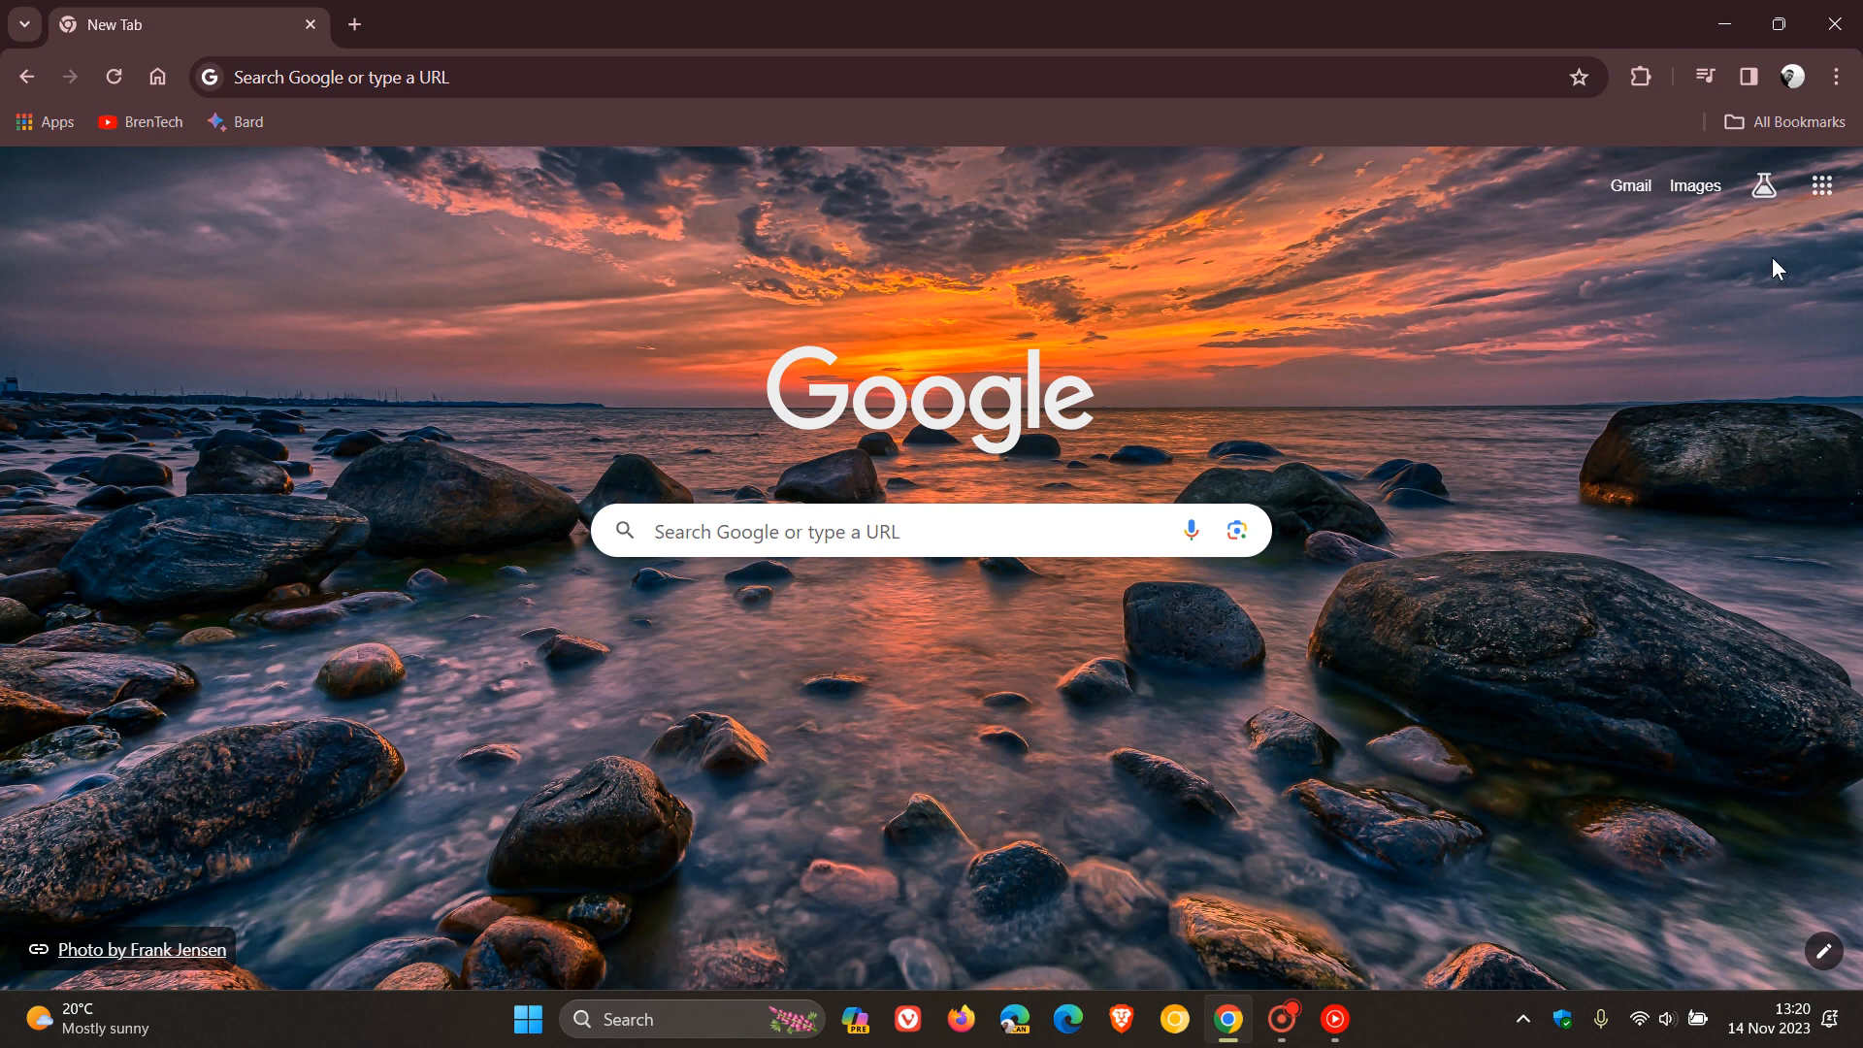
pyautogui.moveTo(1763, 185)
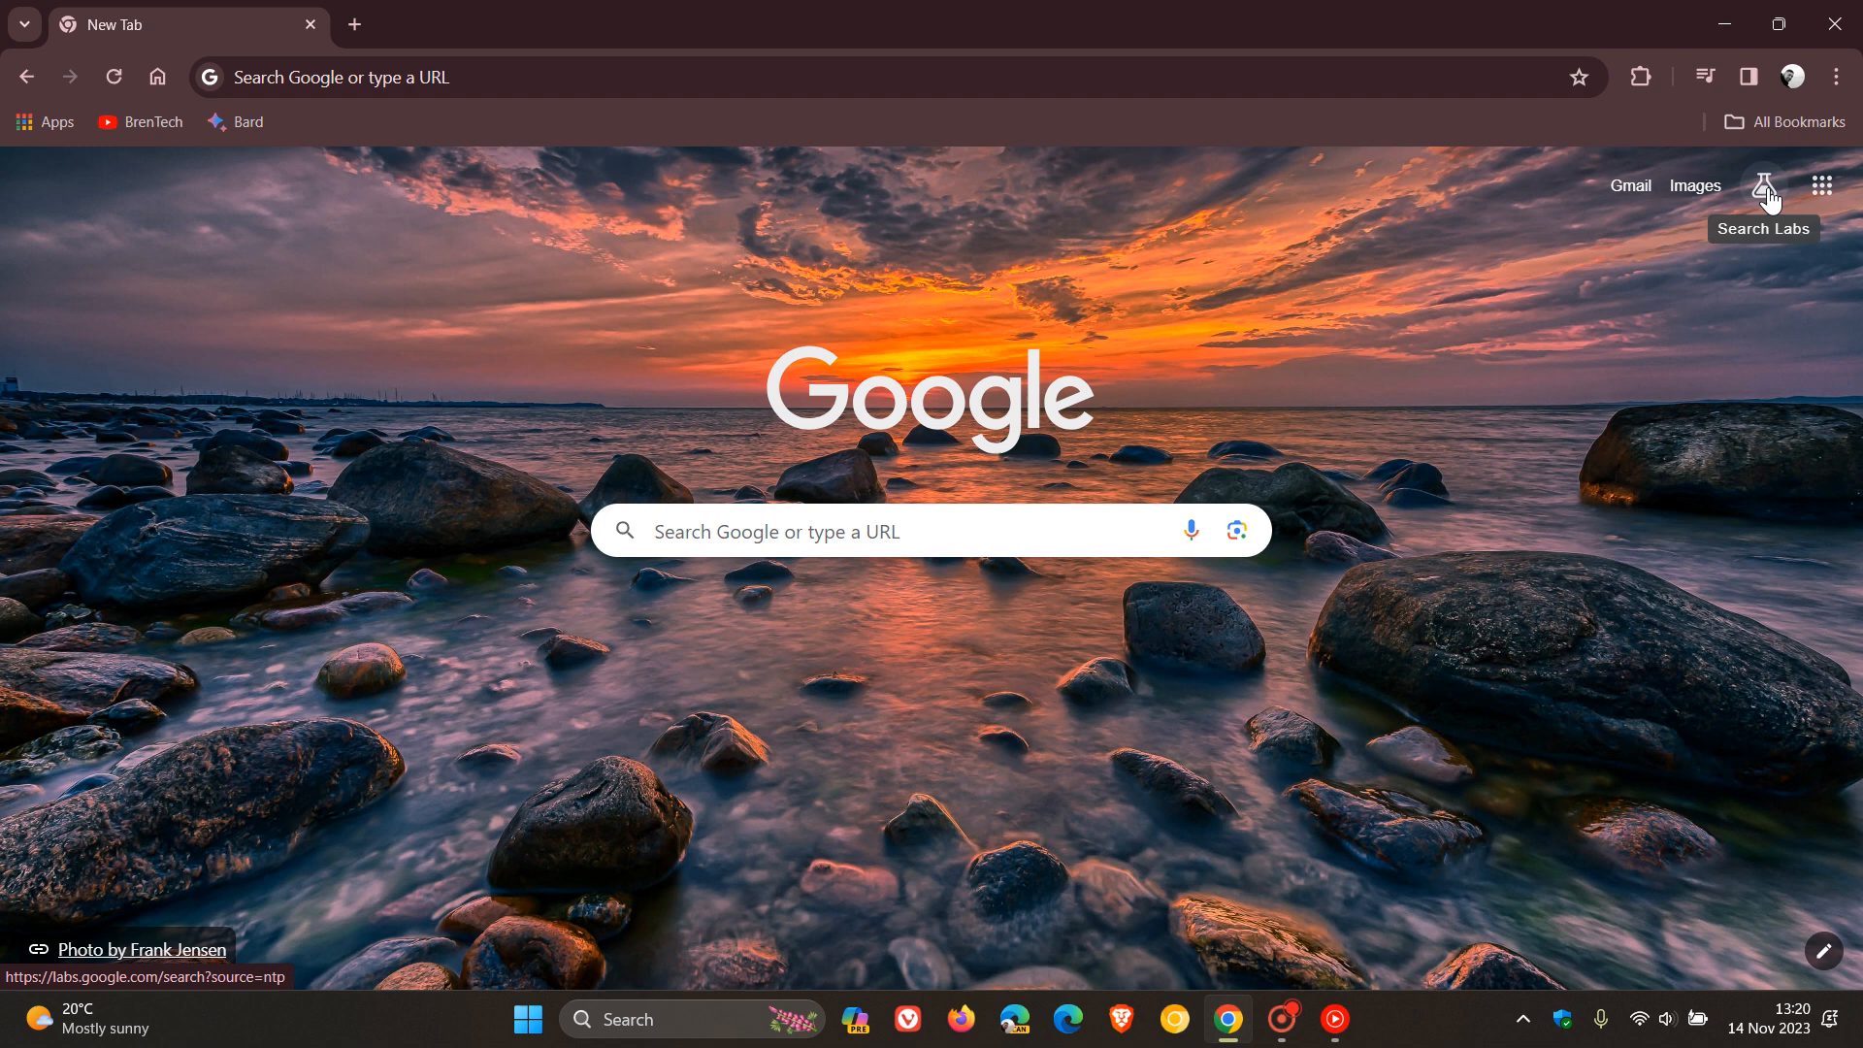
pyautogui.moveTo(1423, 429)
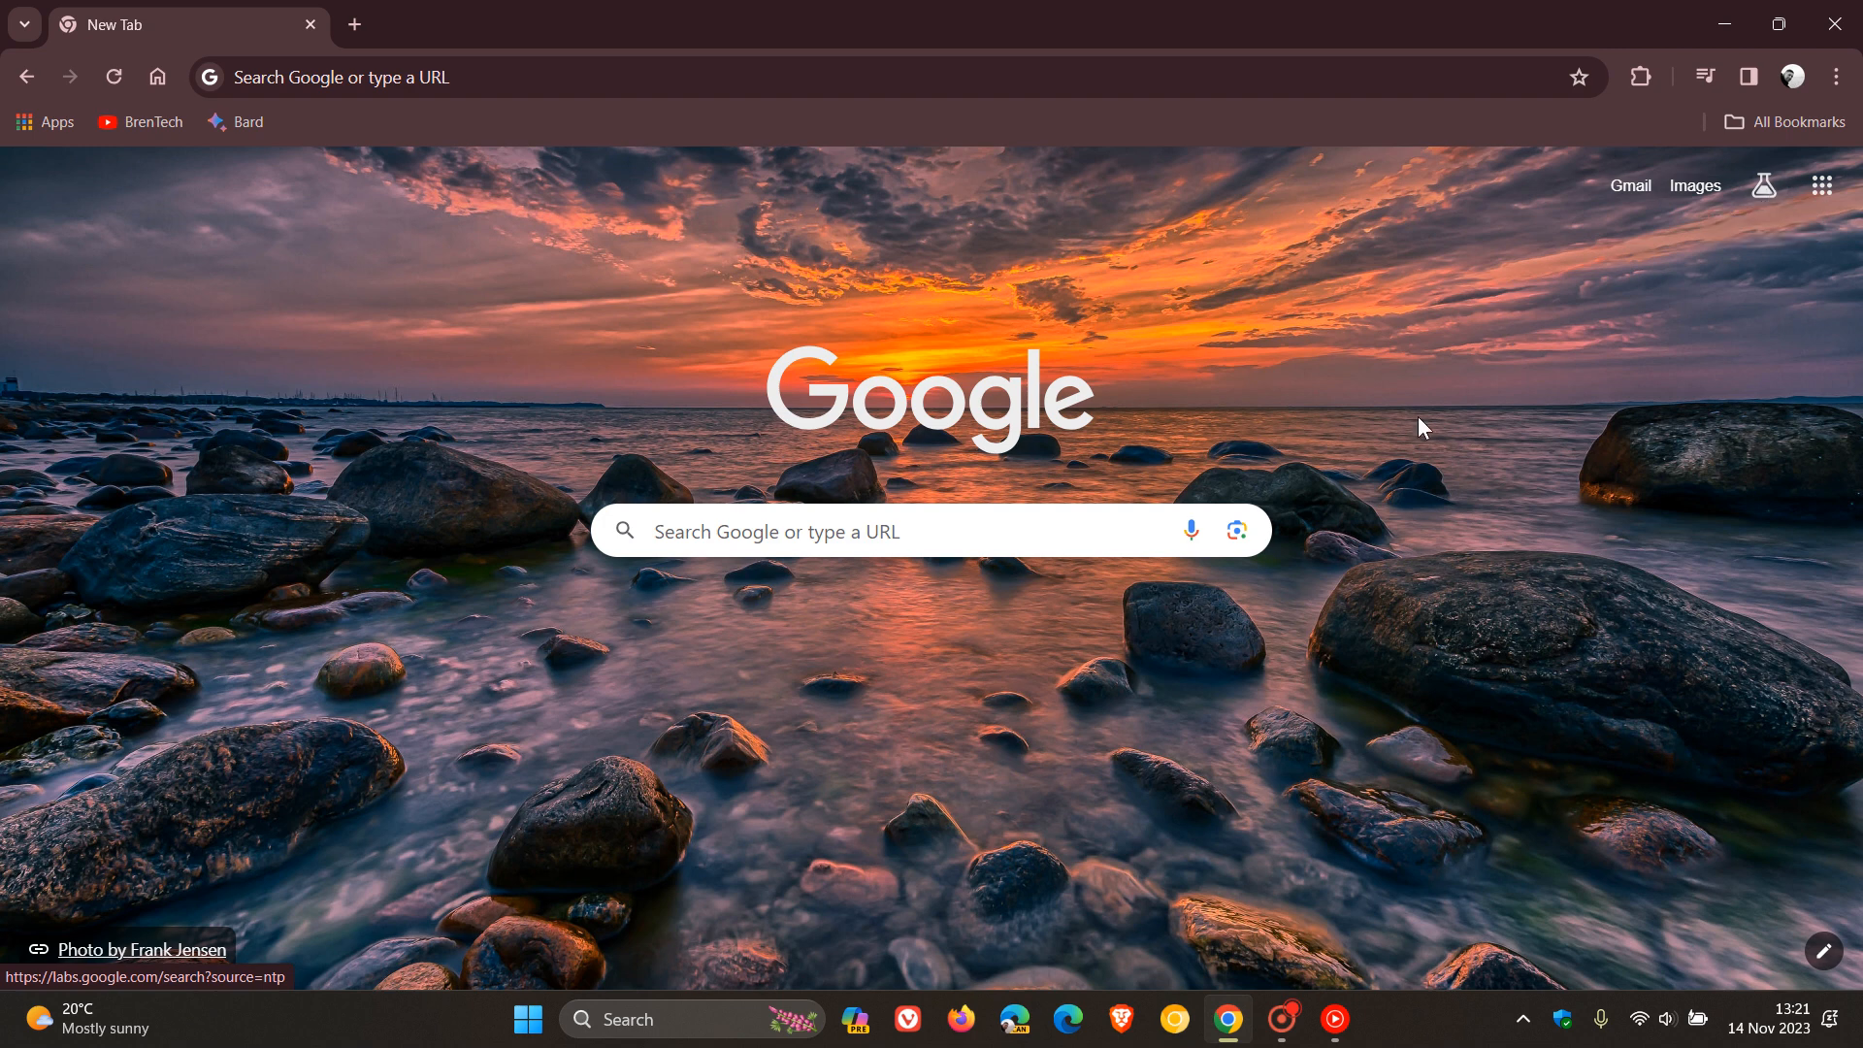
pyautogui.moveTo(1446, 539)
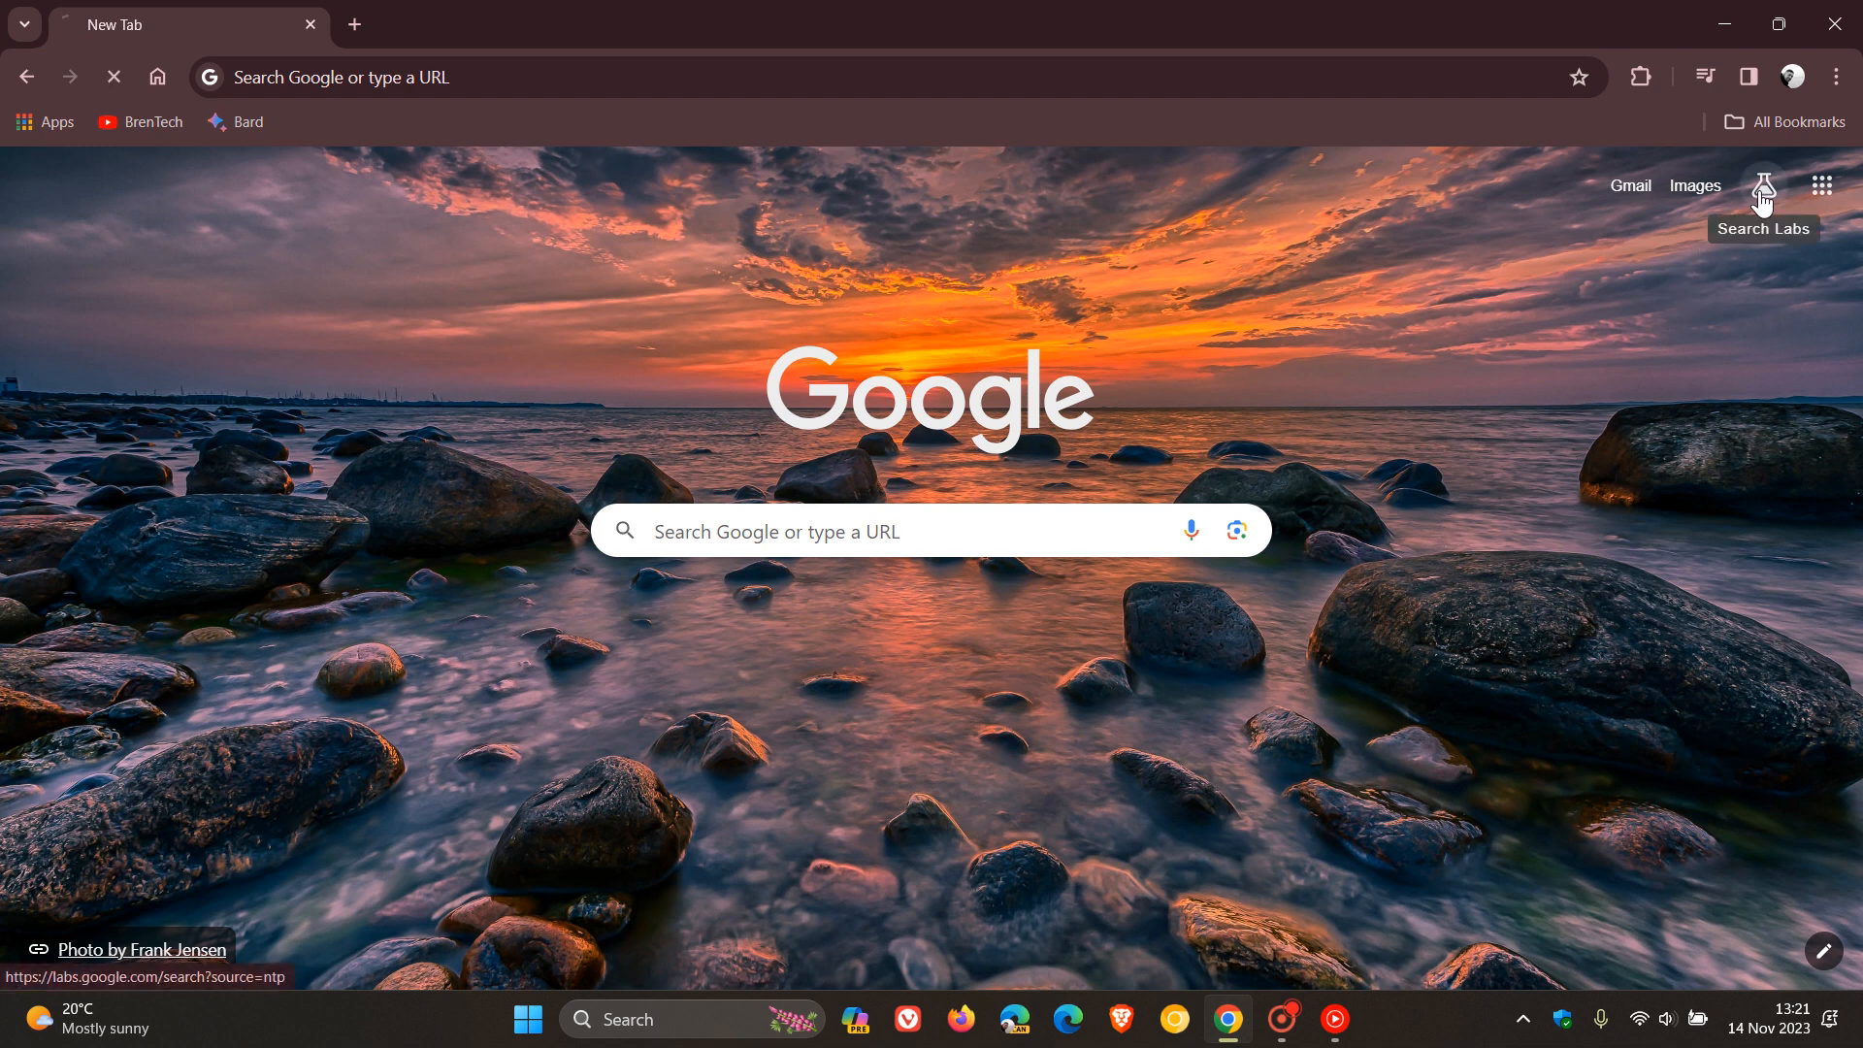
# Open Search Labs and confirm the SGE generative AI in Search toggle is on
pyautogui.click(1763, 187)
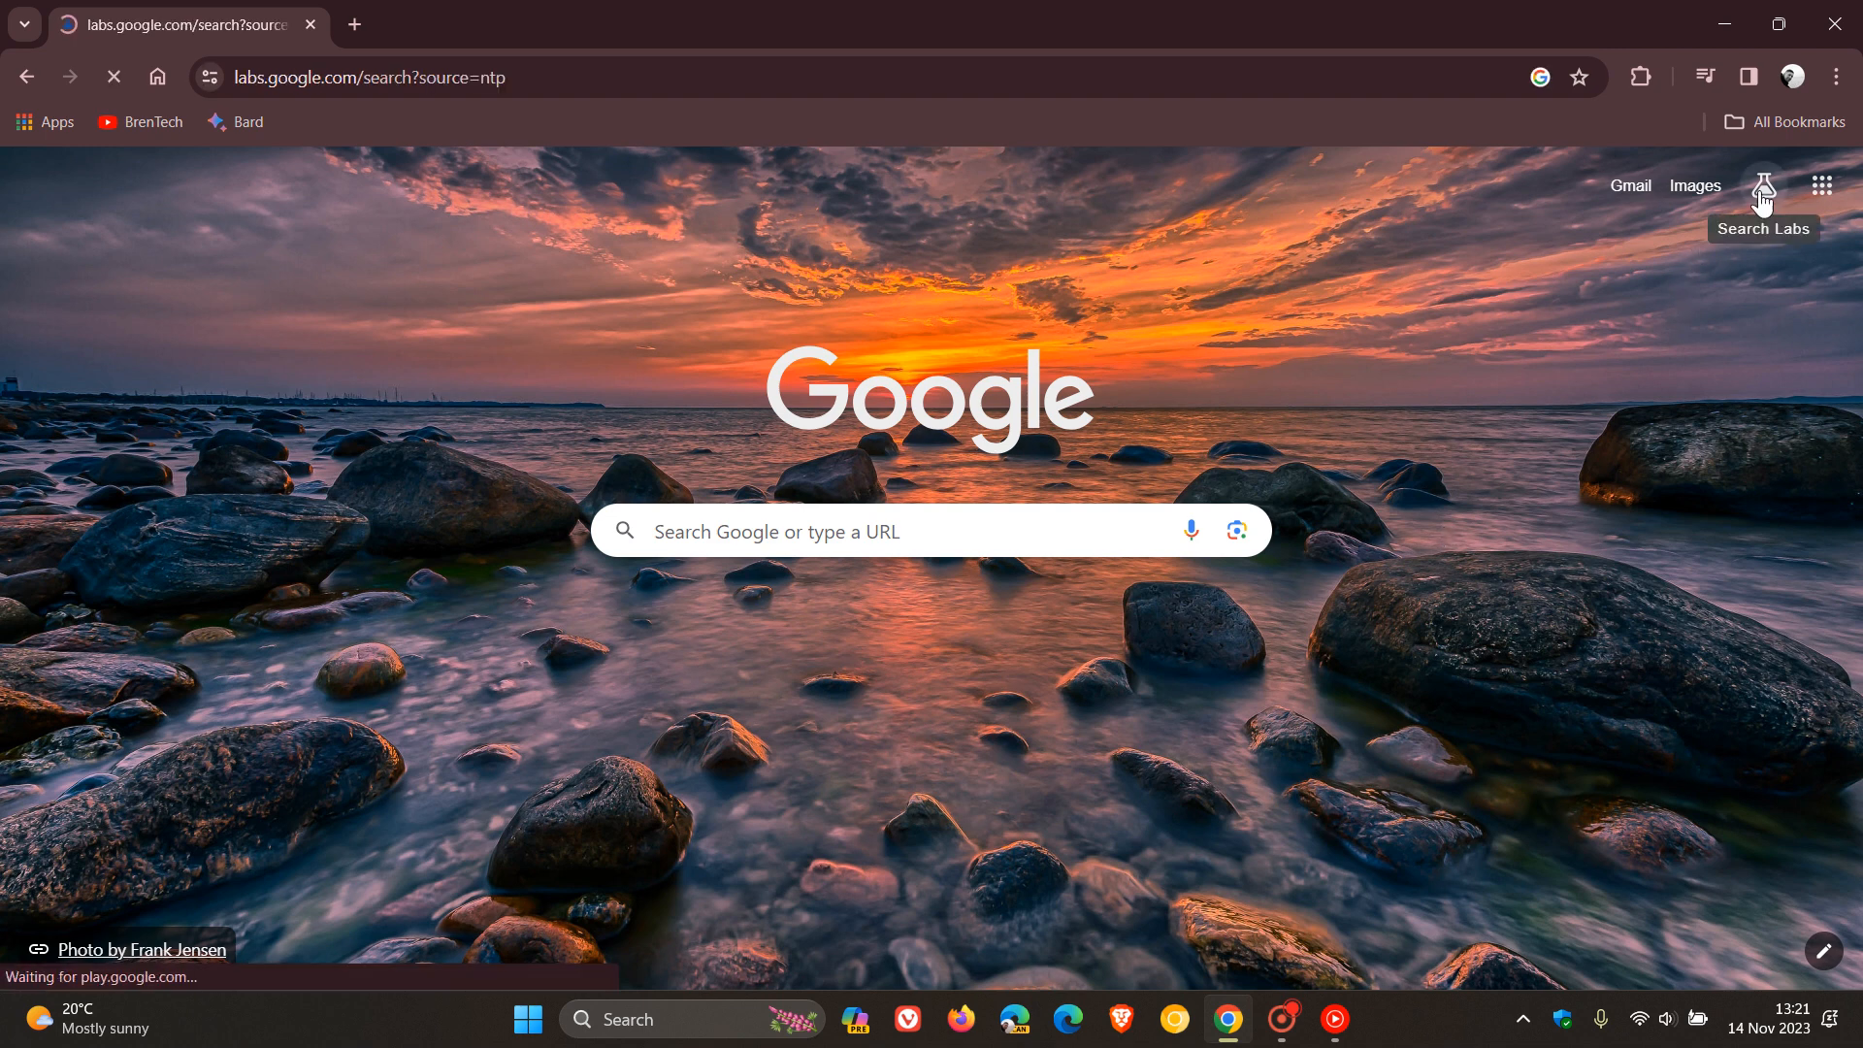
pyautogui.click(1762, 186)
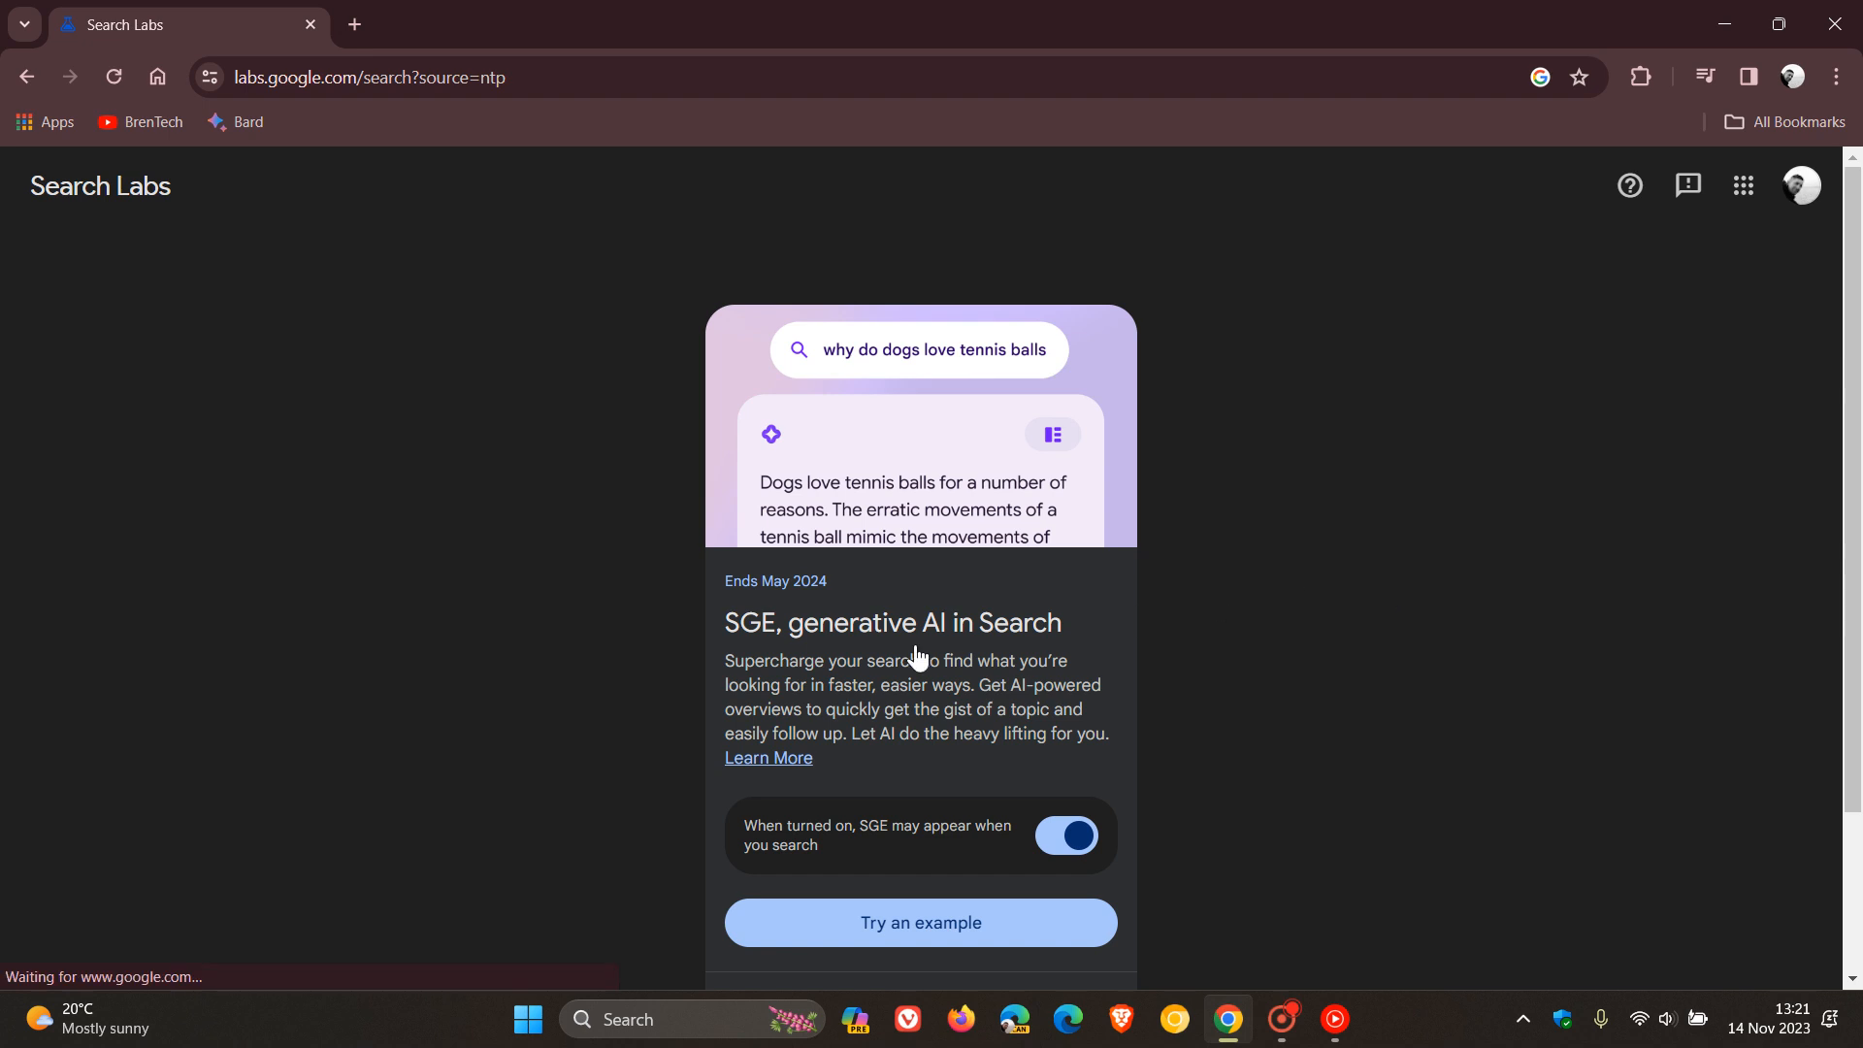
pyautogui.moveTo(1472, 572)
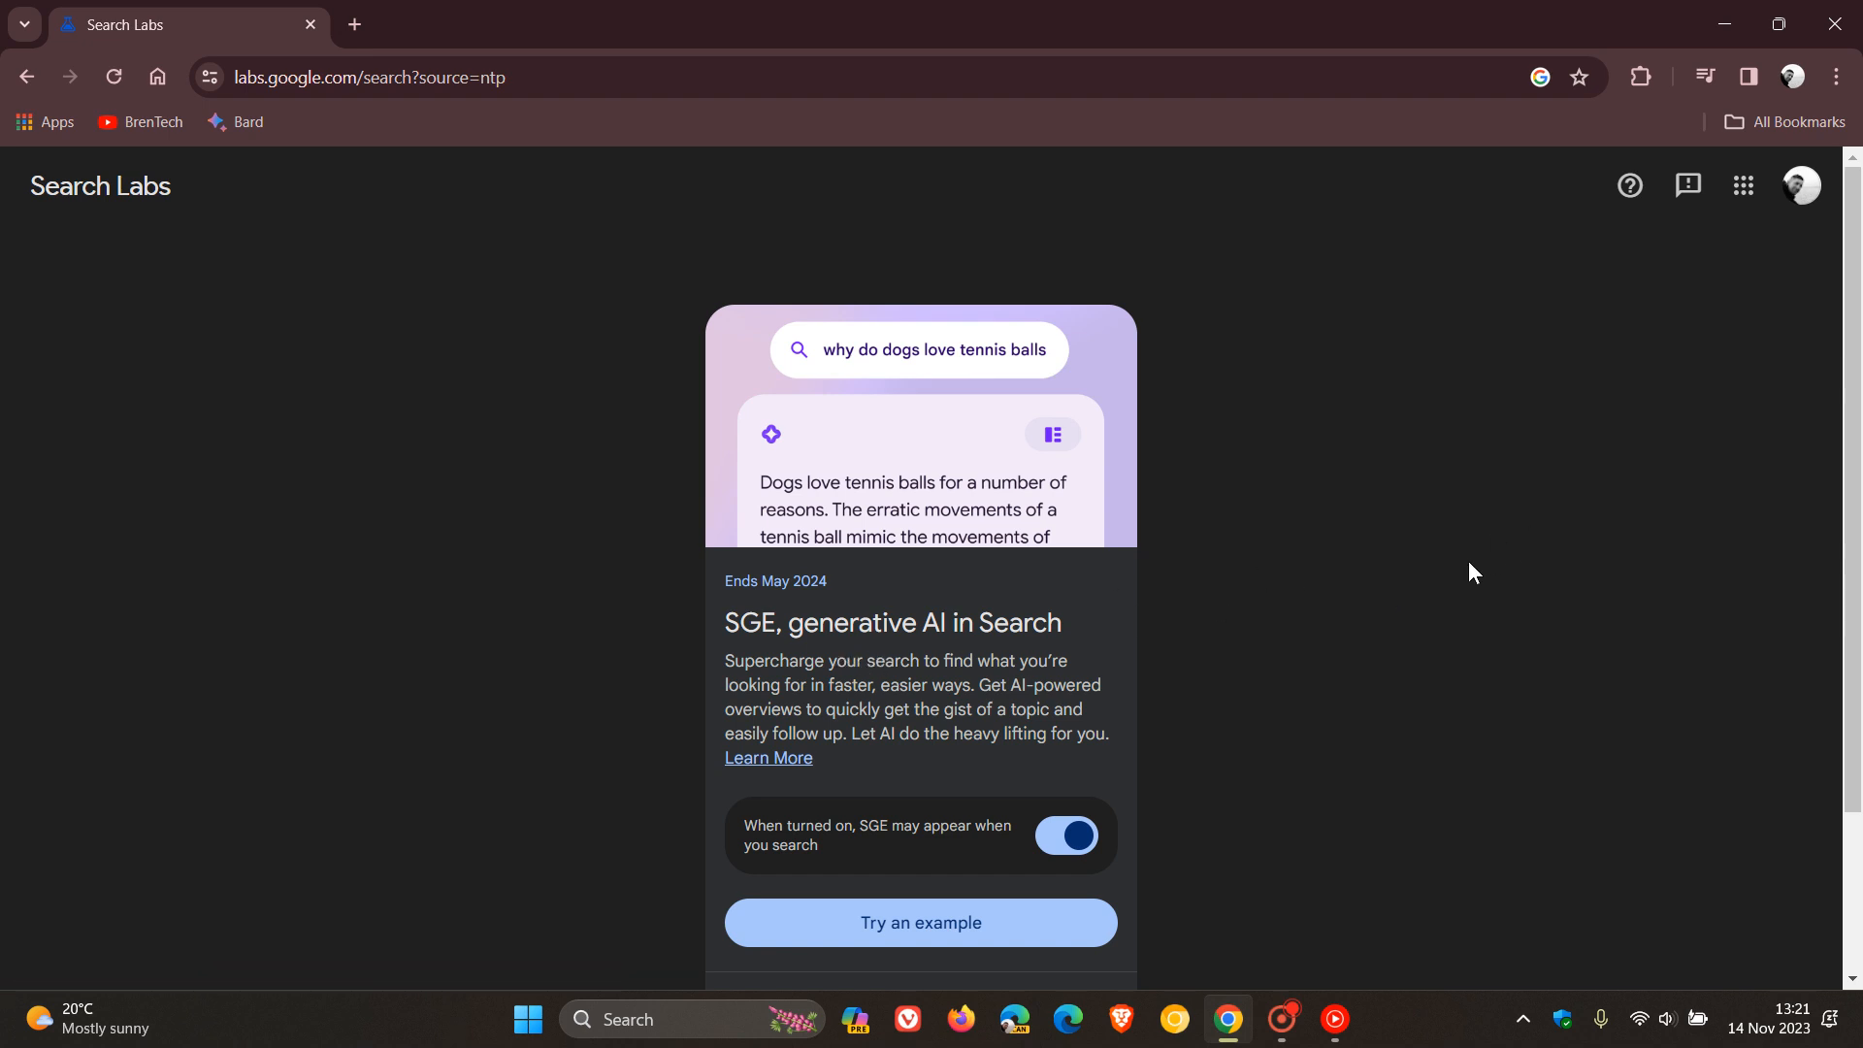
pyautogui.moveTo(1378, 604)
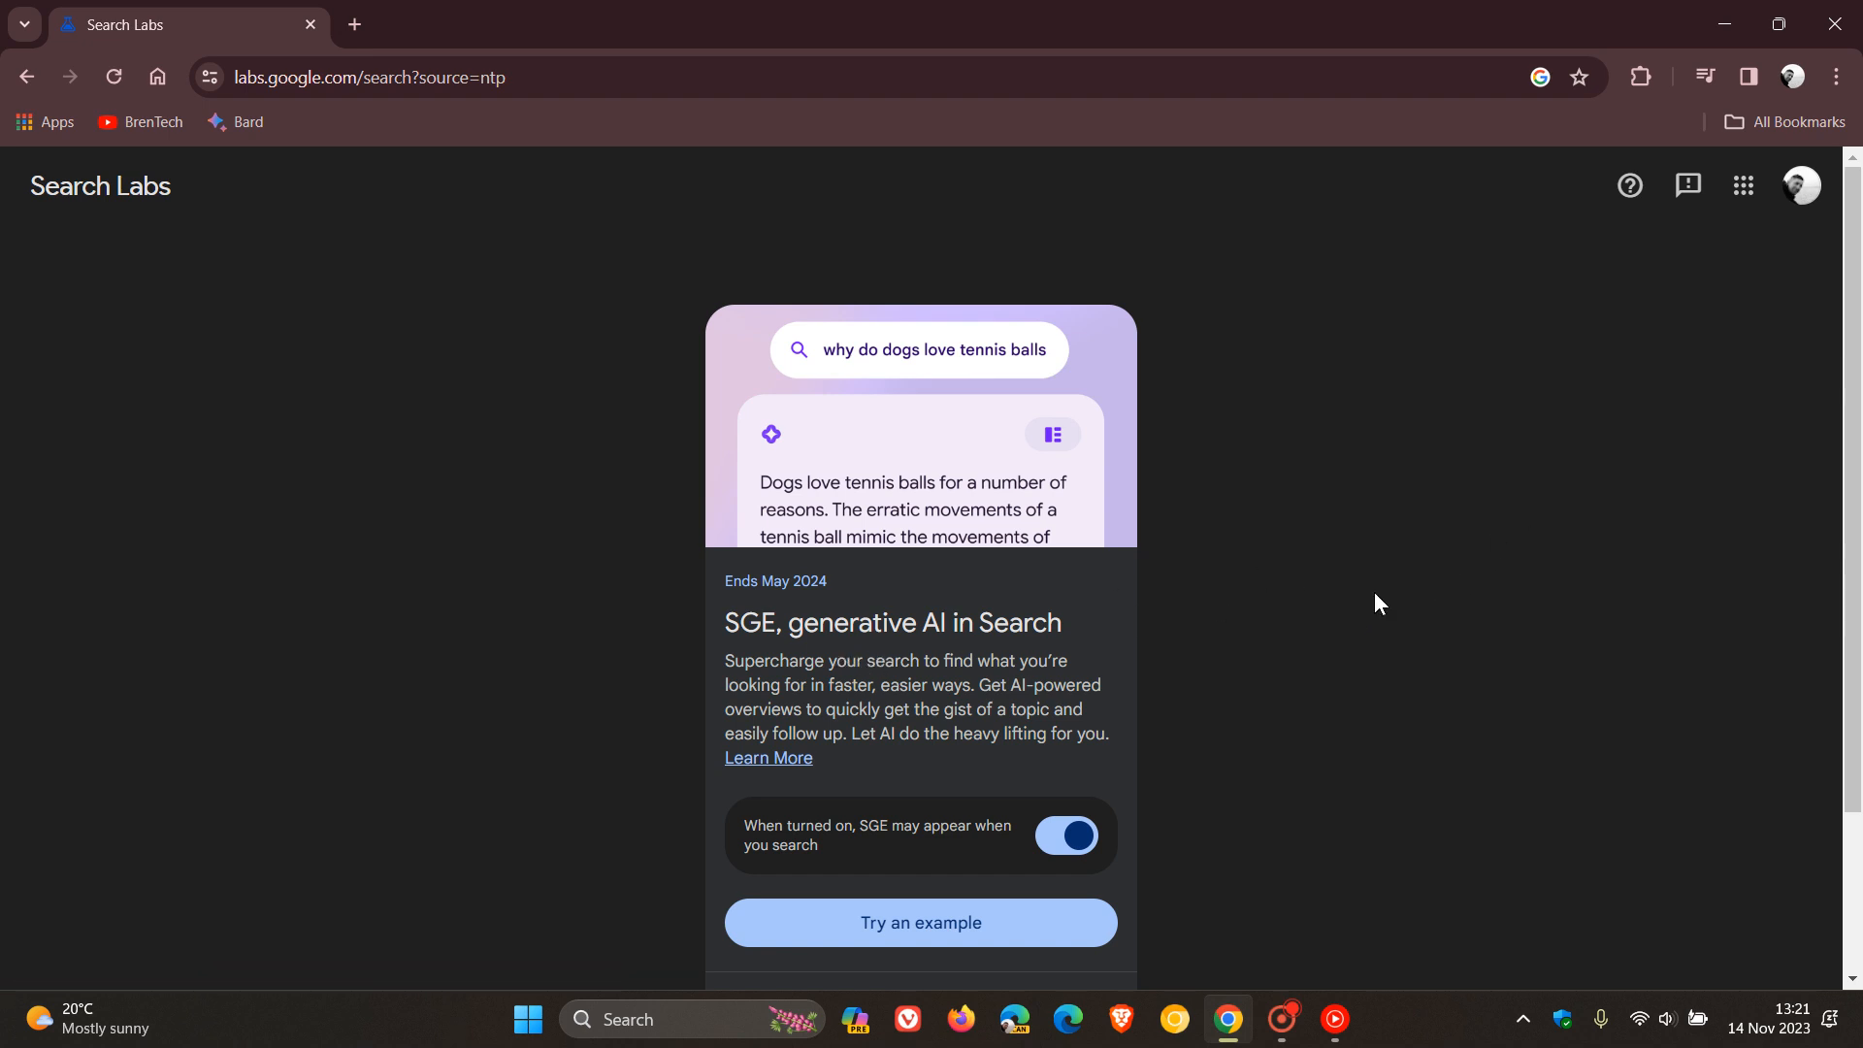
pyautogui.moveTo(1211, 701)
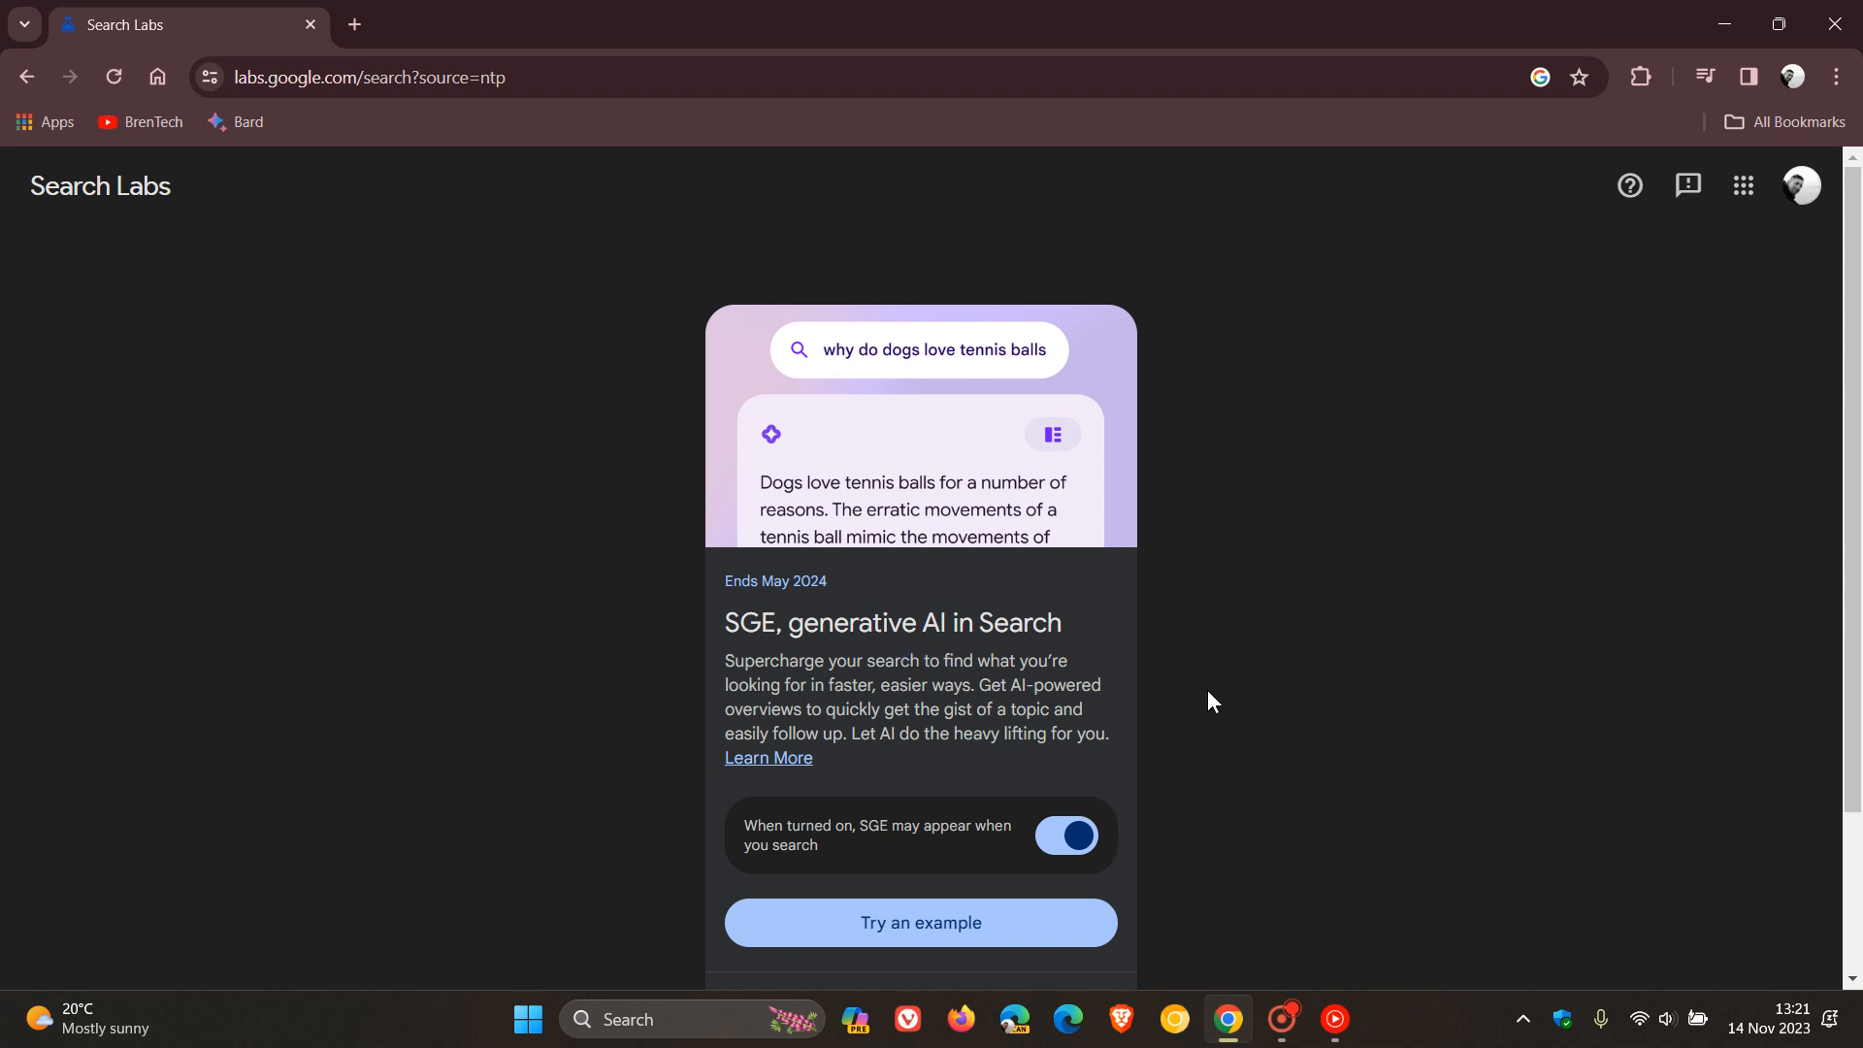
pyautogui.moveTo(1141, 624)
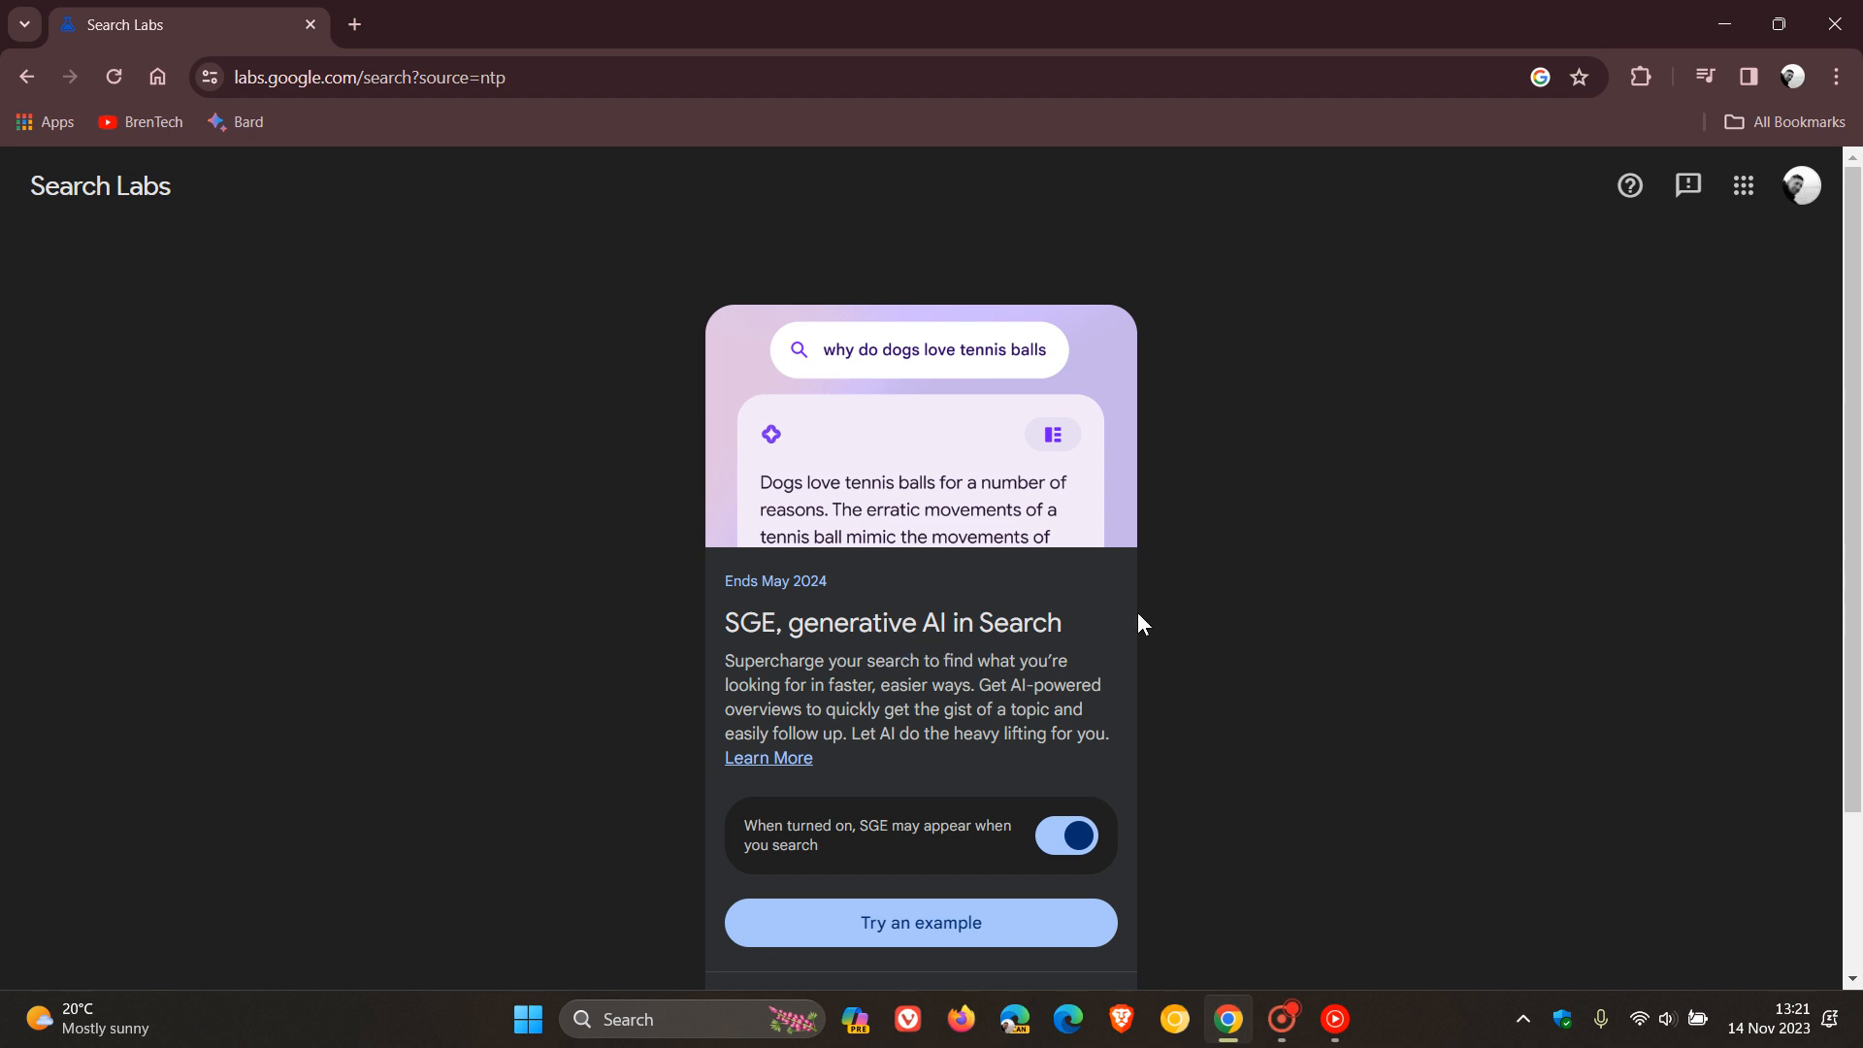
pyautogui.moveTo(1125, 700)
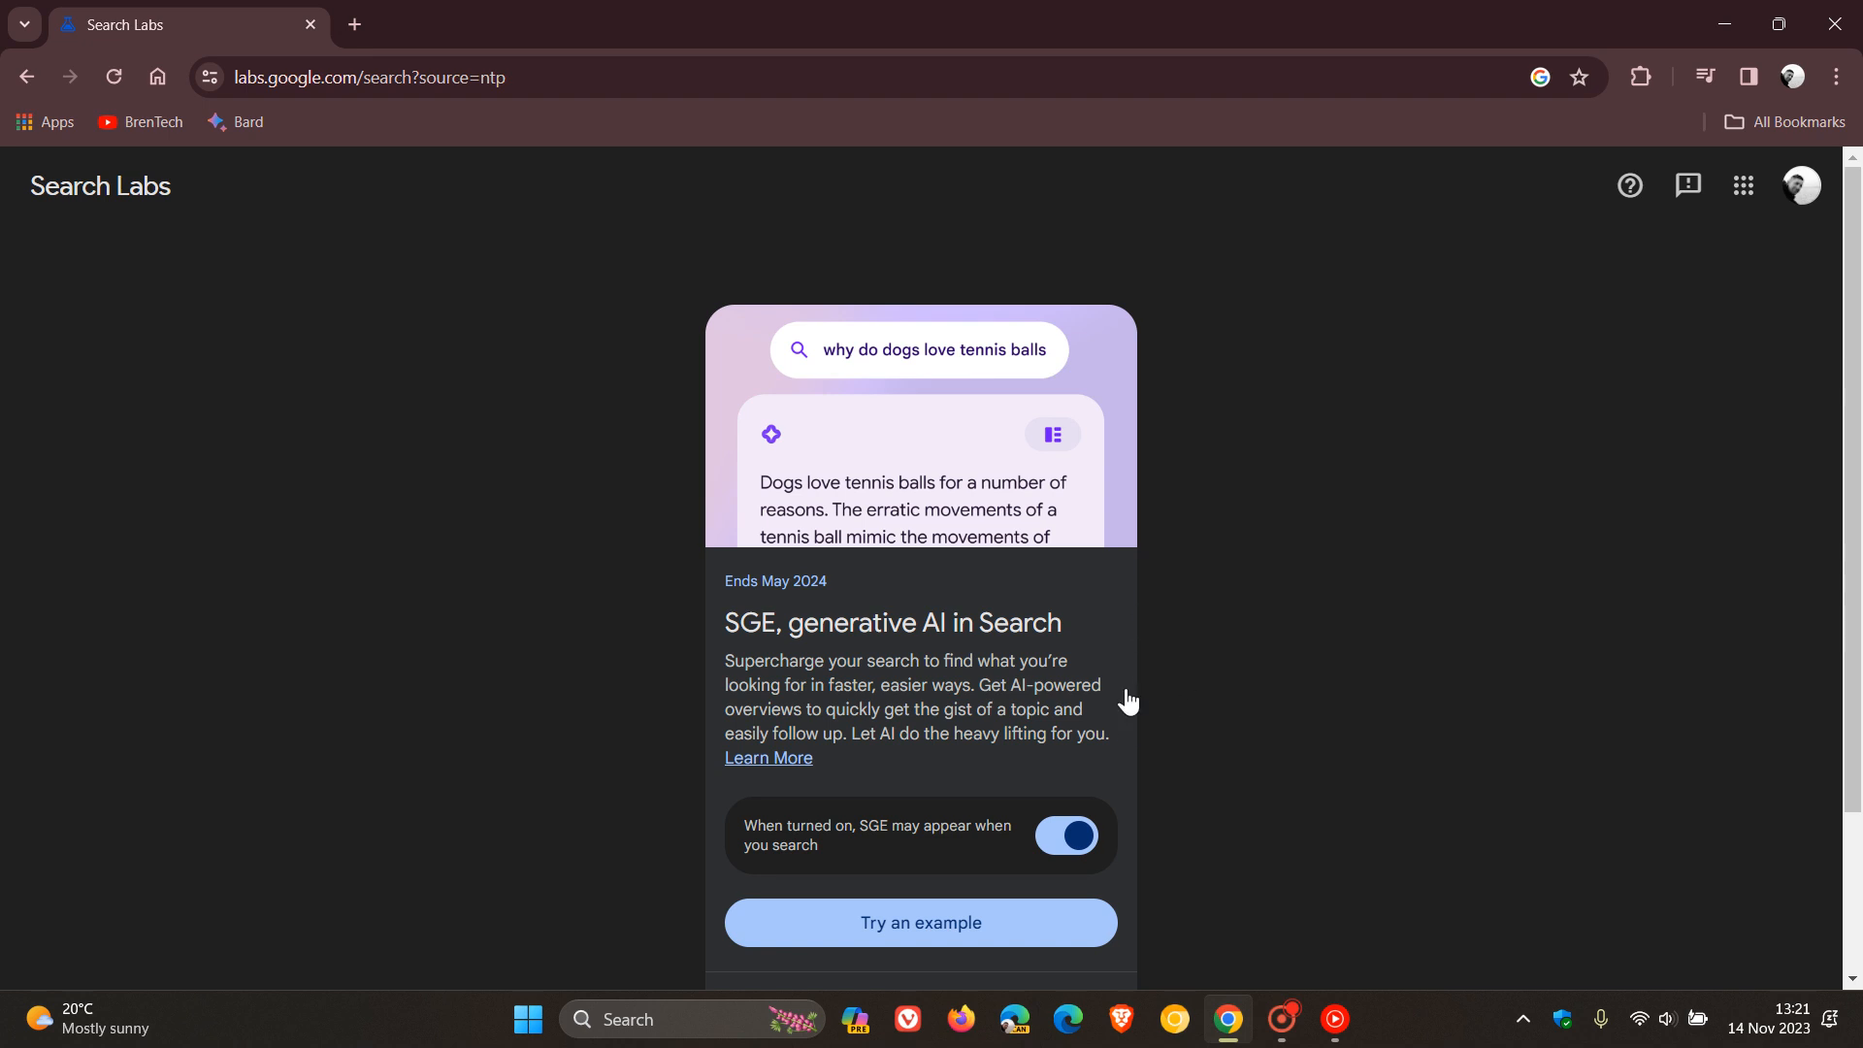
pyautogui.moveTo(1048, 738)
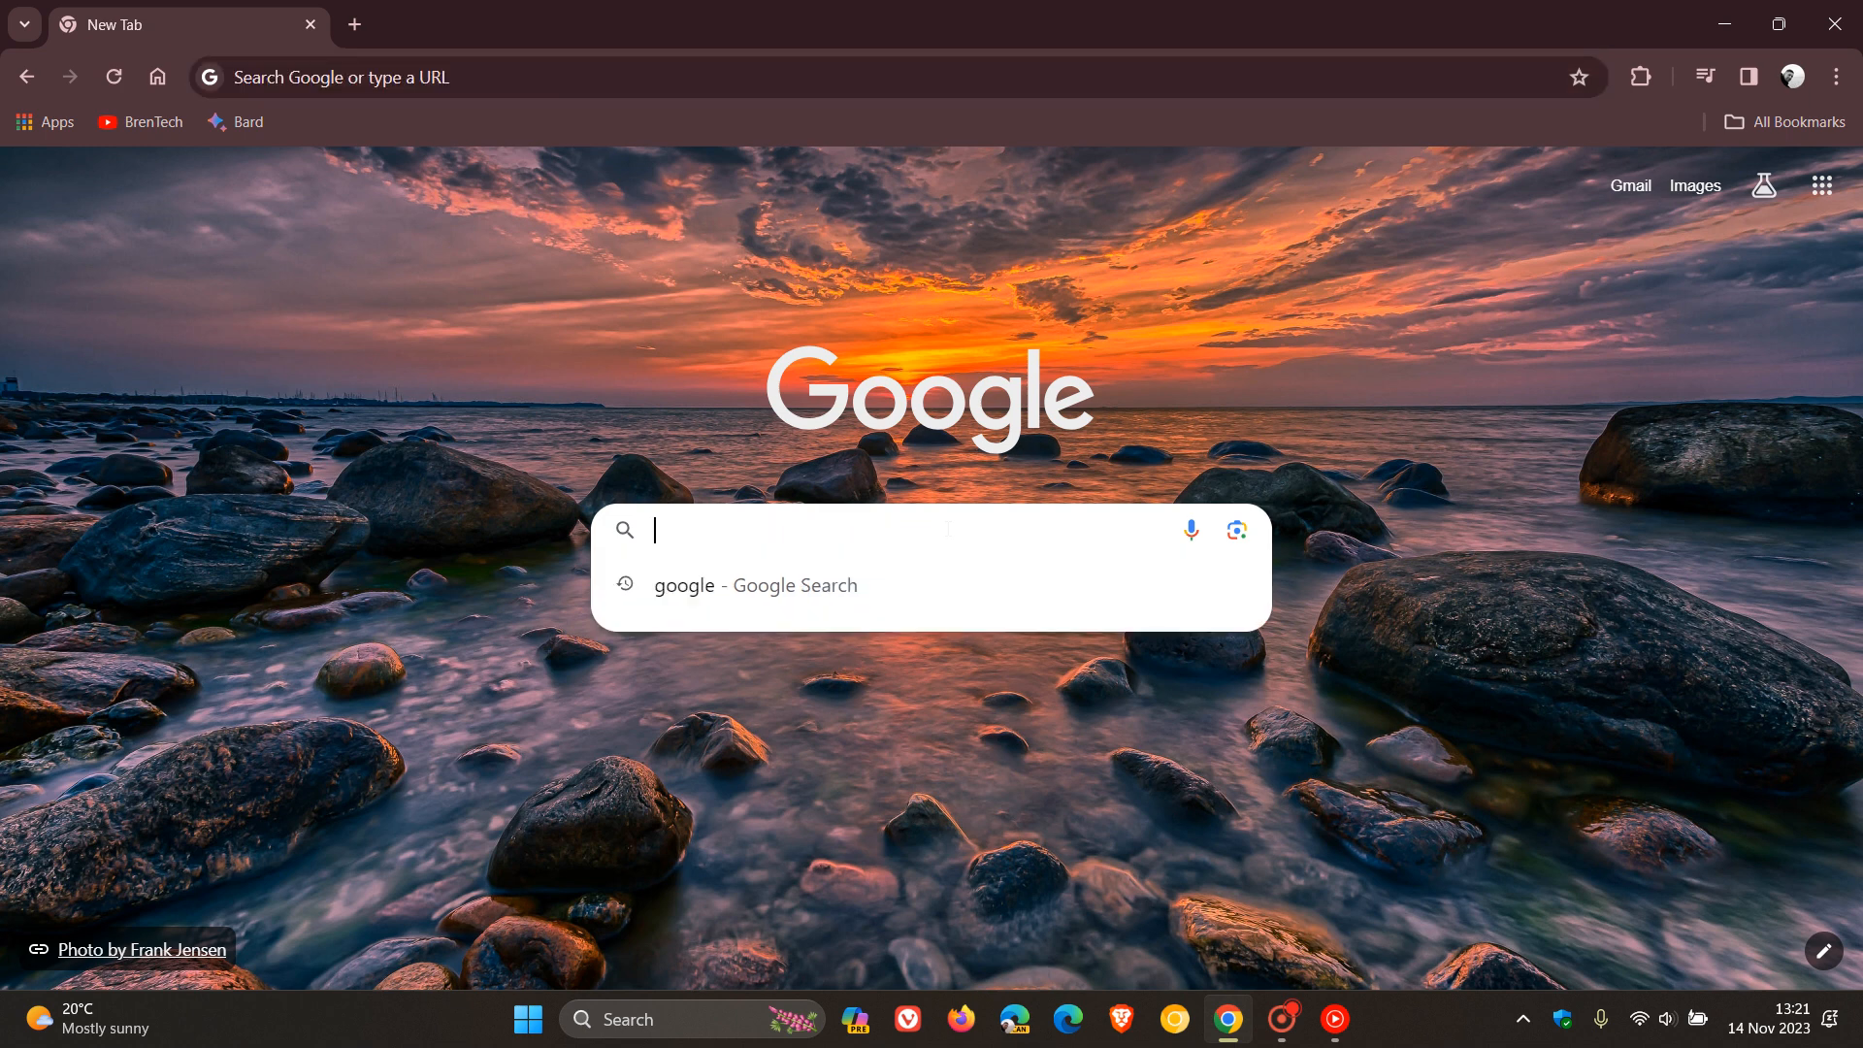
# Search for 'google' from the suggestions and generate the AI-powered overview
pyautogui.click(752, 583)
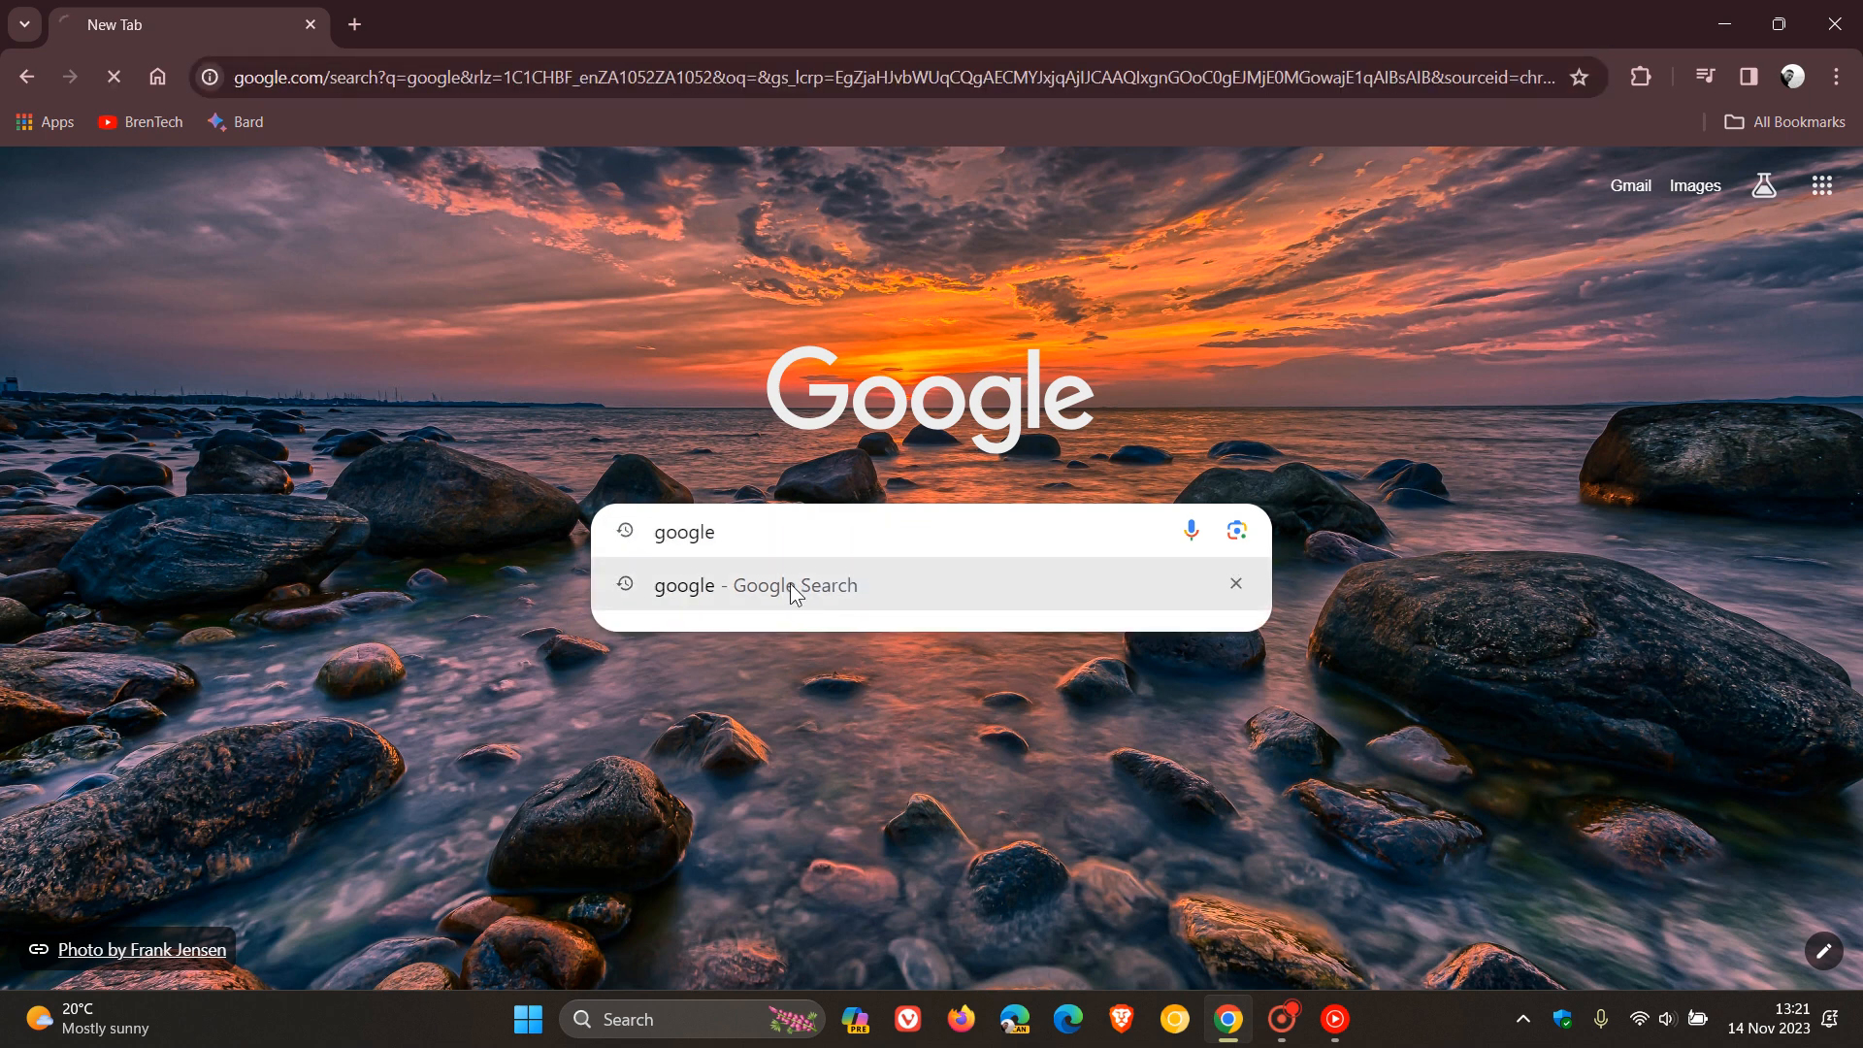
pyautogui.click(755, 584)
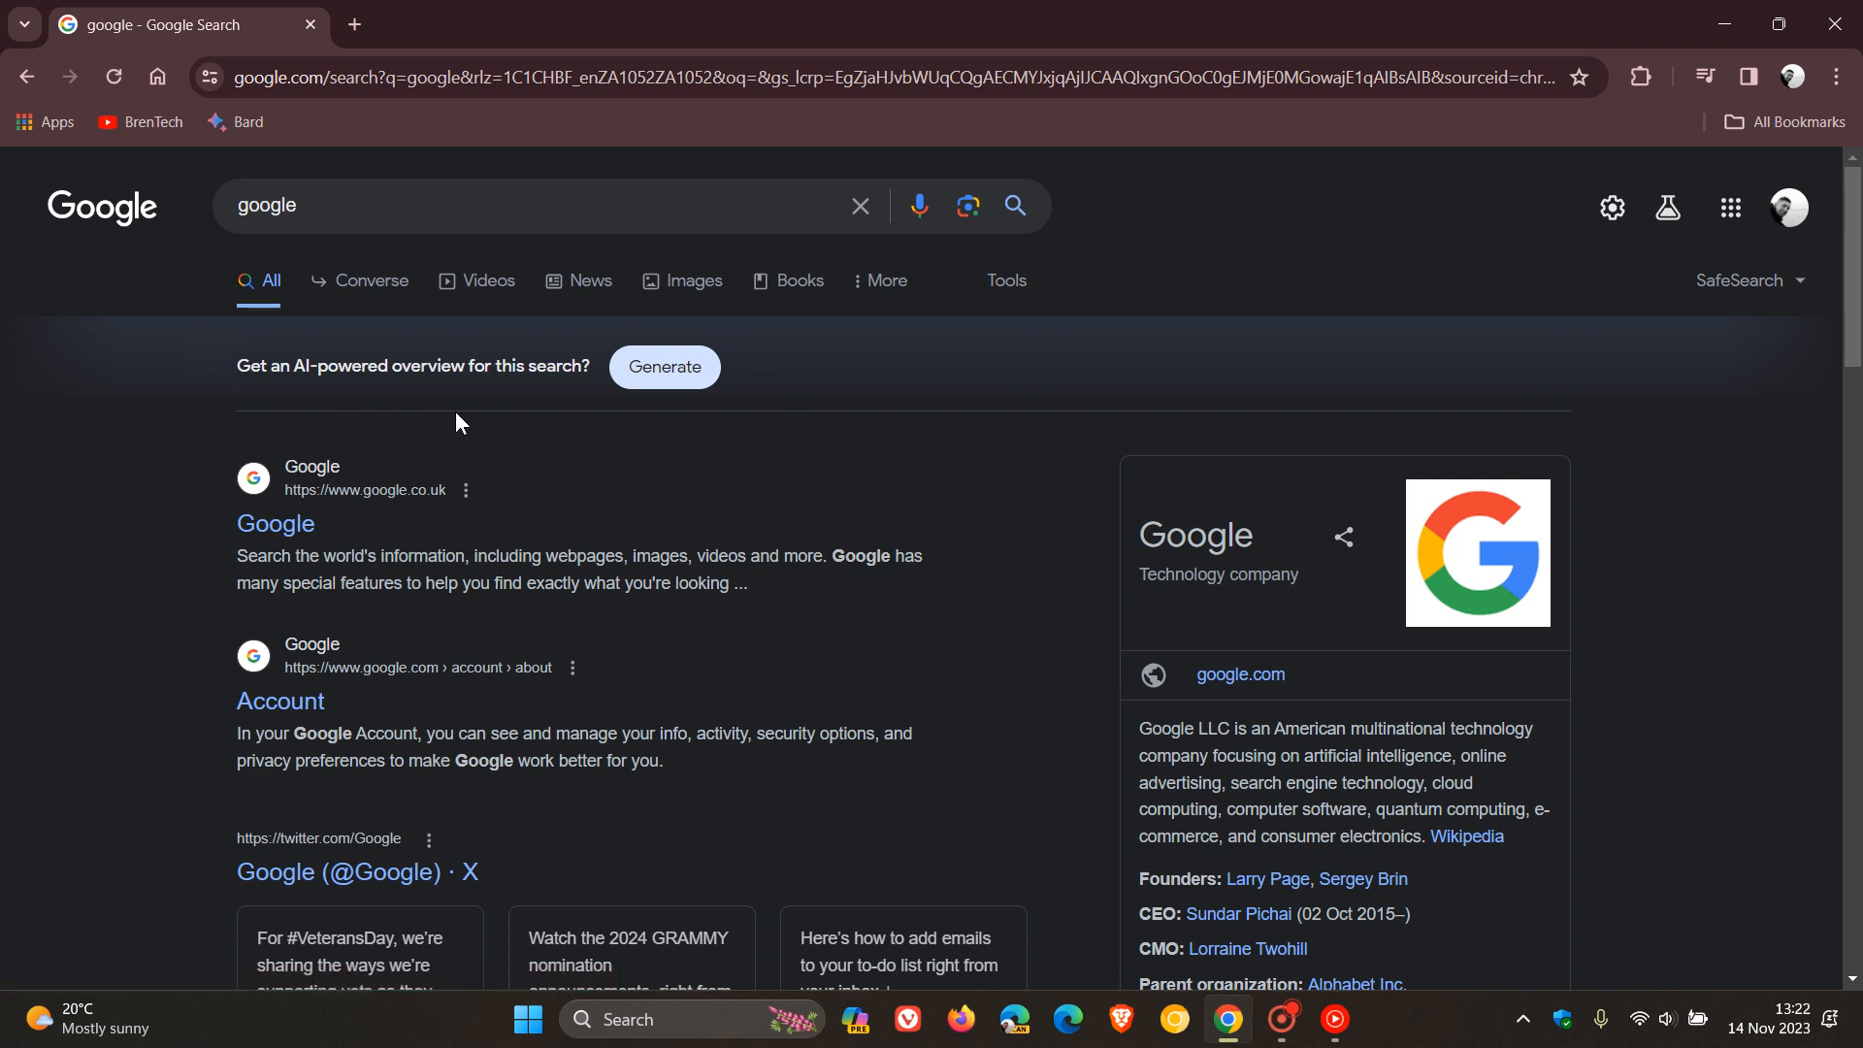
pyautogui.click(664, 366)
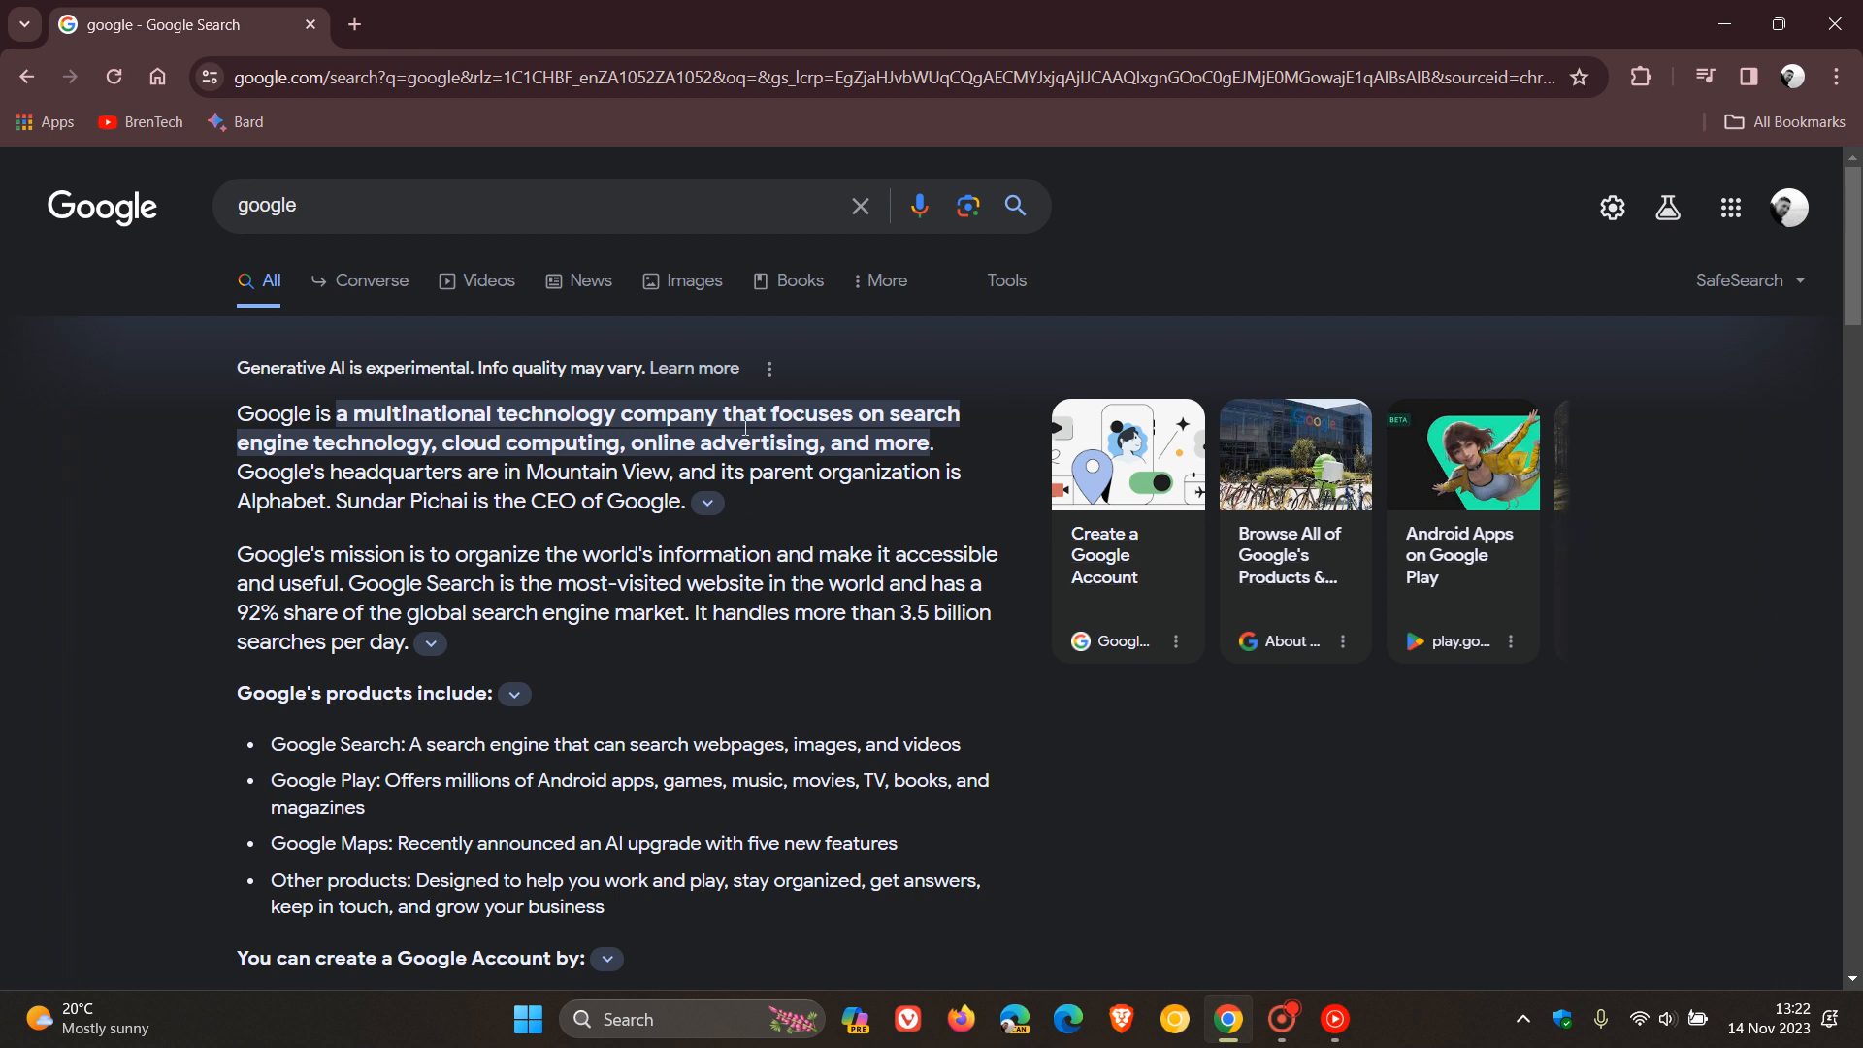
pyautogui.moveTo(1316, 903)
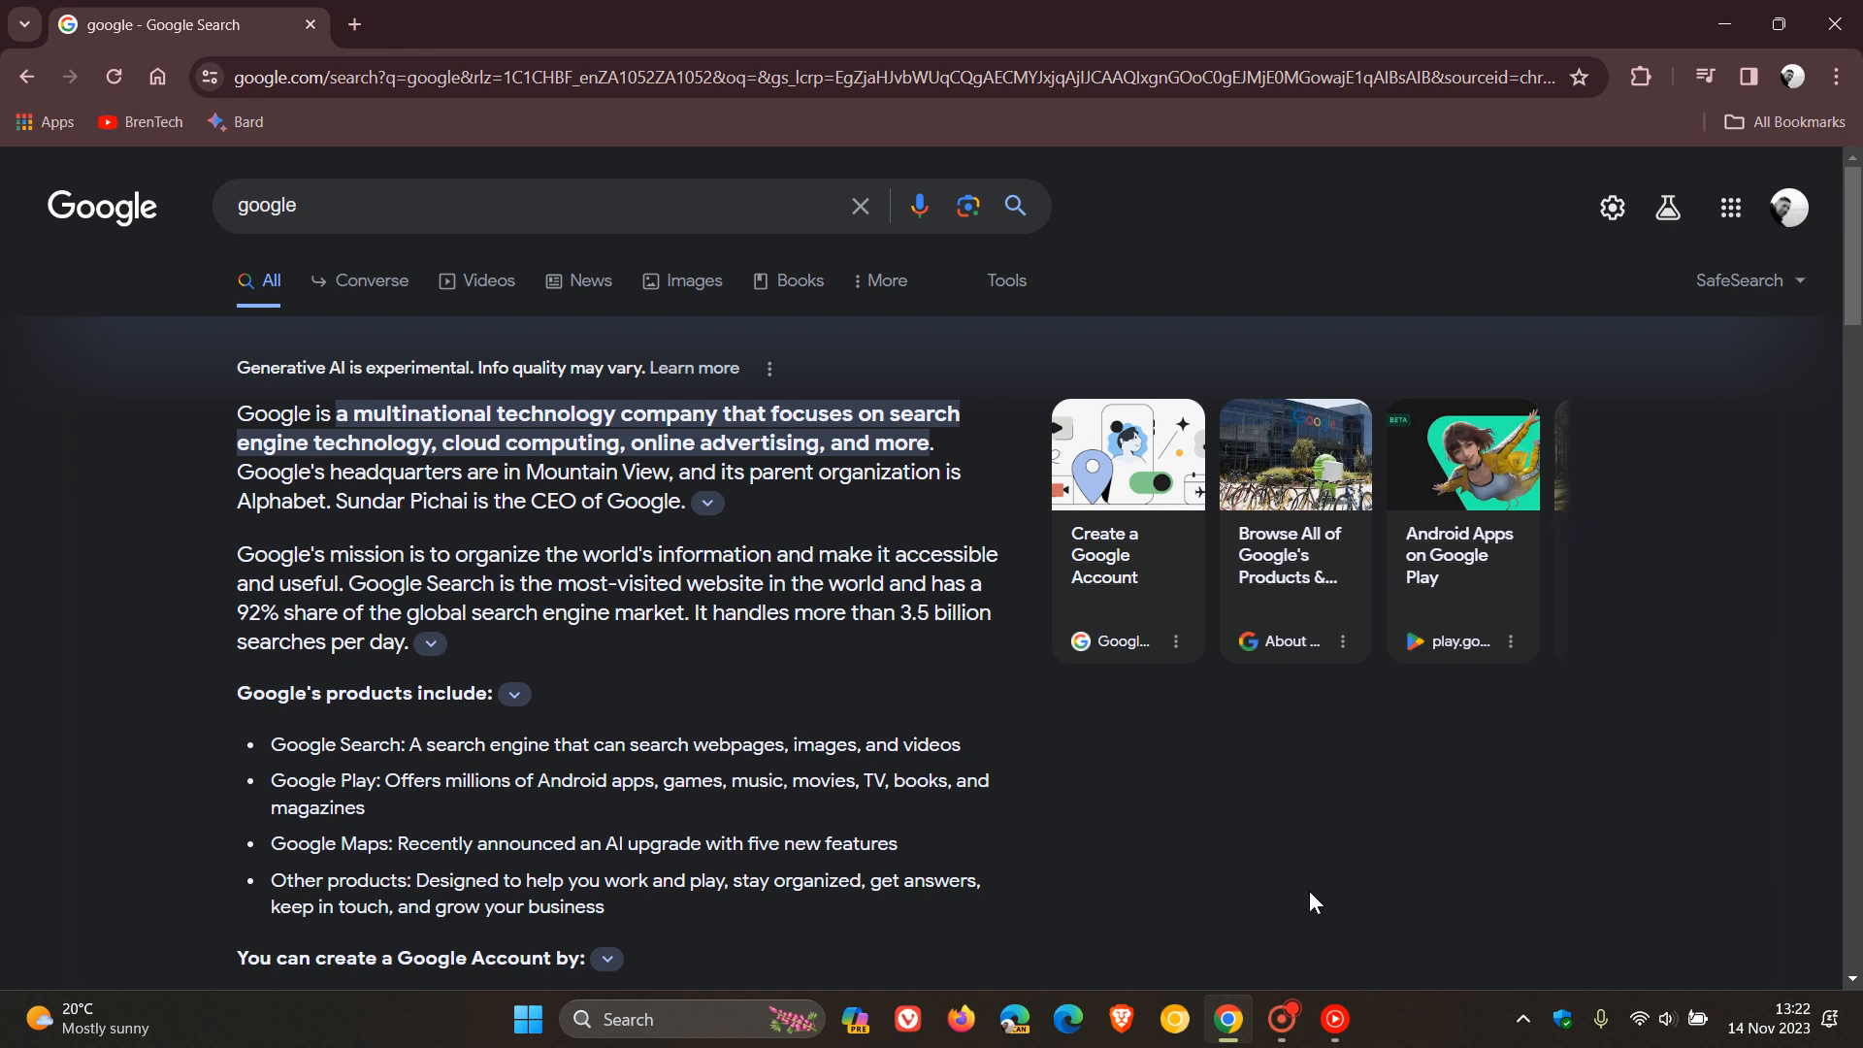
pyautogui.moveTo(858, 206)
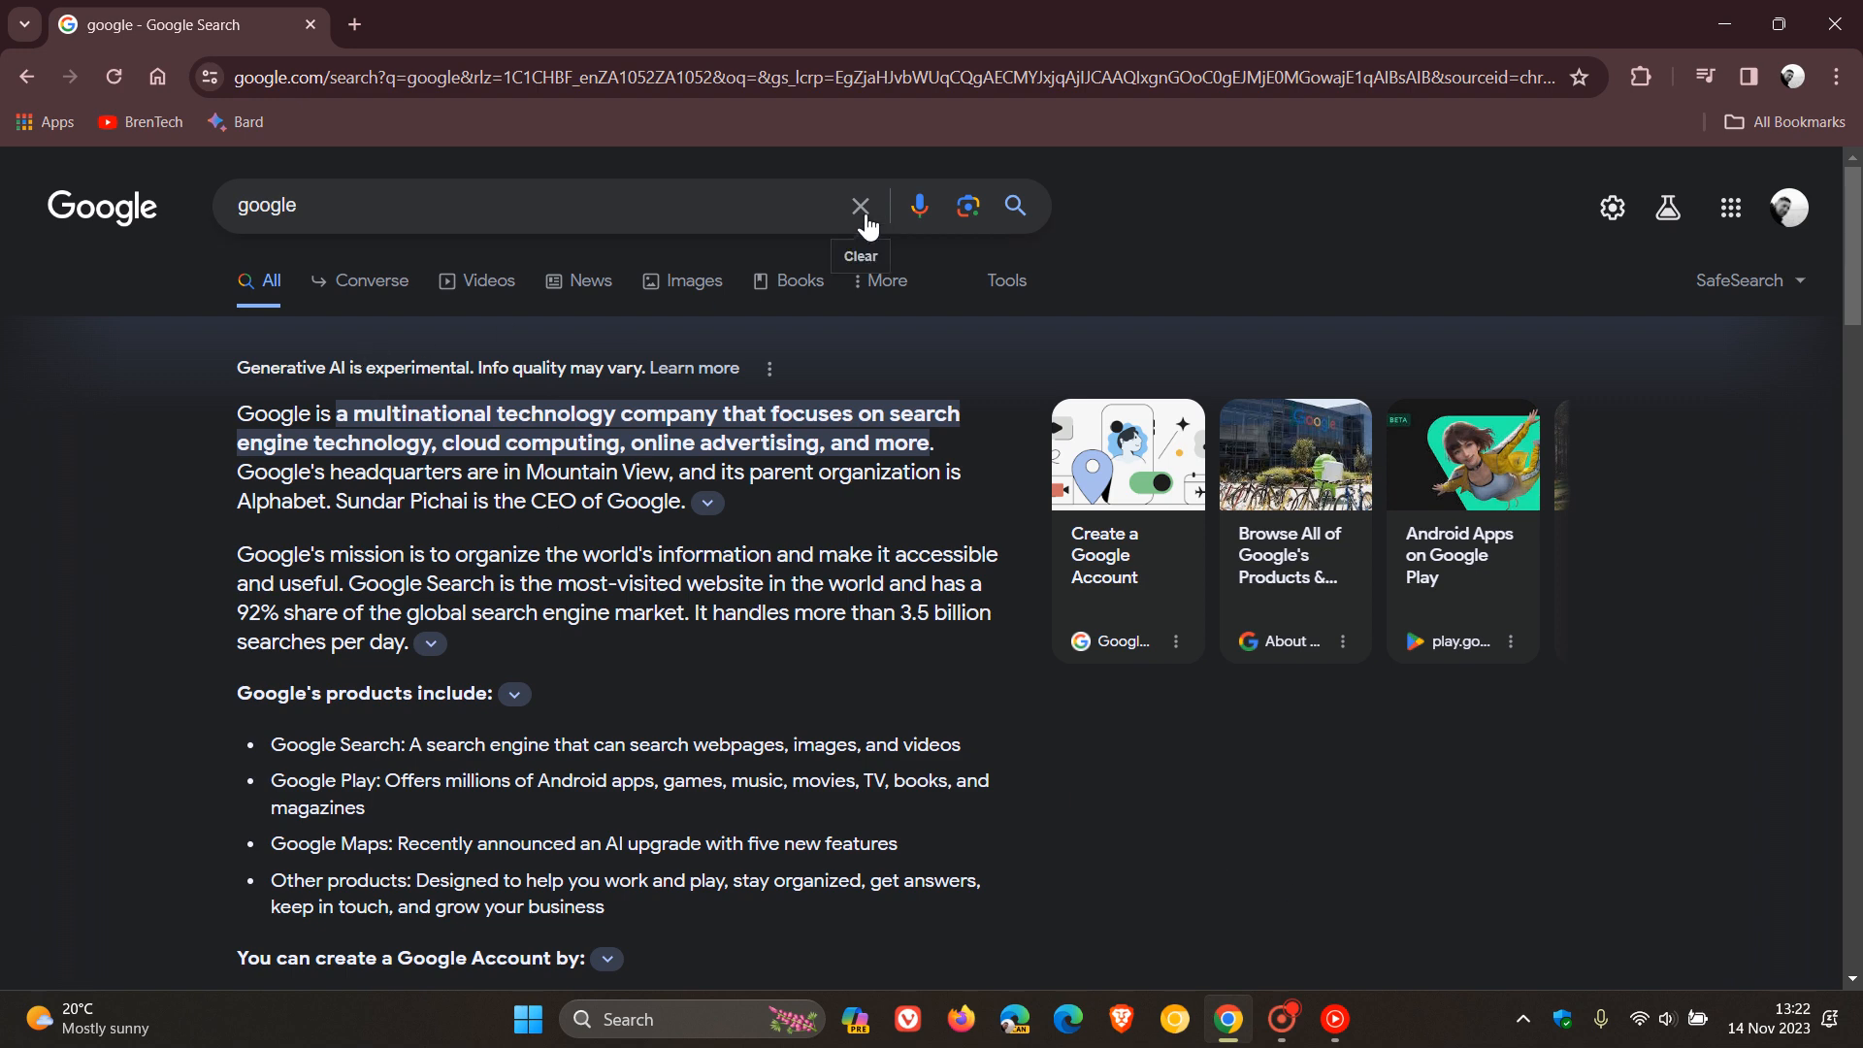
# Search for 'abc' and expand its AI overview listing meanings like ABC News
pyautogui.click(859, 205)
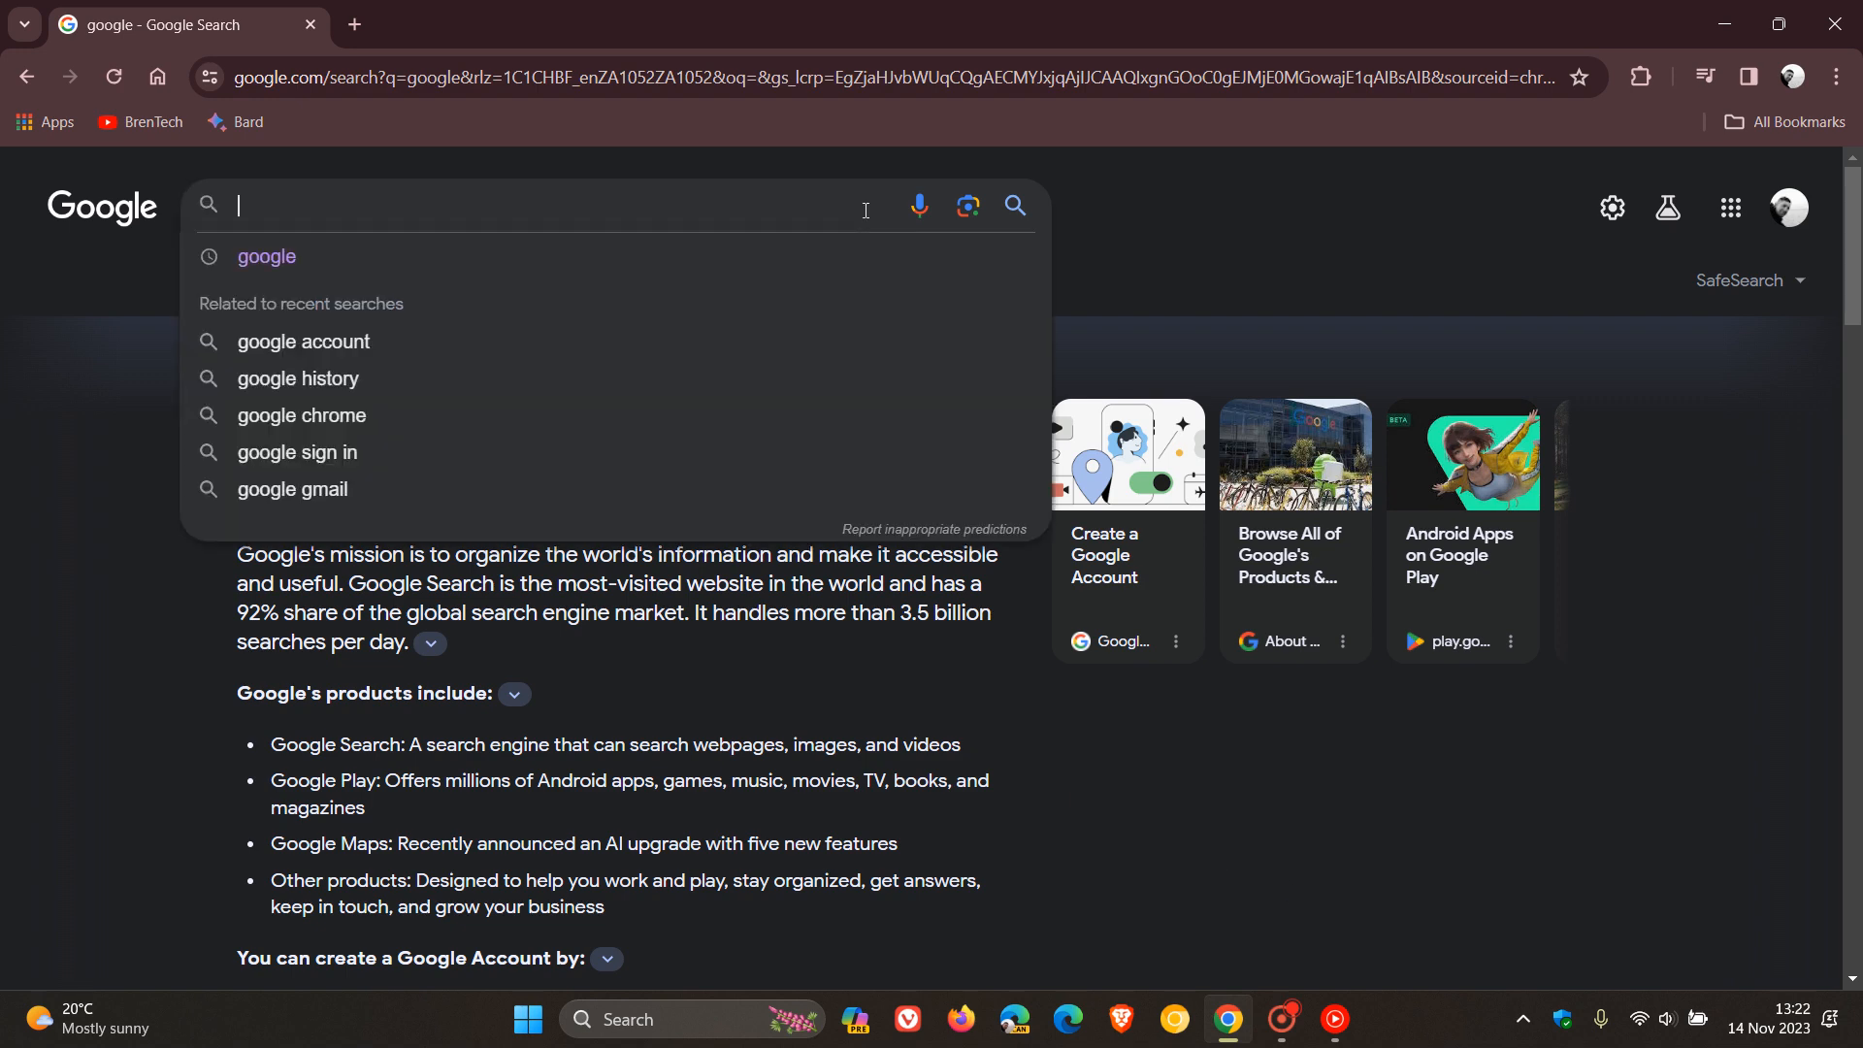
pyautogui.write('abc')
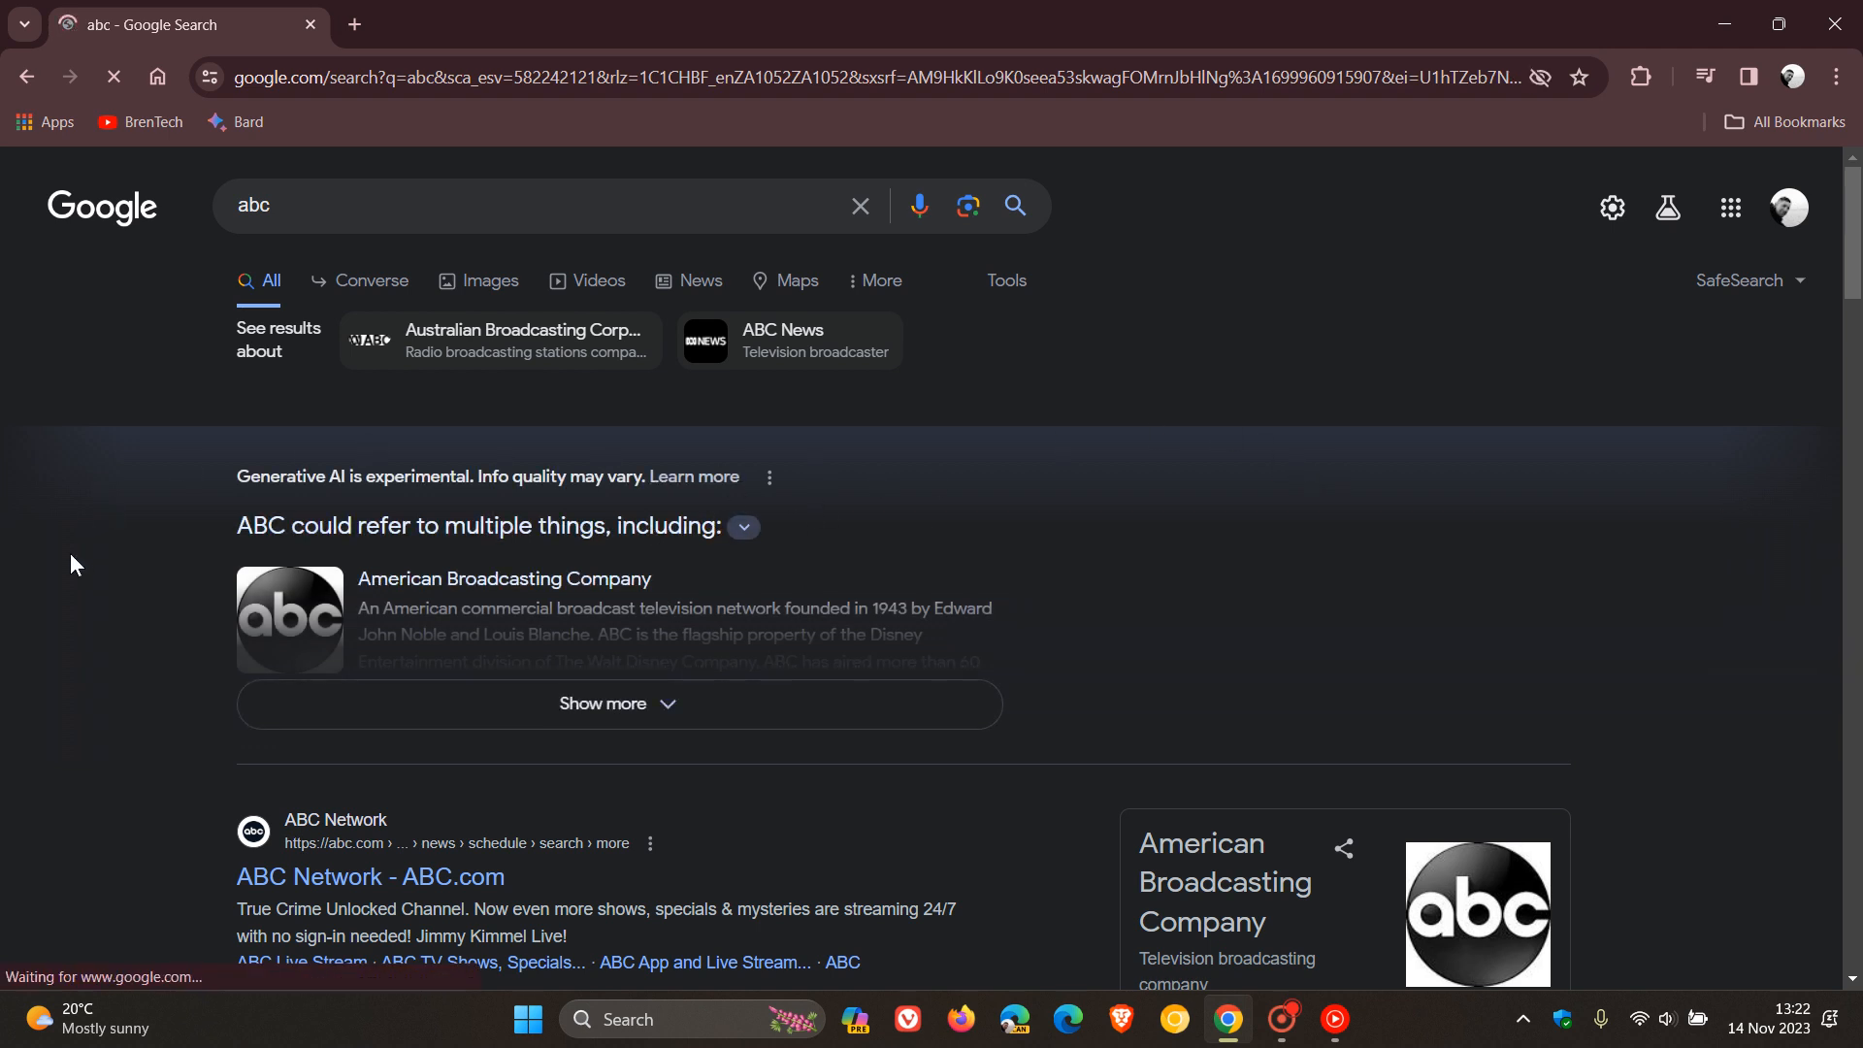
pyautogui.moveTo(793, 725)
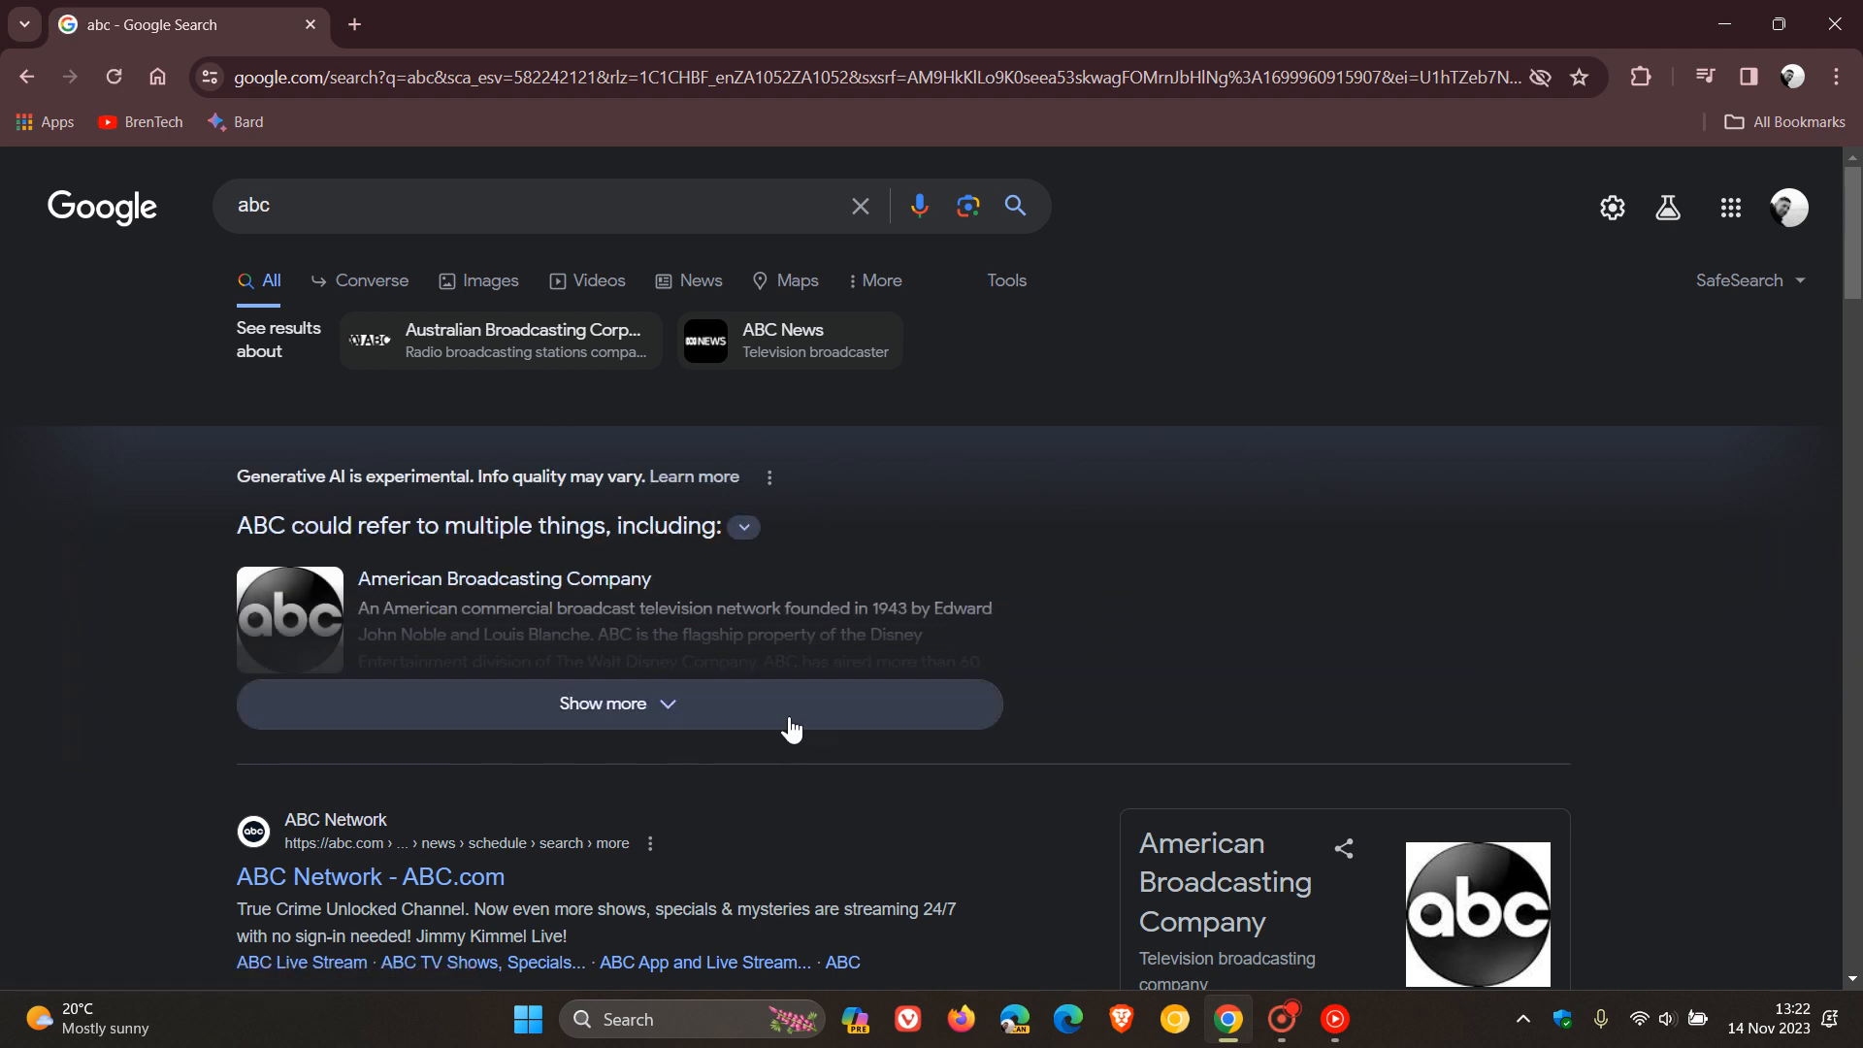
pyautogui.click(618, 703)
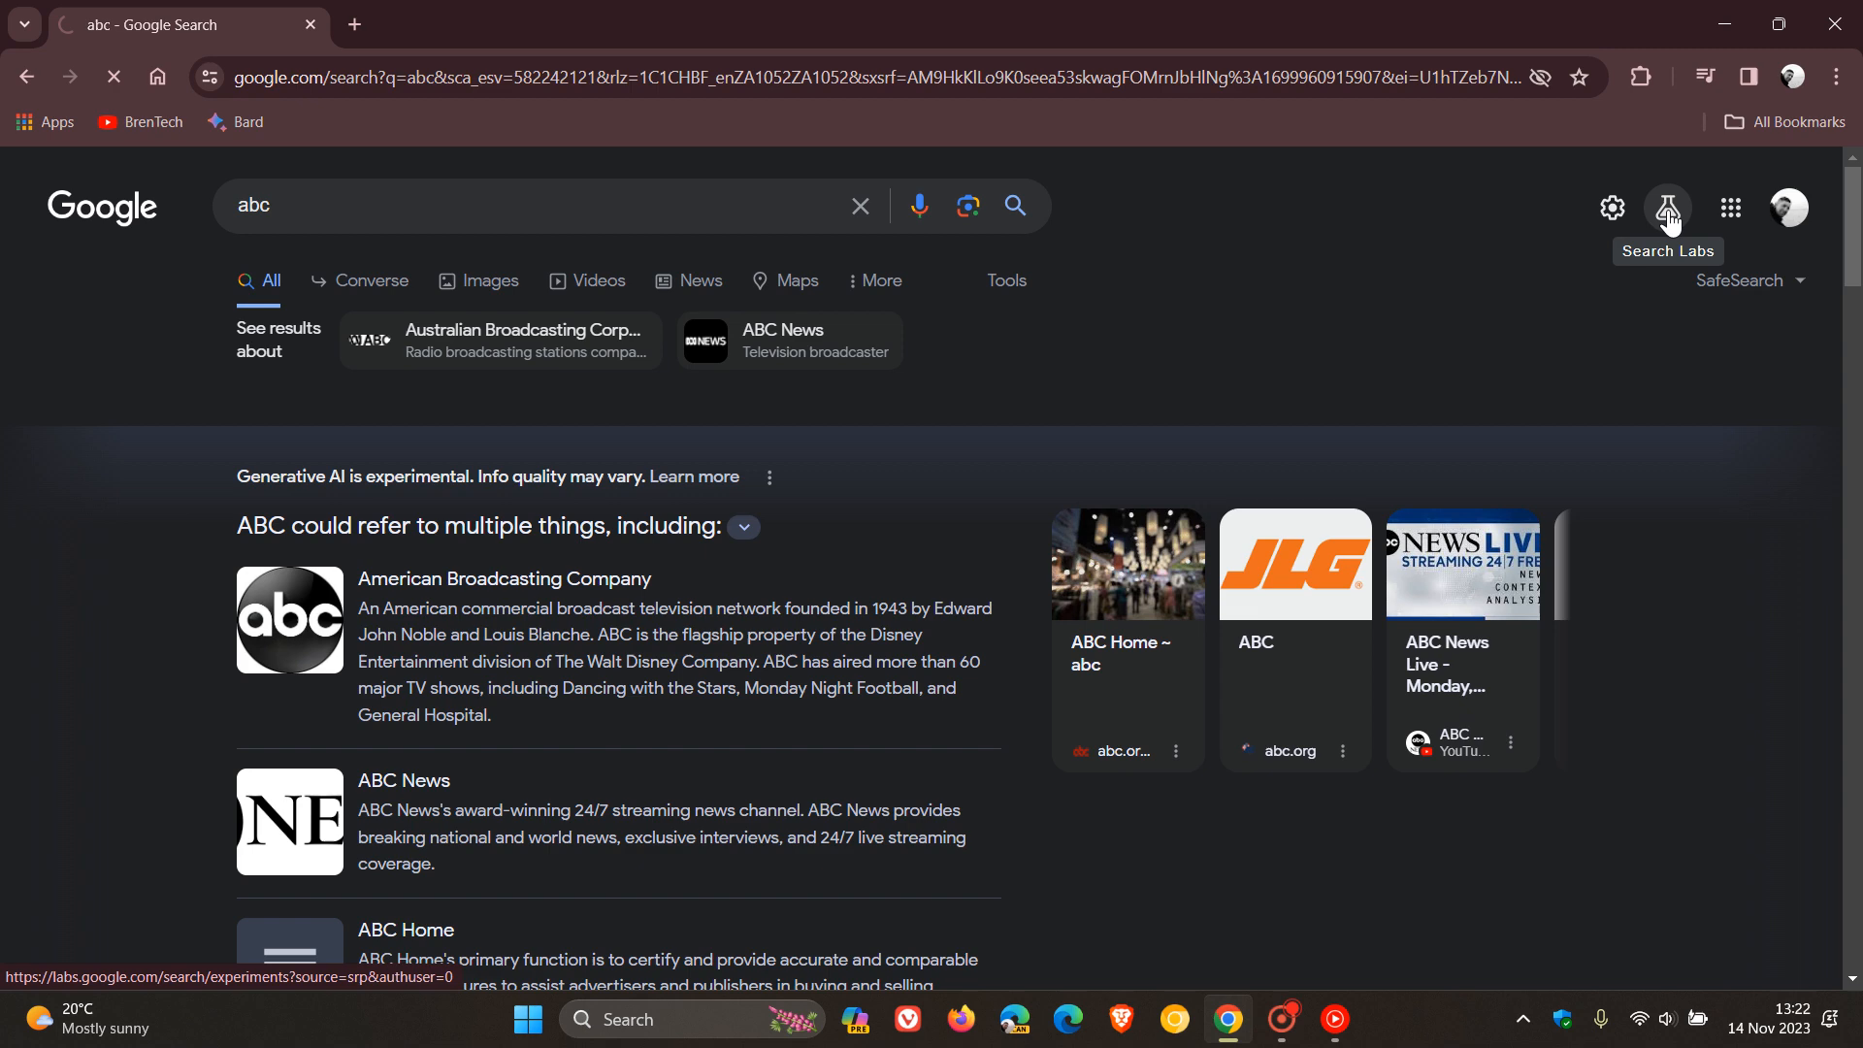
# Reopen Search Labs via the flask icon and verify SGE remains switched on
pyautogui.click(1665, 205)
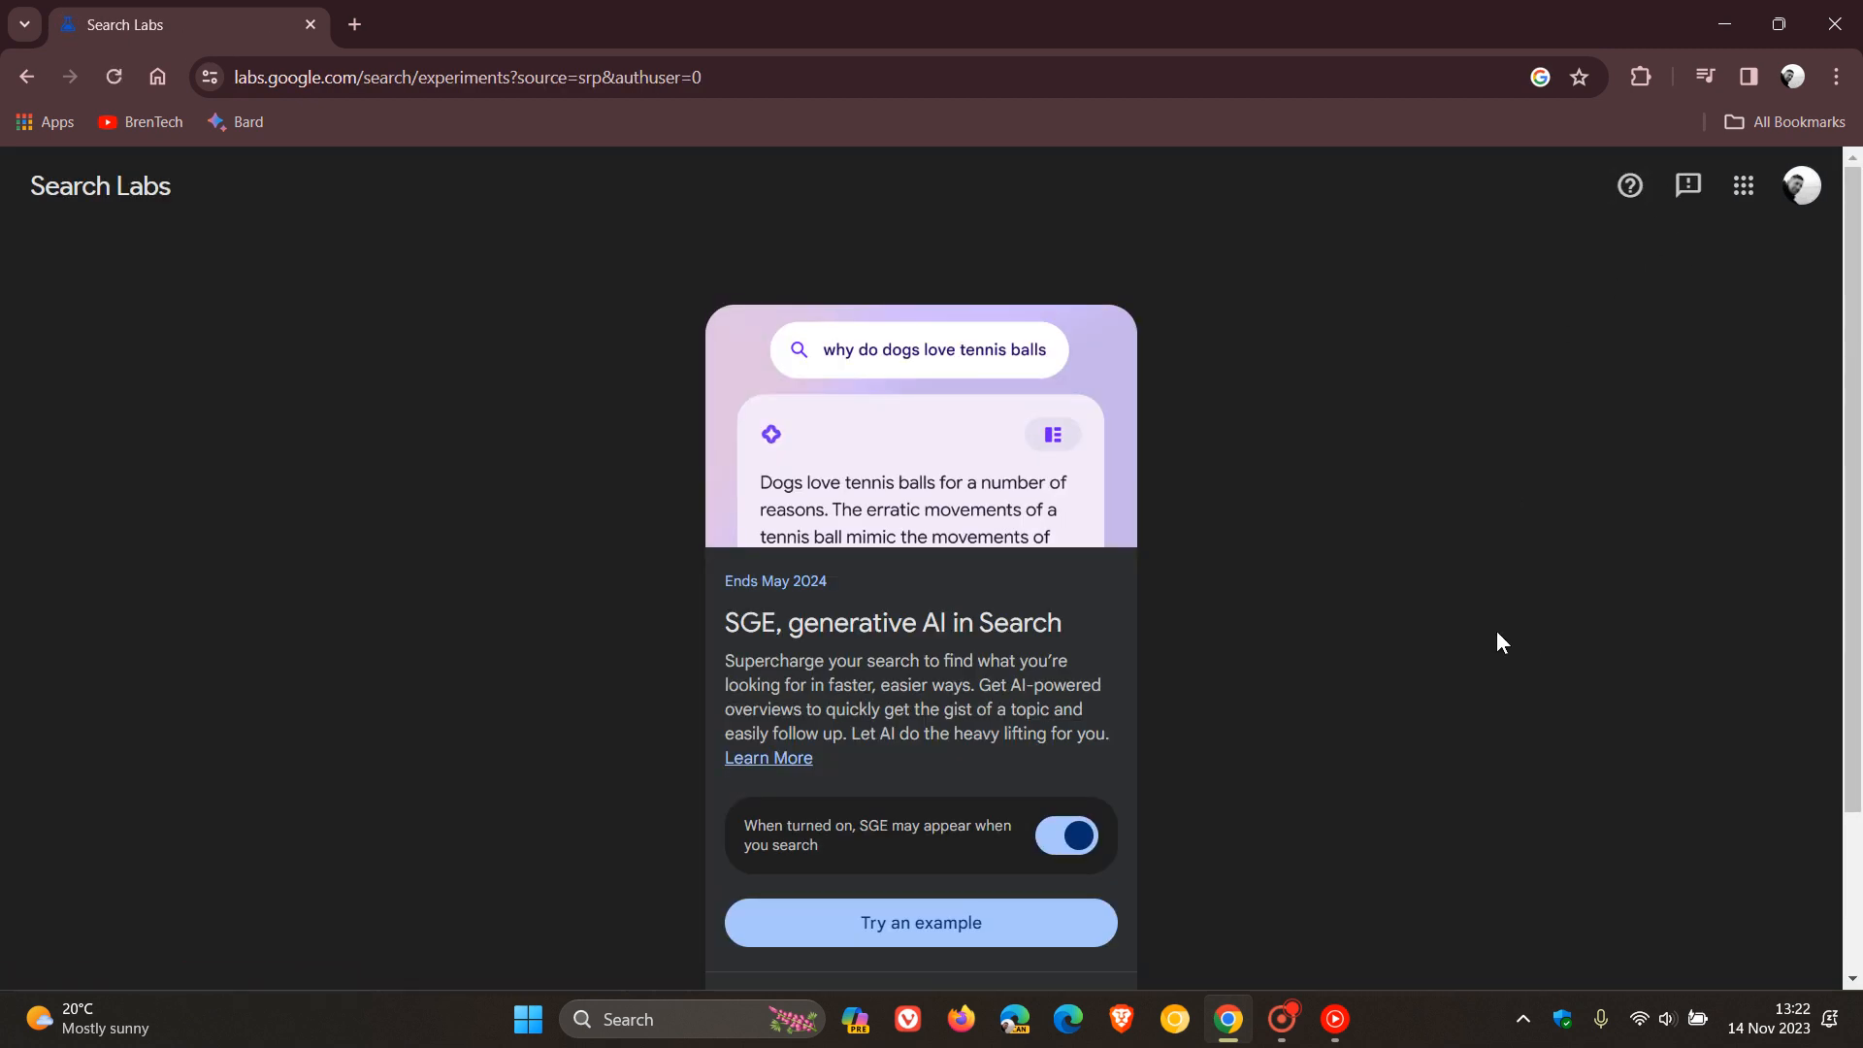
pyautogui.moveTo(185, 158)
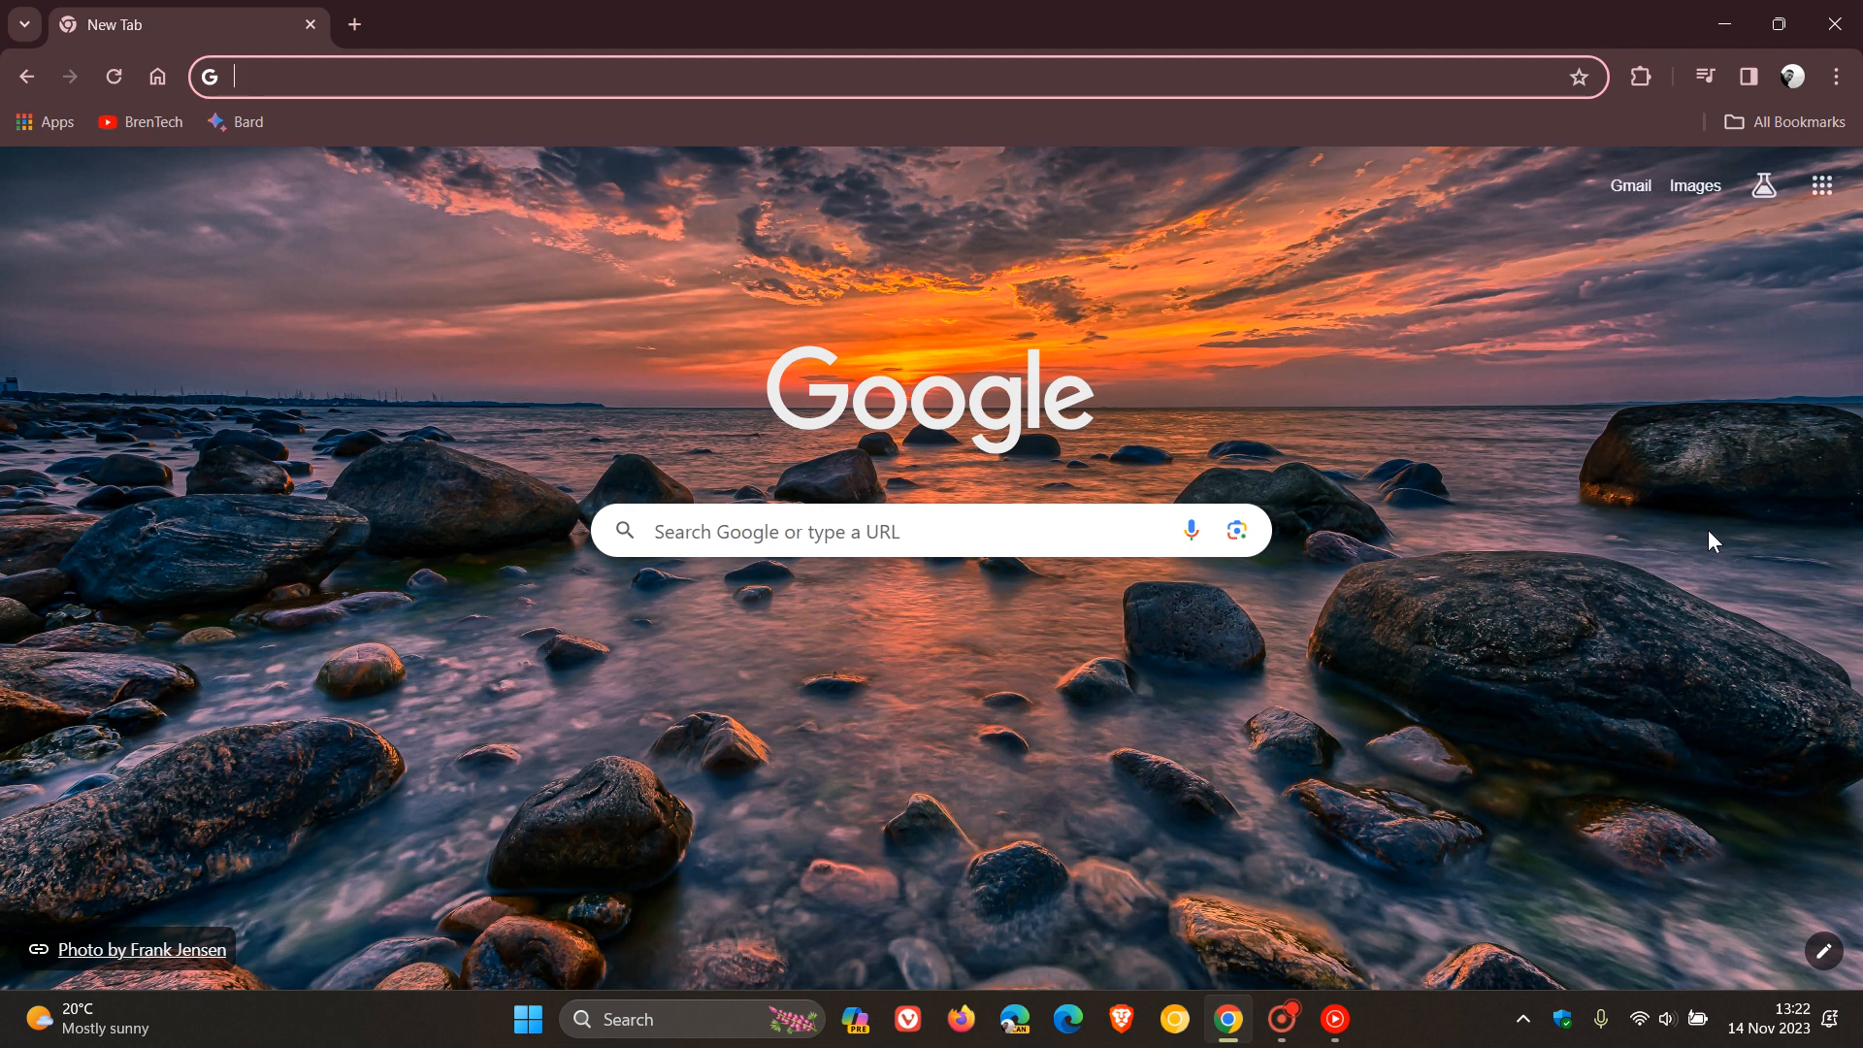
pyautogui.moveTo(1674, 477)
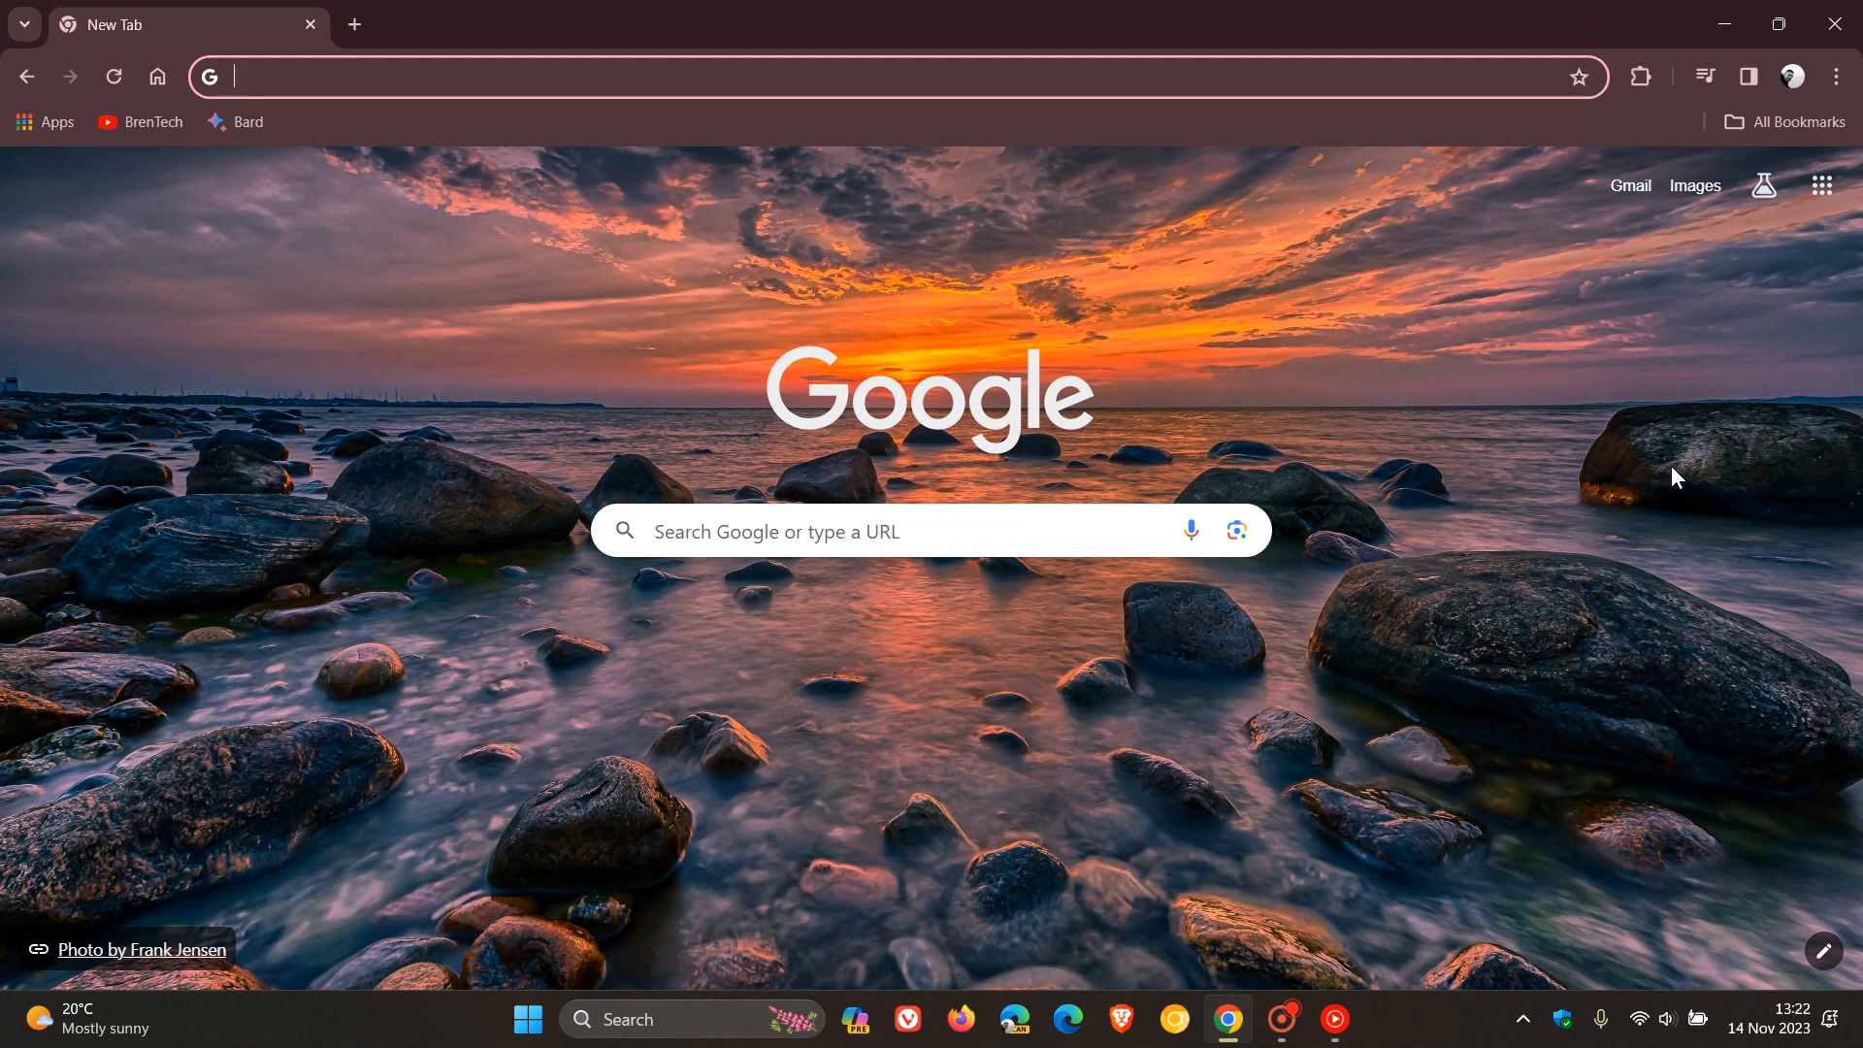
pyautogui.moveTo(1767, 185)
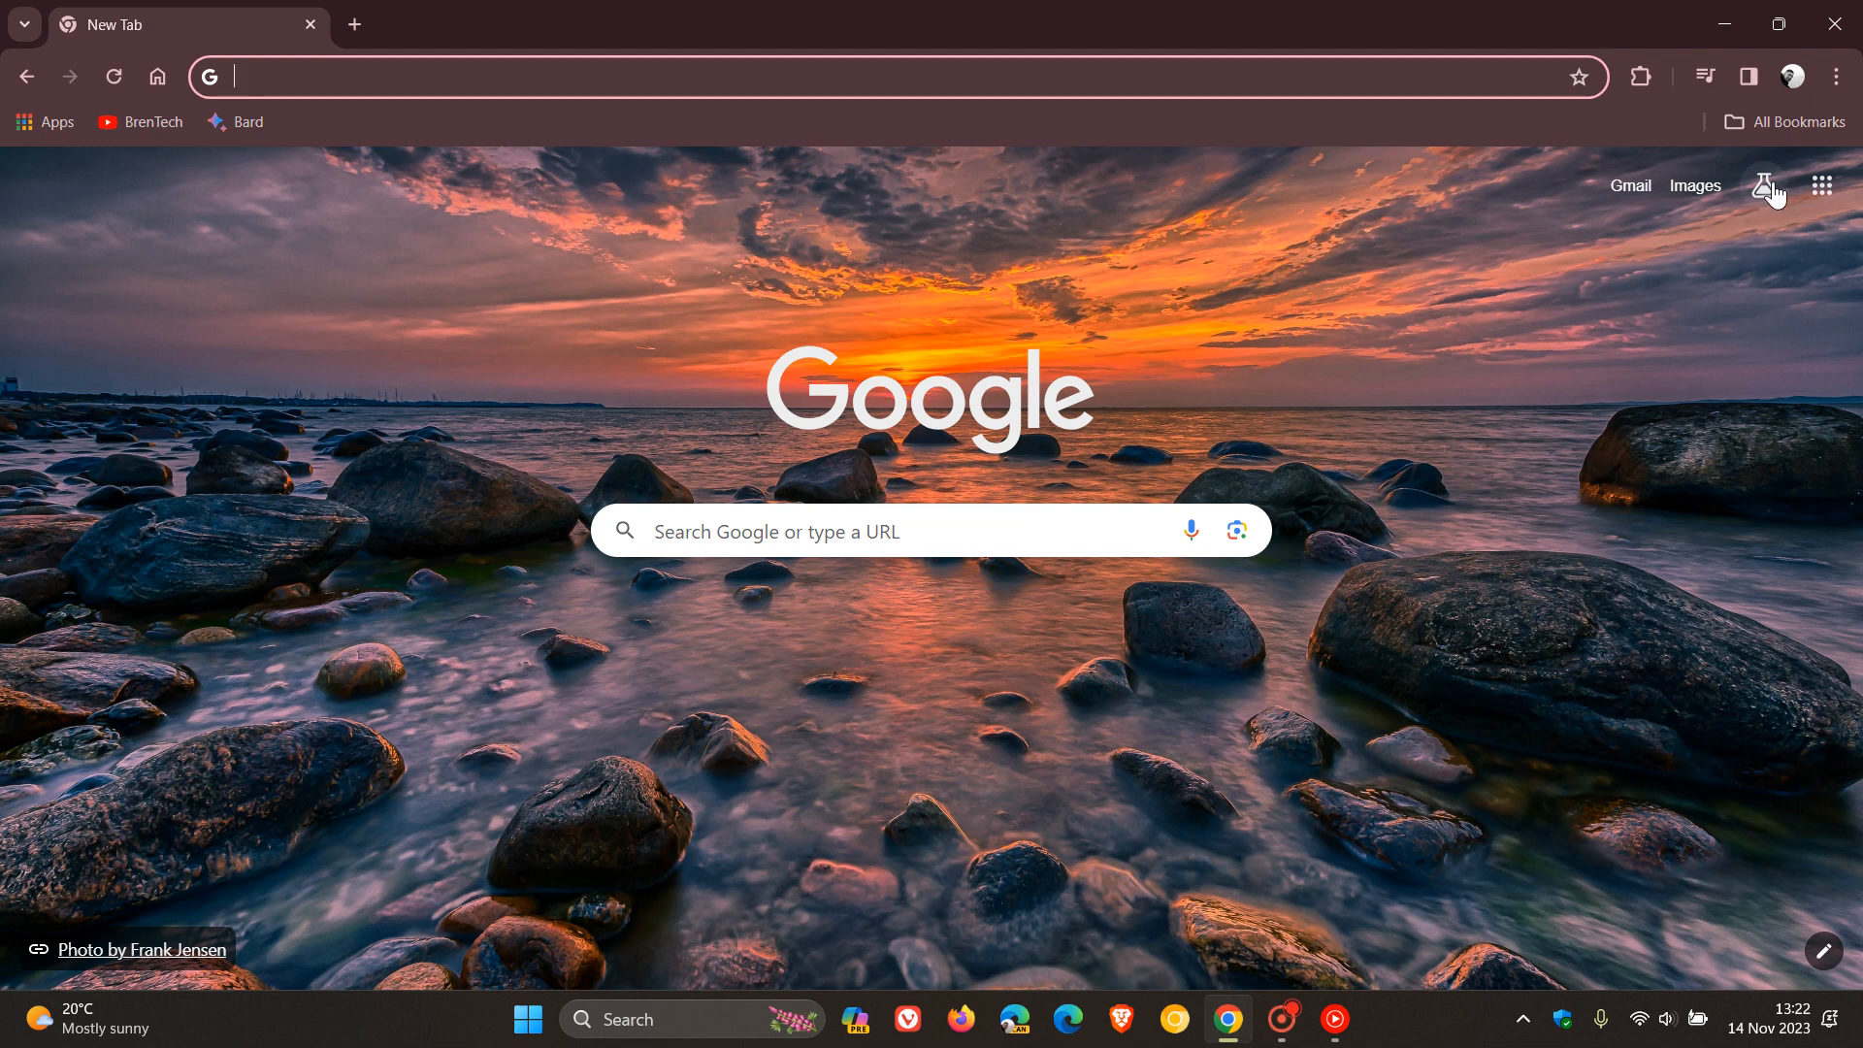
pyautogui.moveTo(1763, 185)
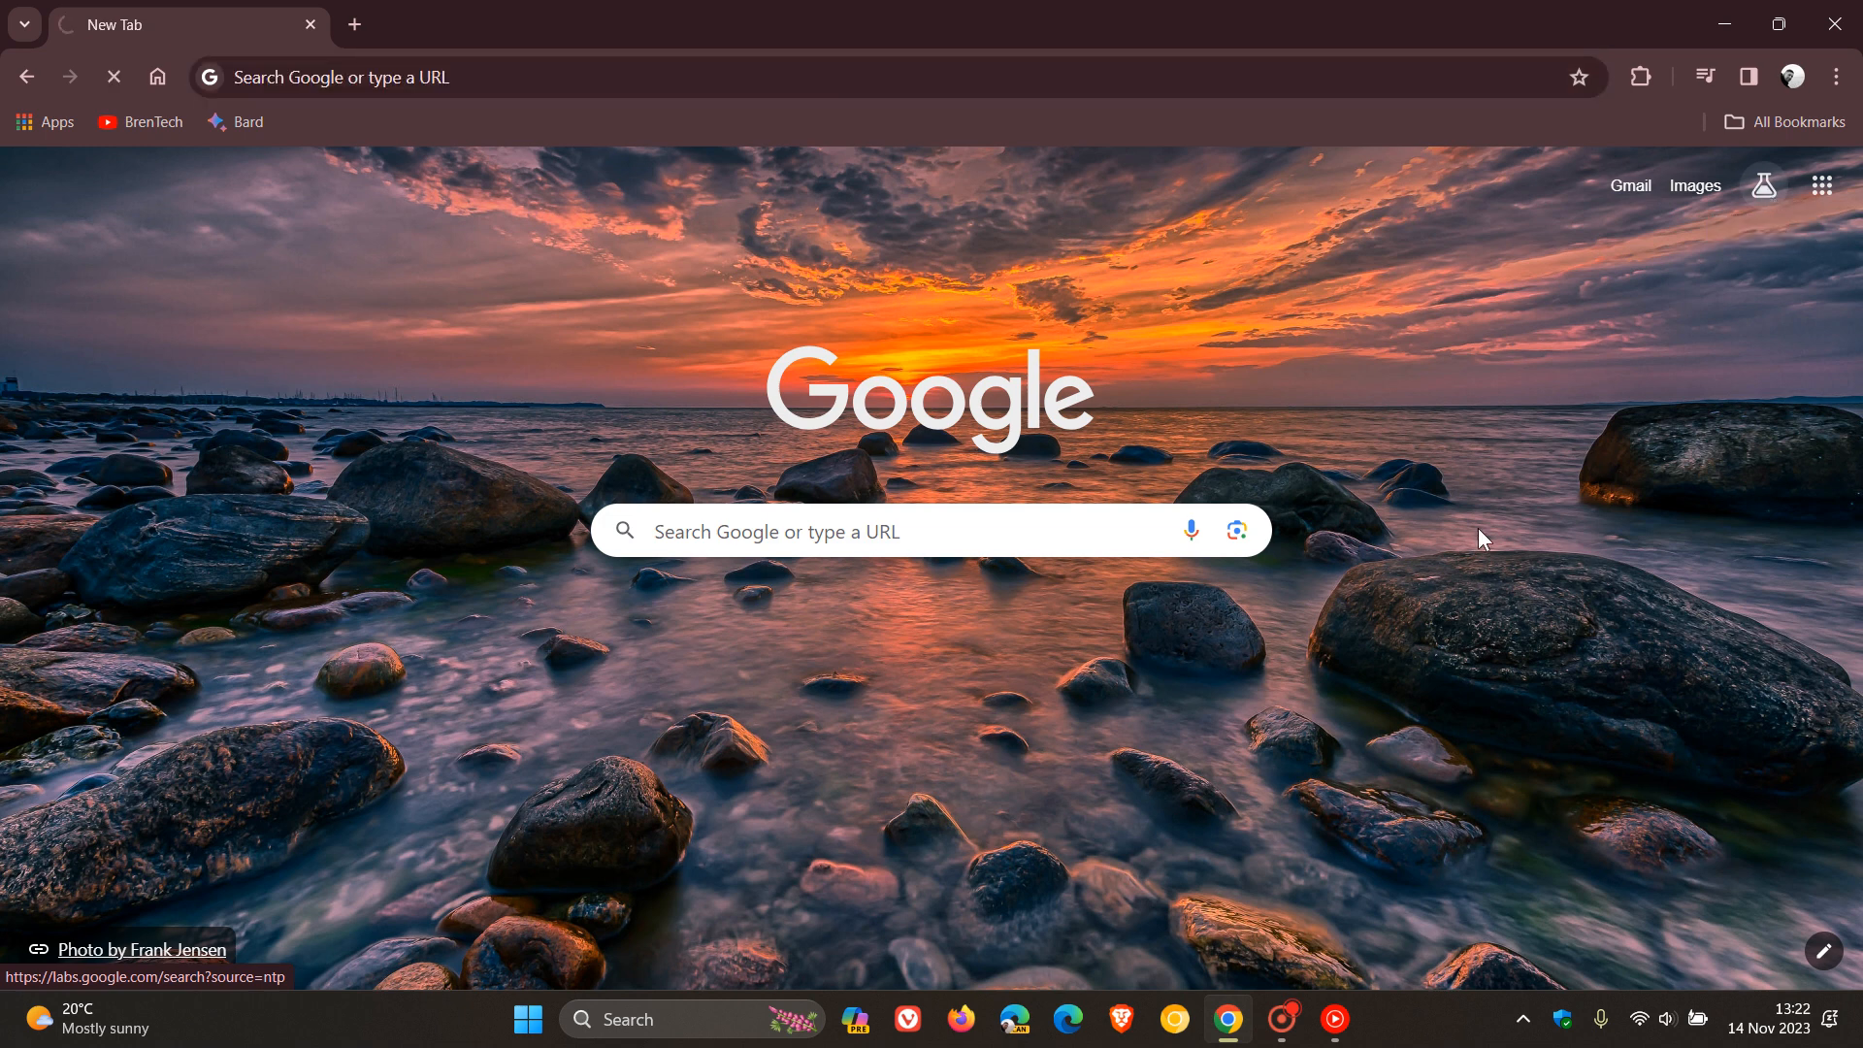
pyautogui.click(1763, 185)
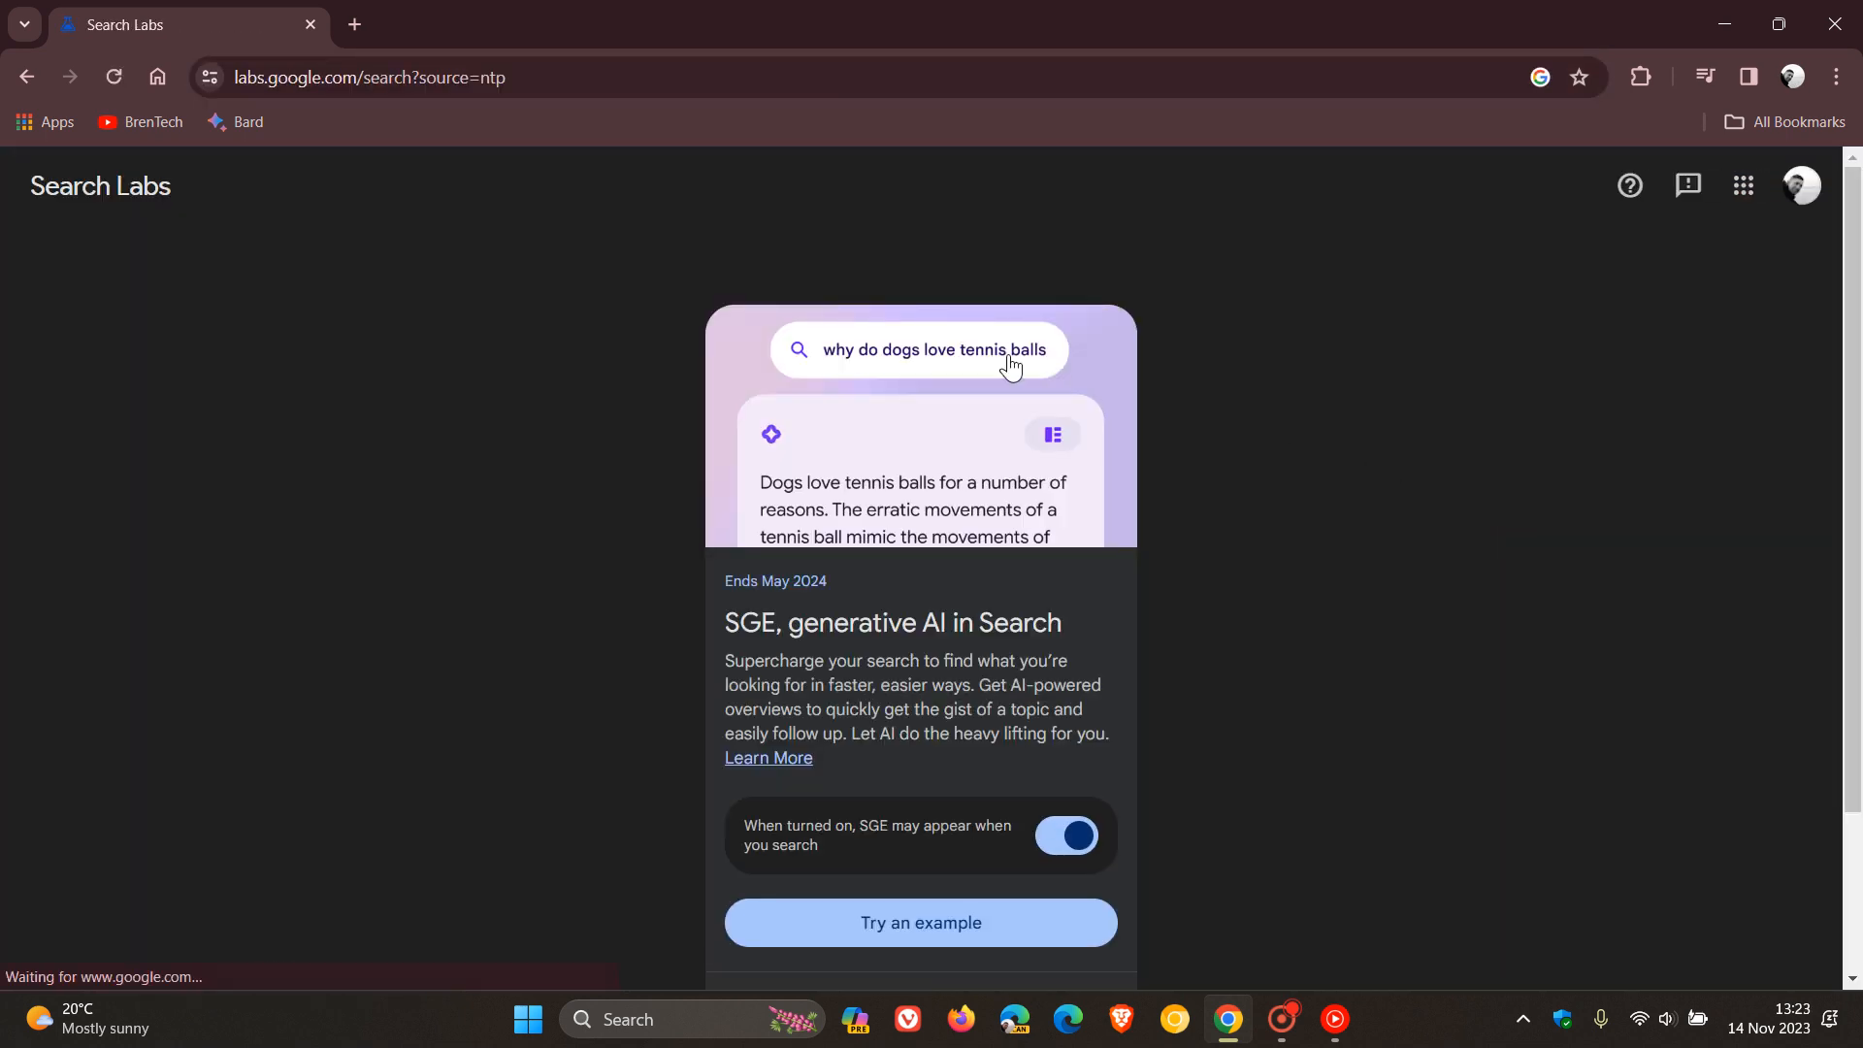
pyautogui.moveTo(1332, 528)
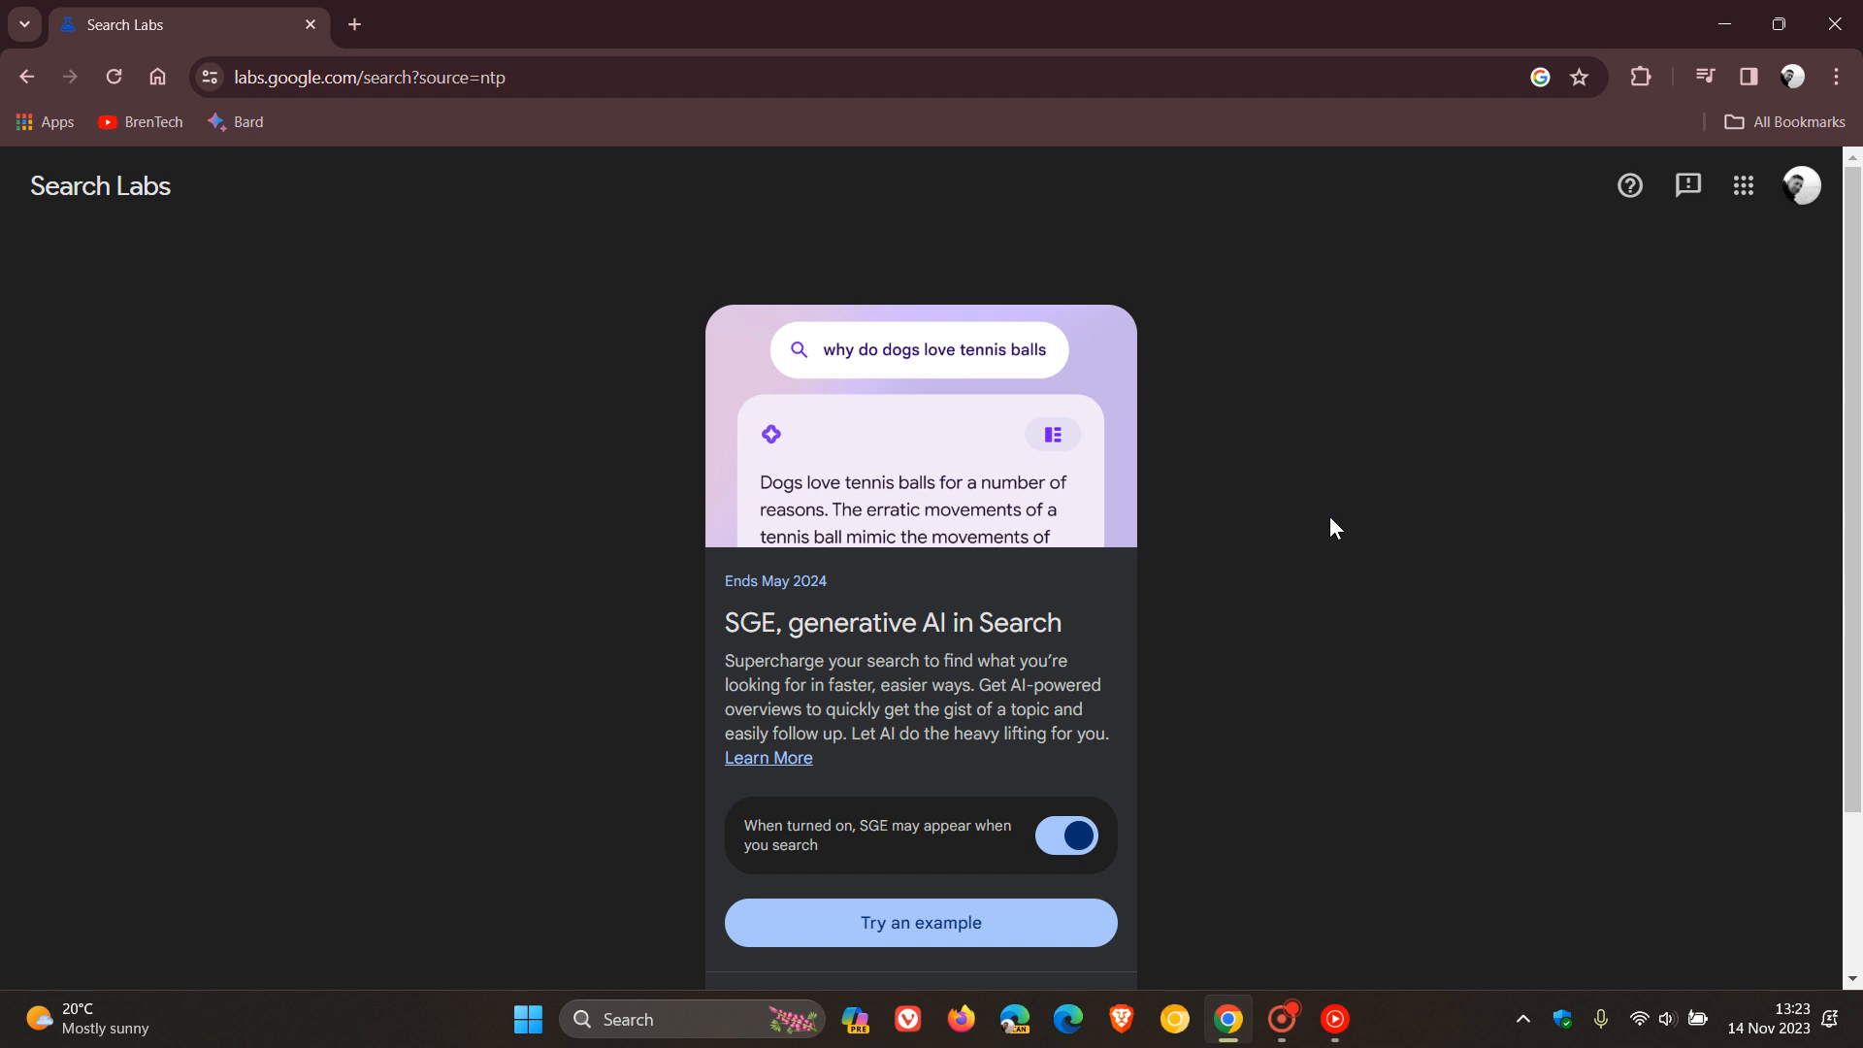
pyautogui.moveTo(481, 313)
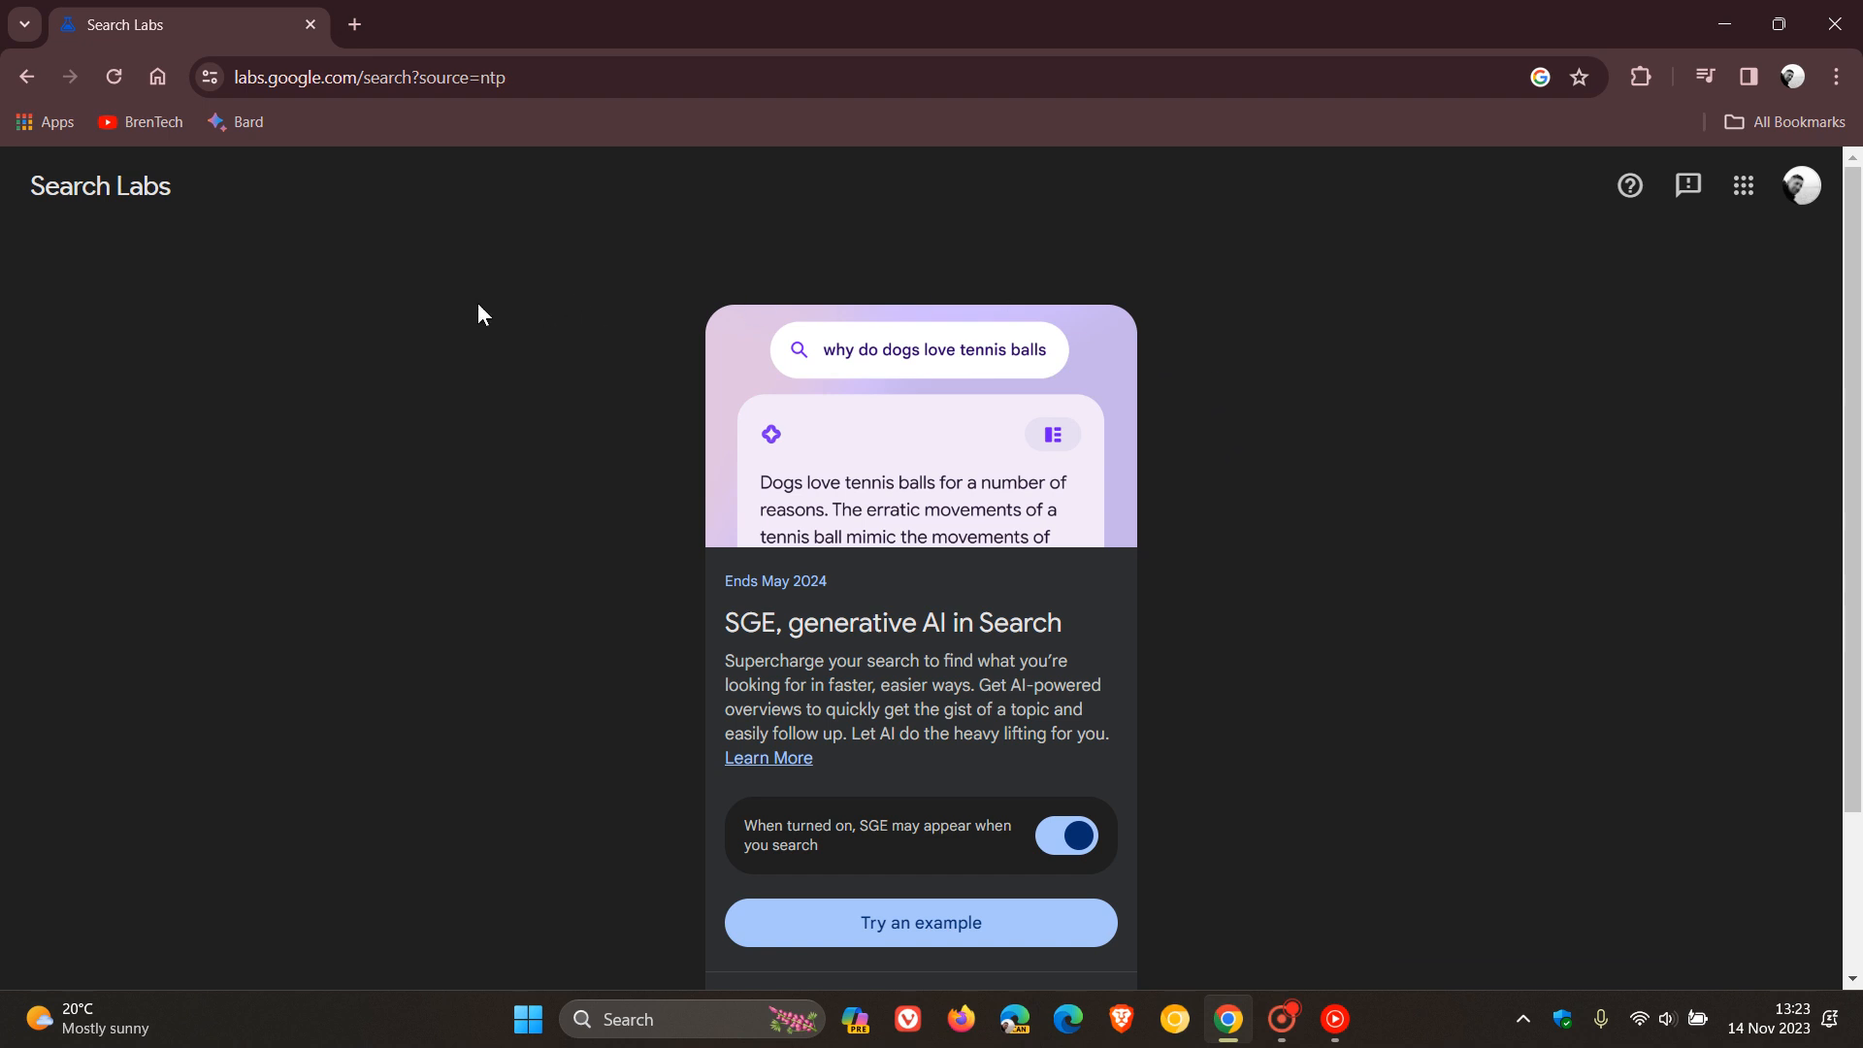
pyautogui.moveTo(157, 77)
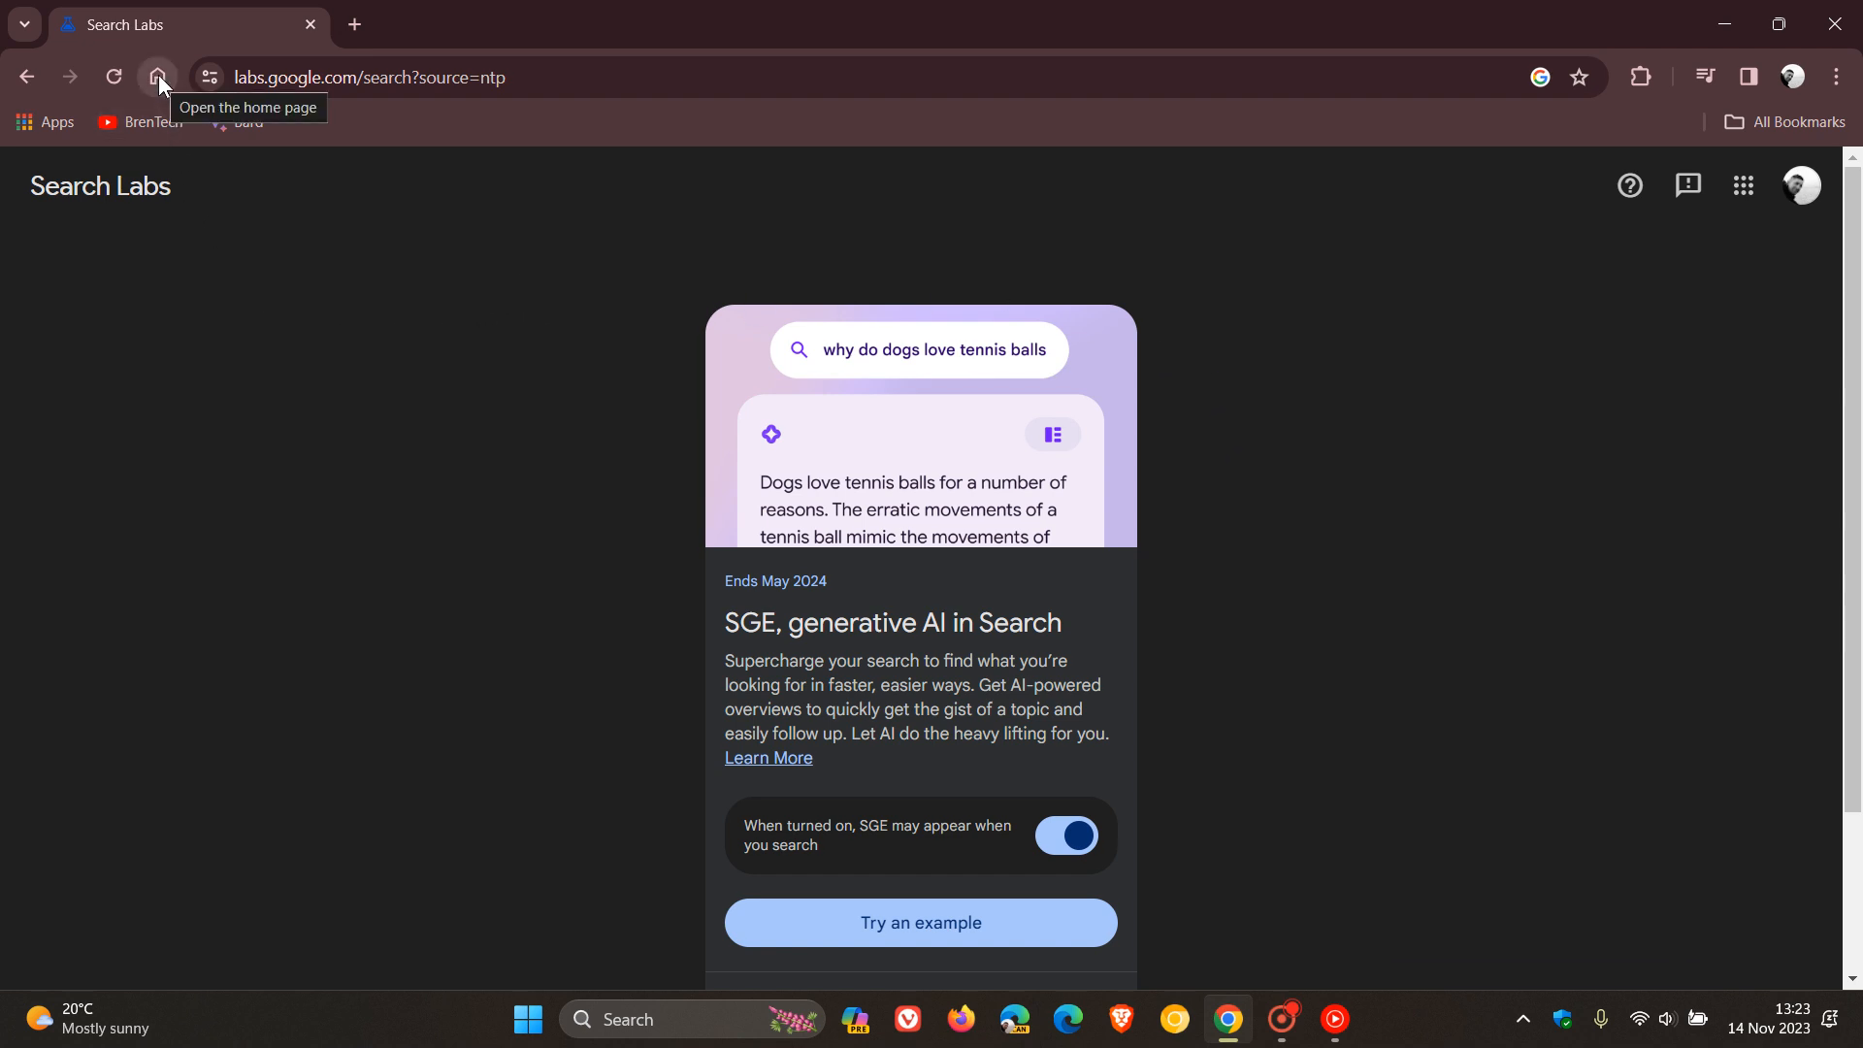
# From Home, search 'google' and generate the AI overview describing the company
pyautogui.click(157, 77)
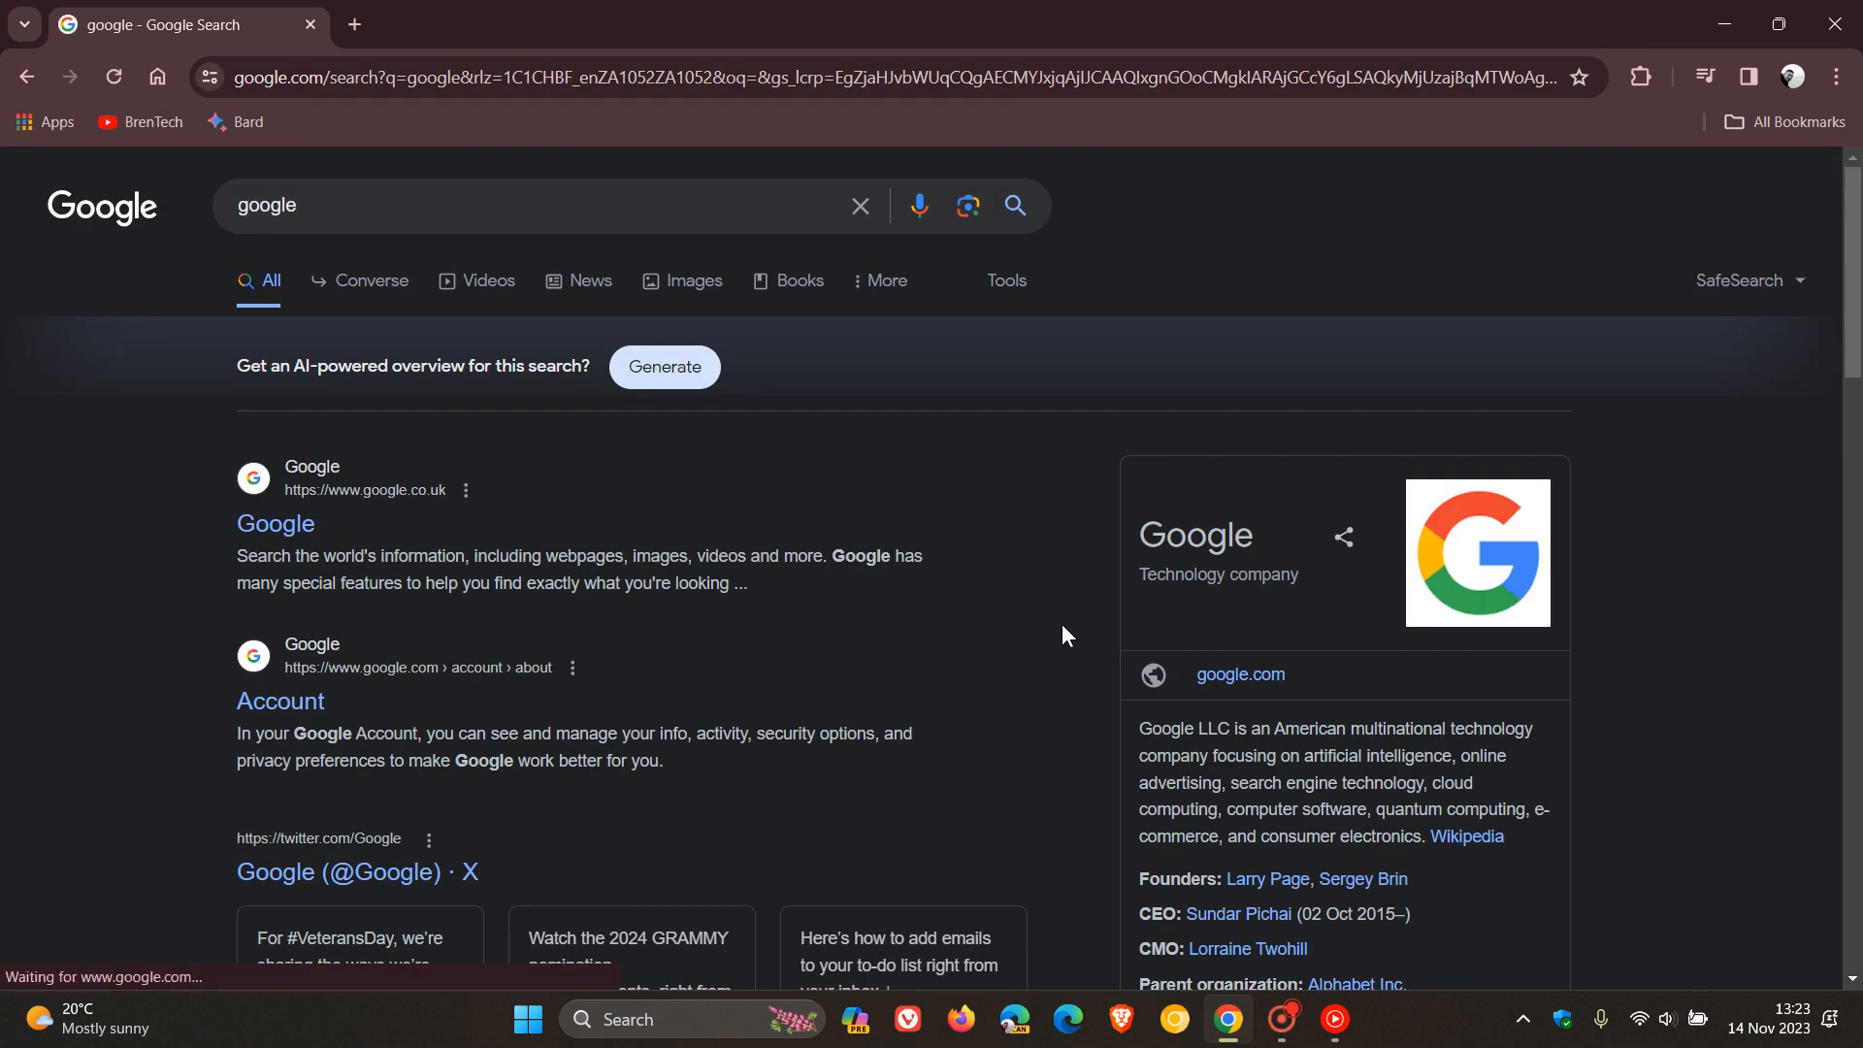
pyautogui.moveTo(1667, 207)
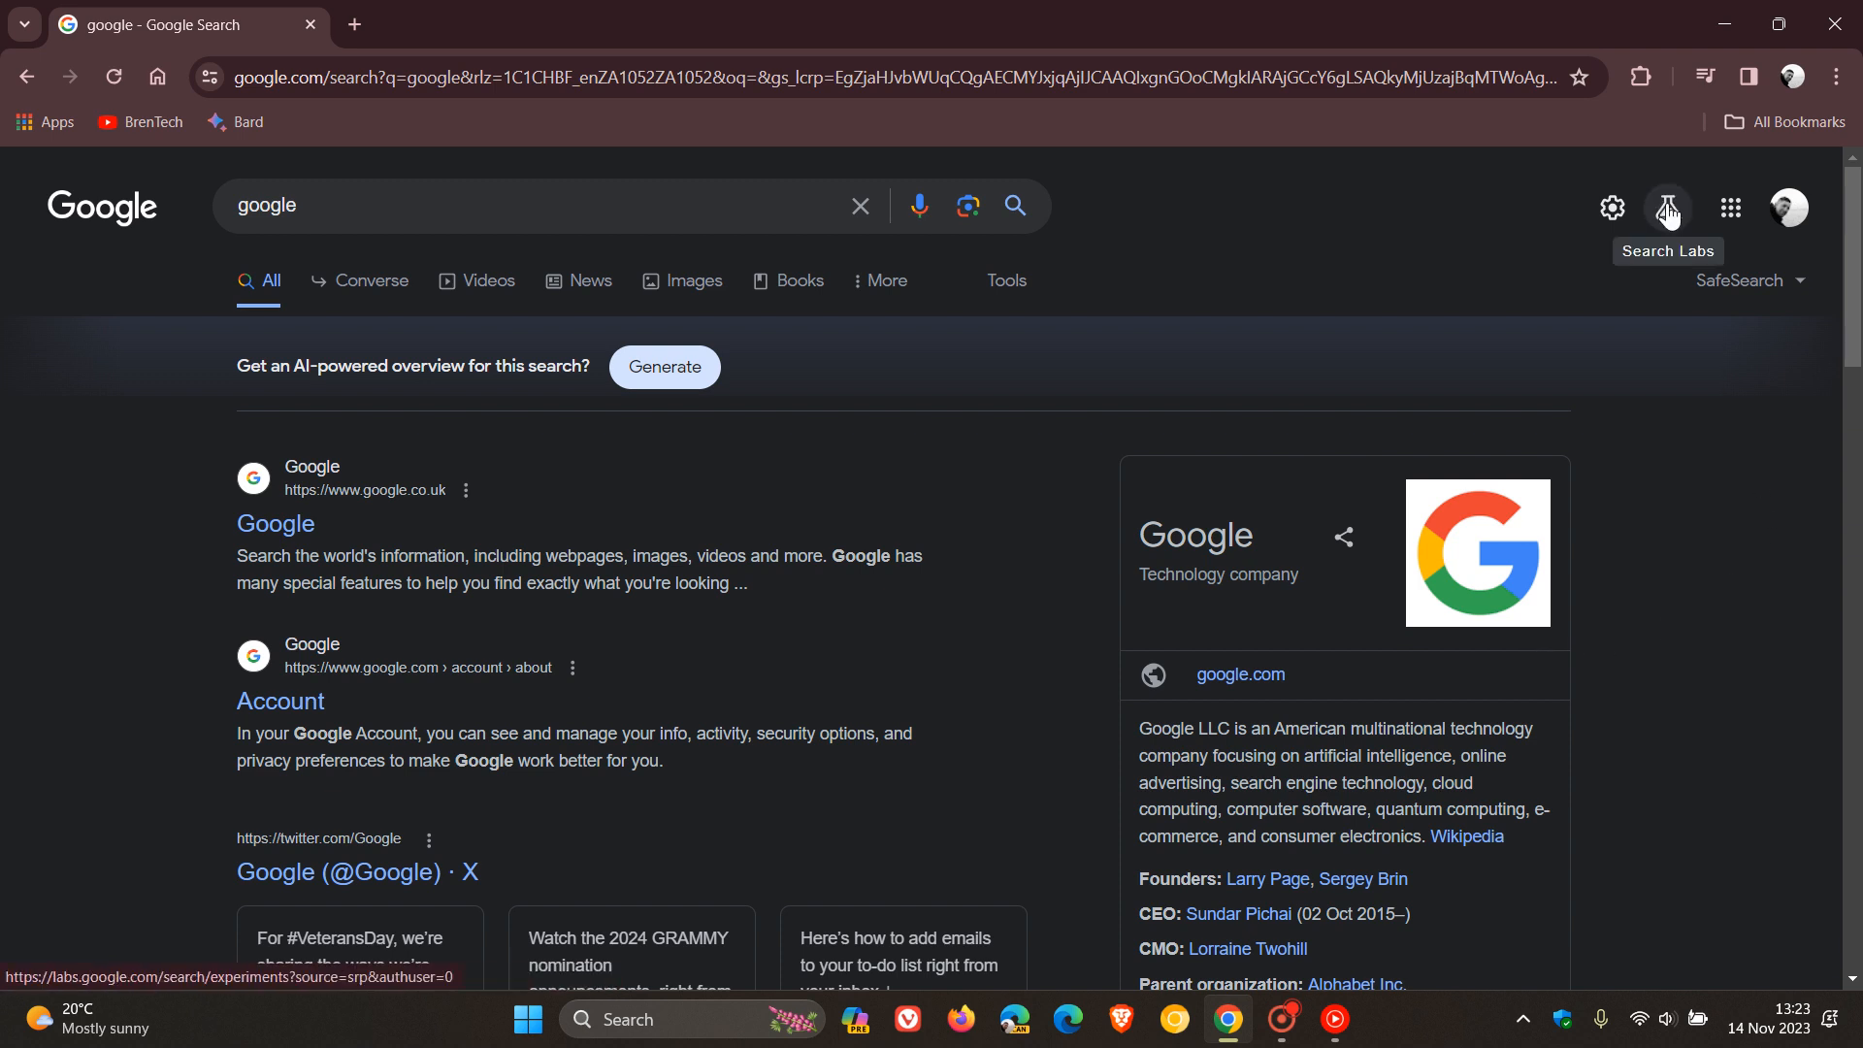
pyautogui.moveTo(1634, 189)
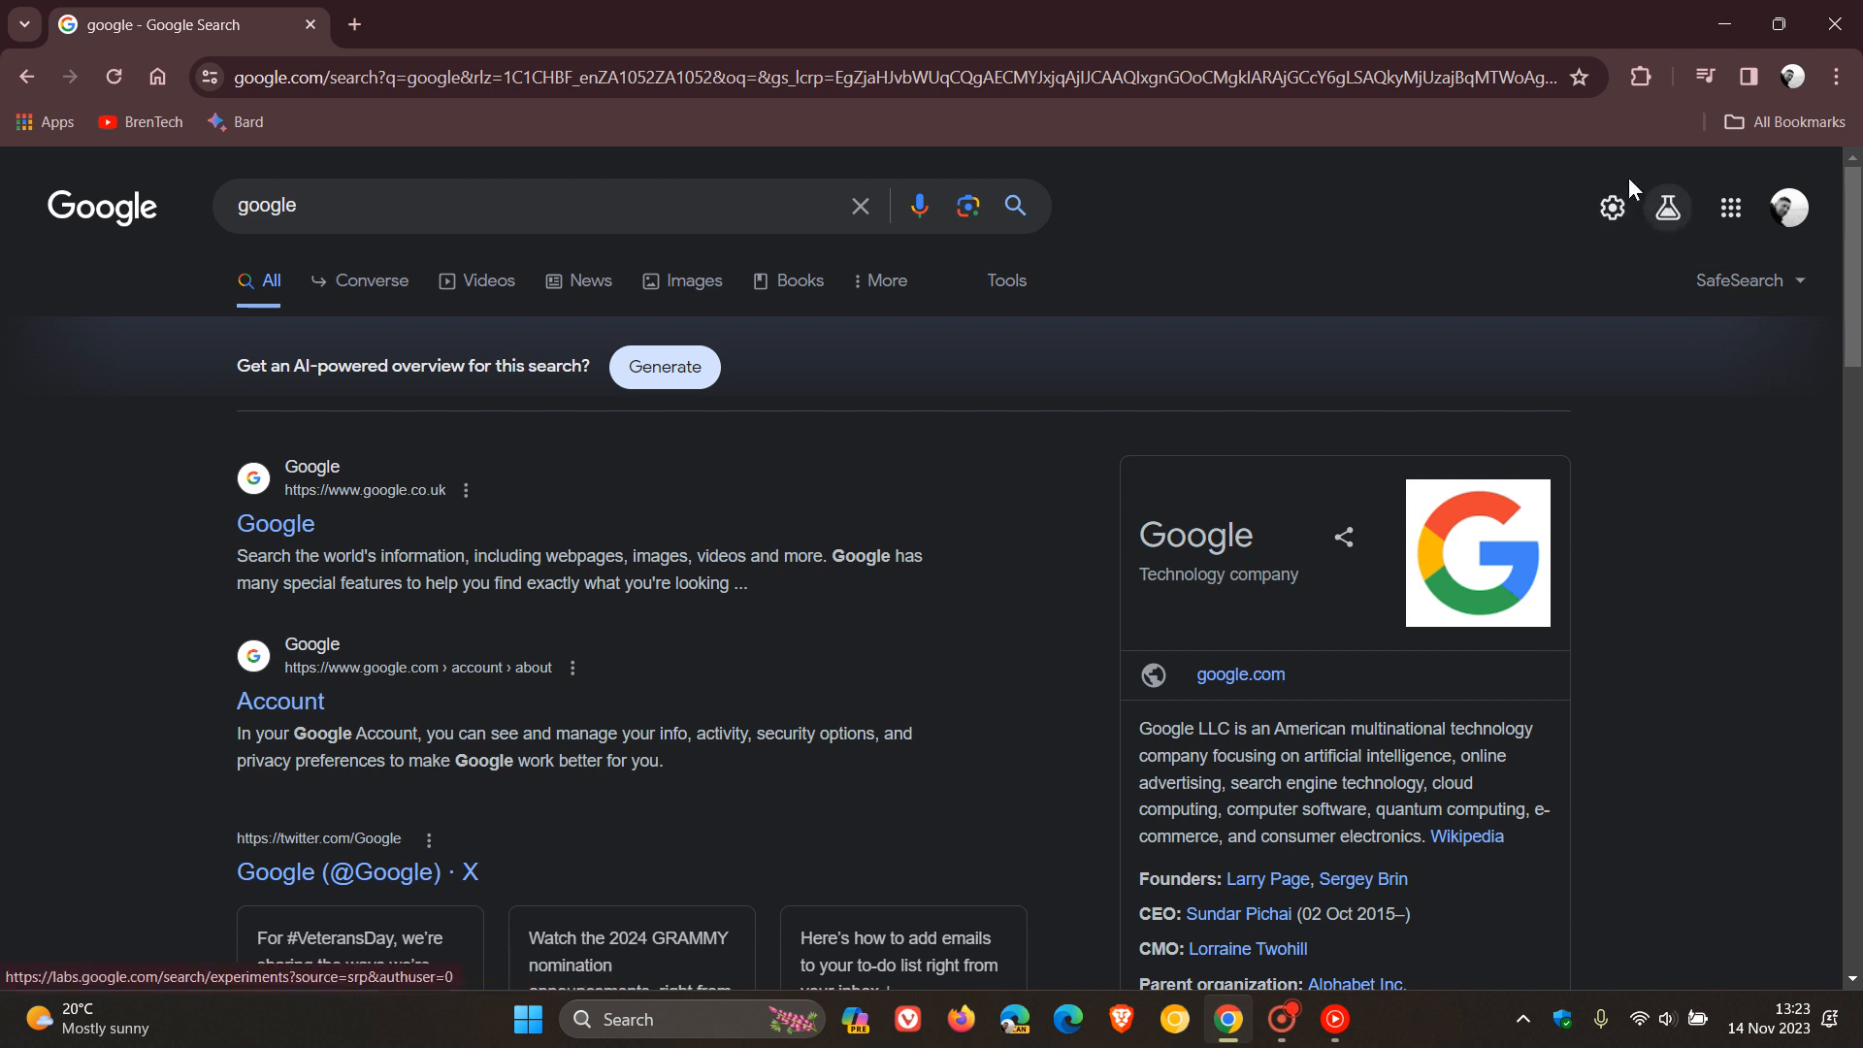
pyautogui.moveTo(1697, 504)
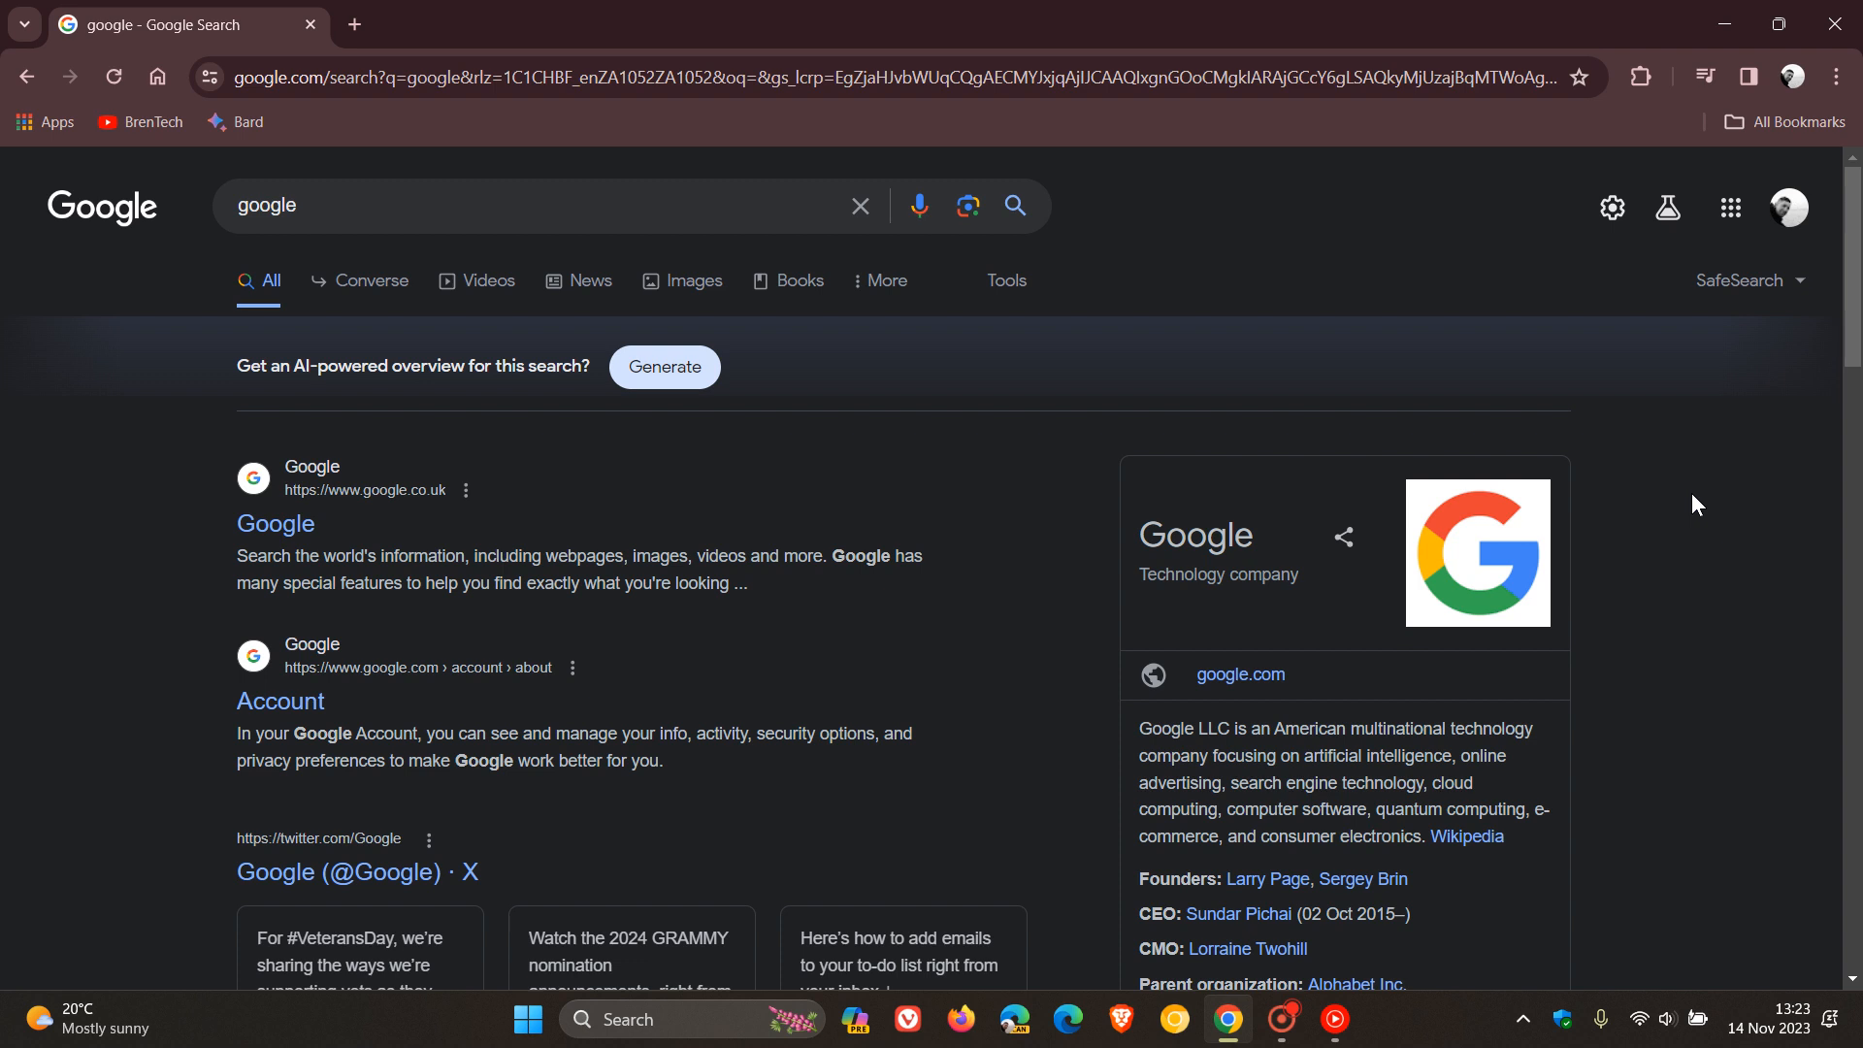
pyautogui.moveTo(1666, 207)
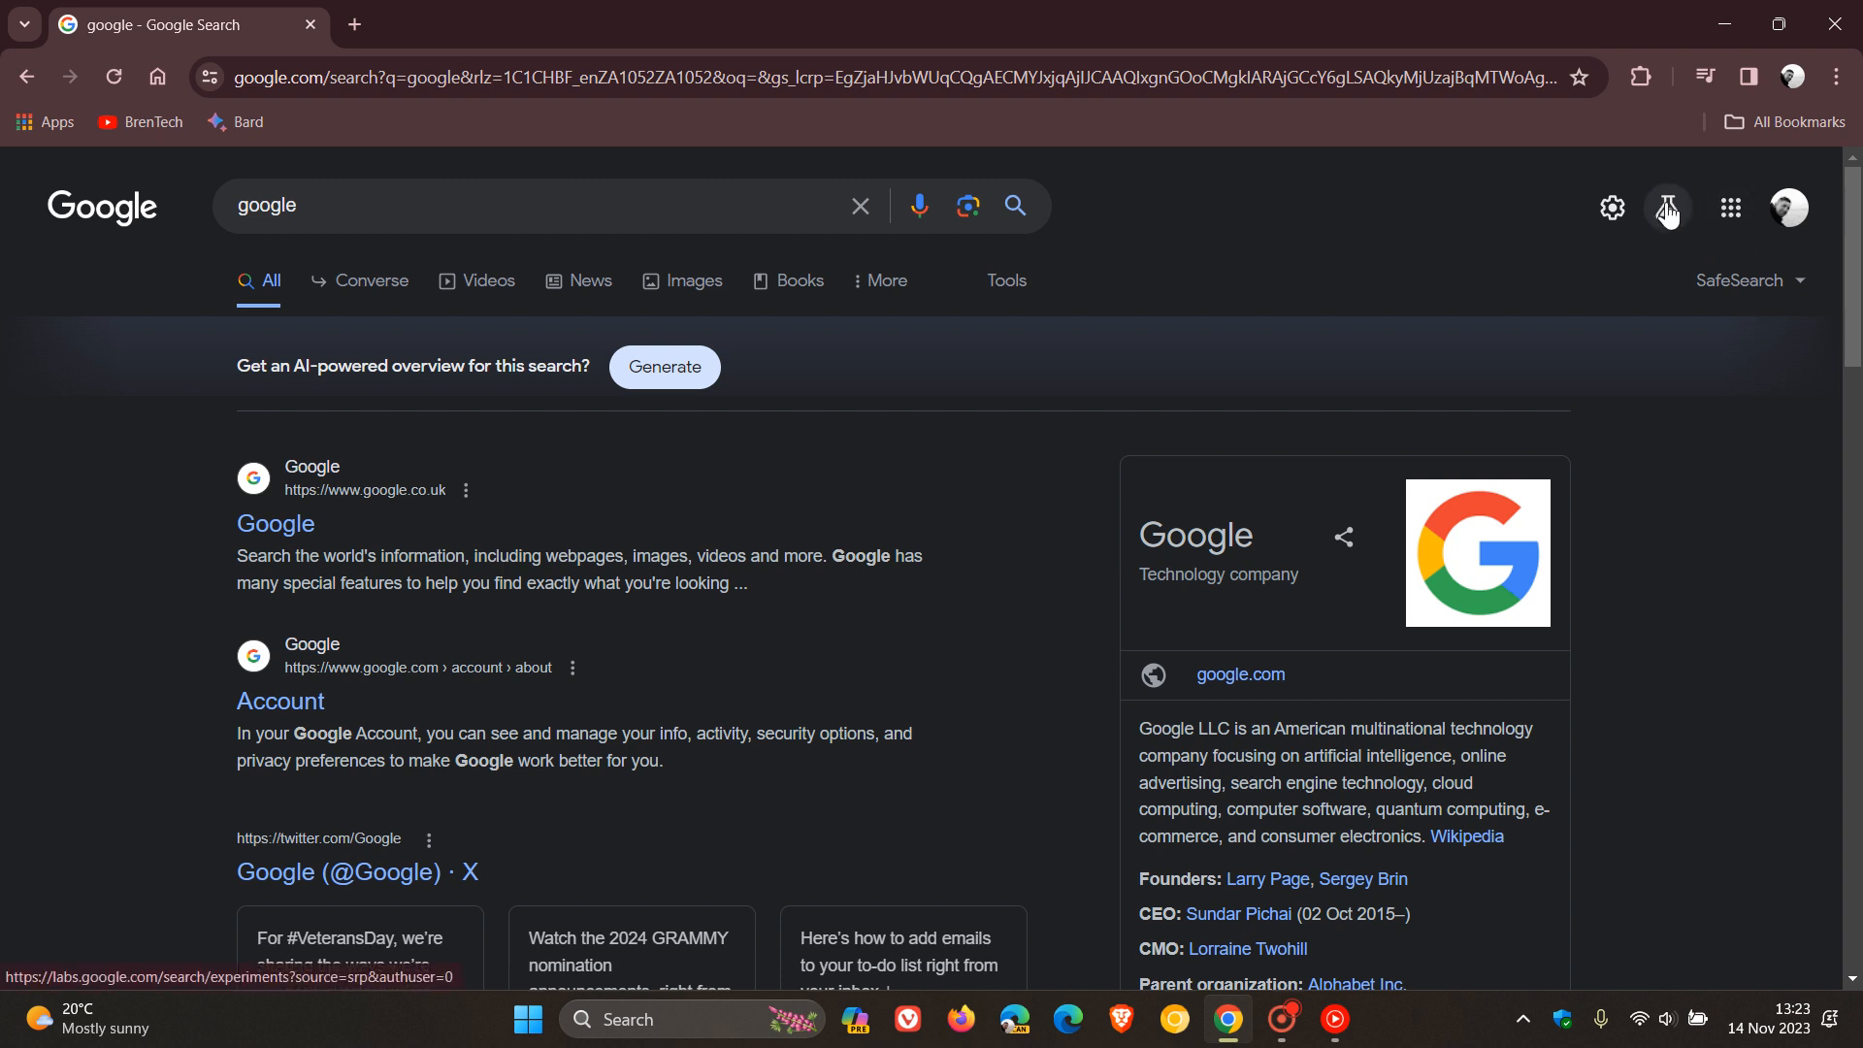
pyautogui.moveTo(1785, 210)
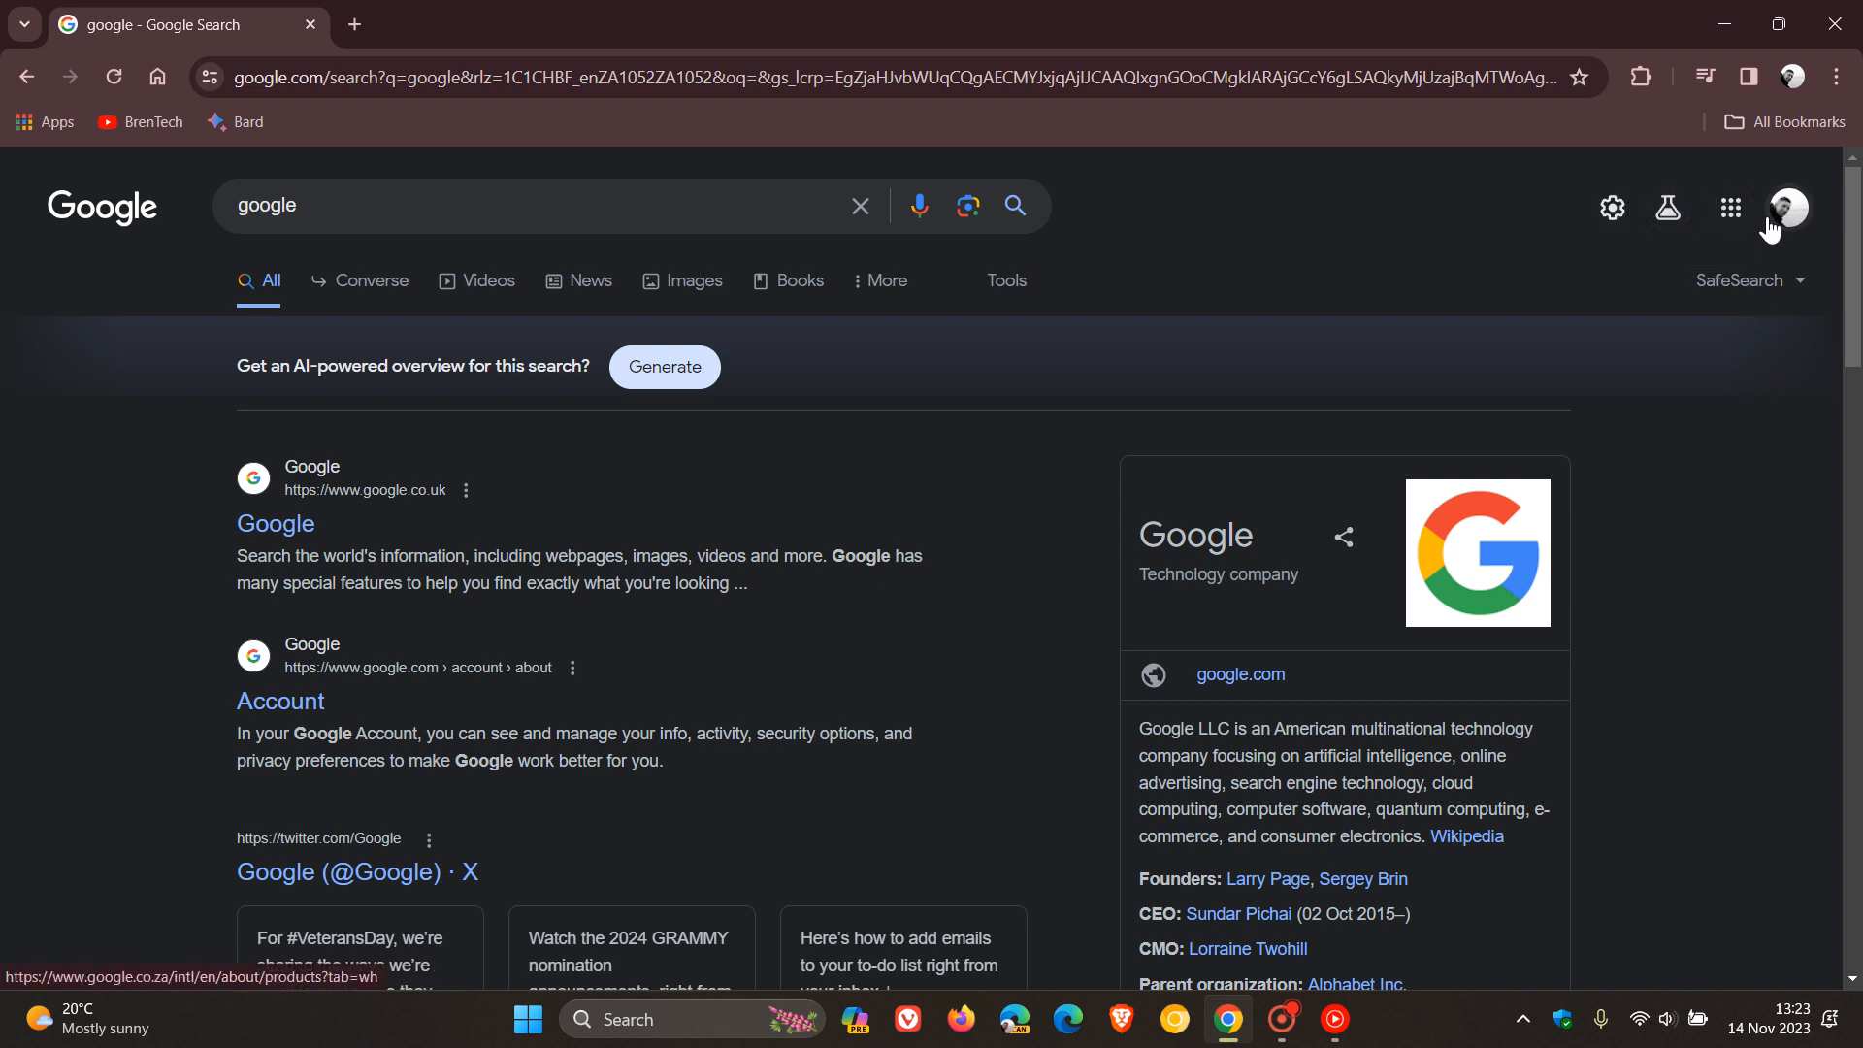
pyautogui.moveTo(1629, 540)
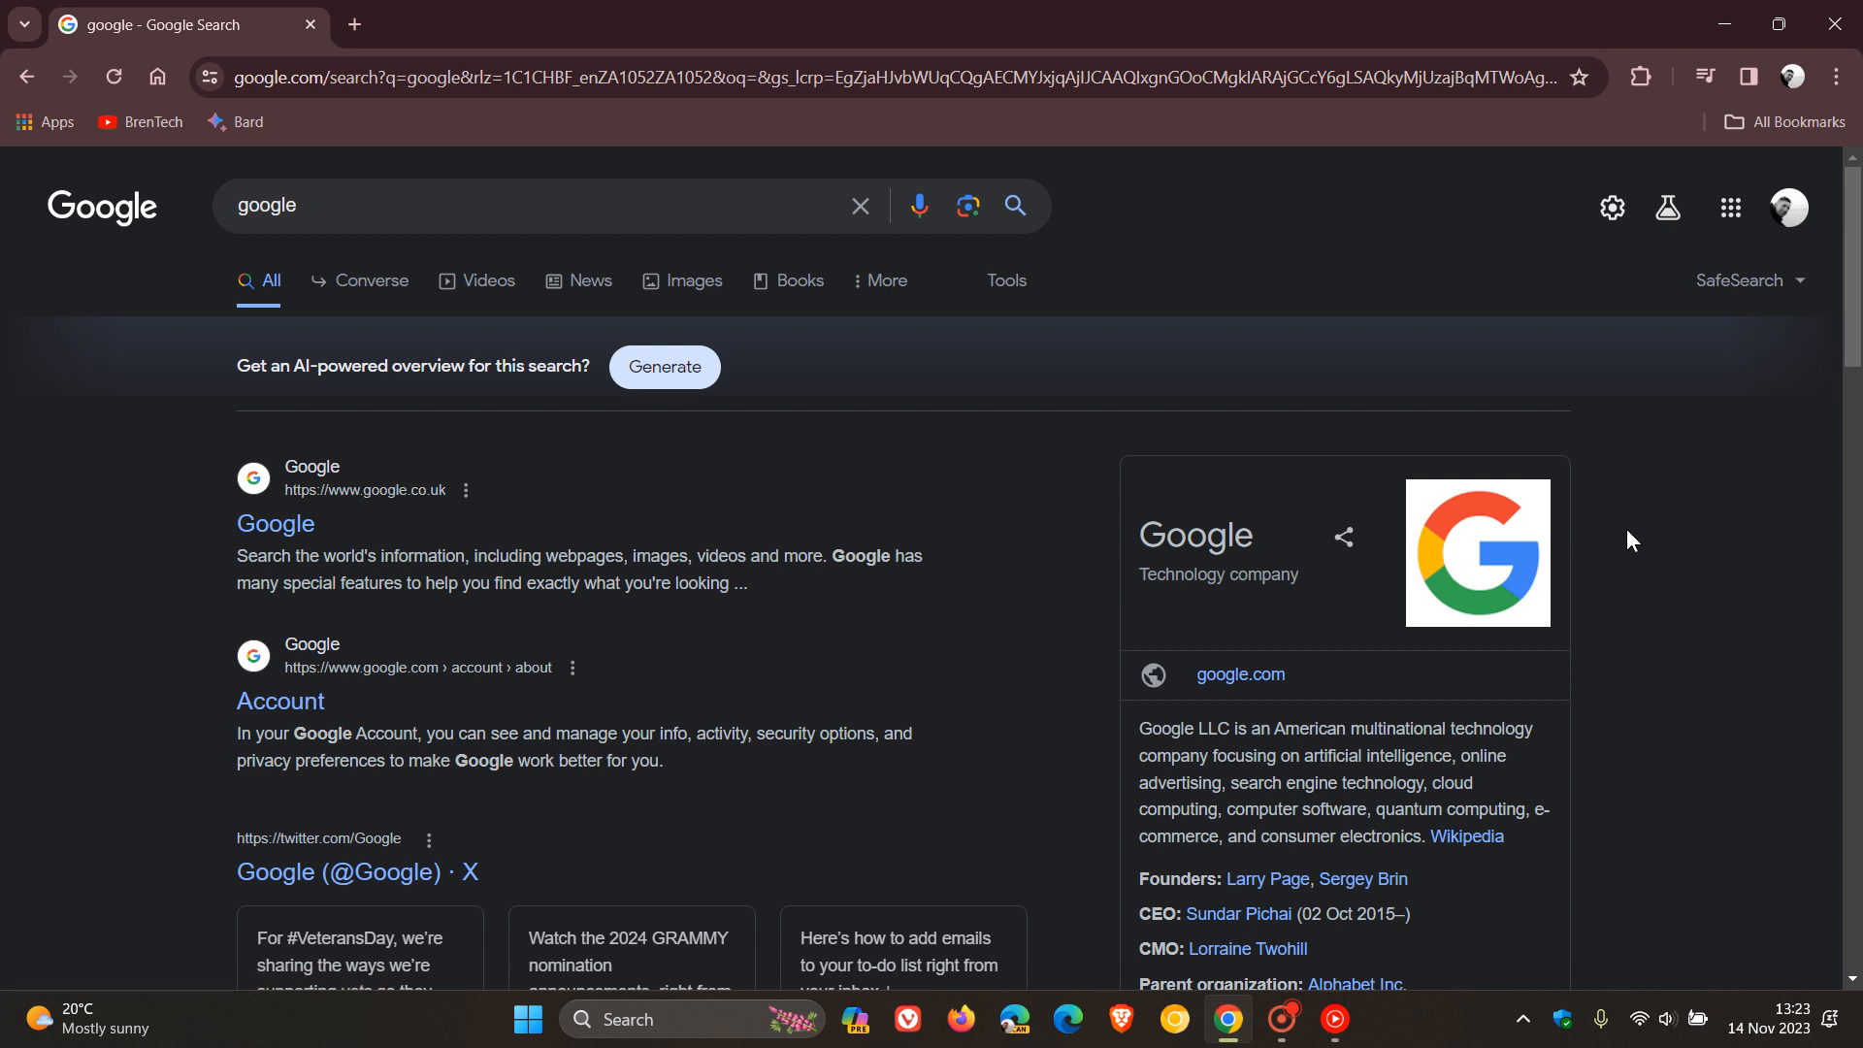
pyautogui.moveTo(663, 367)
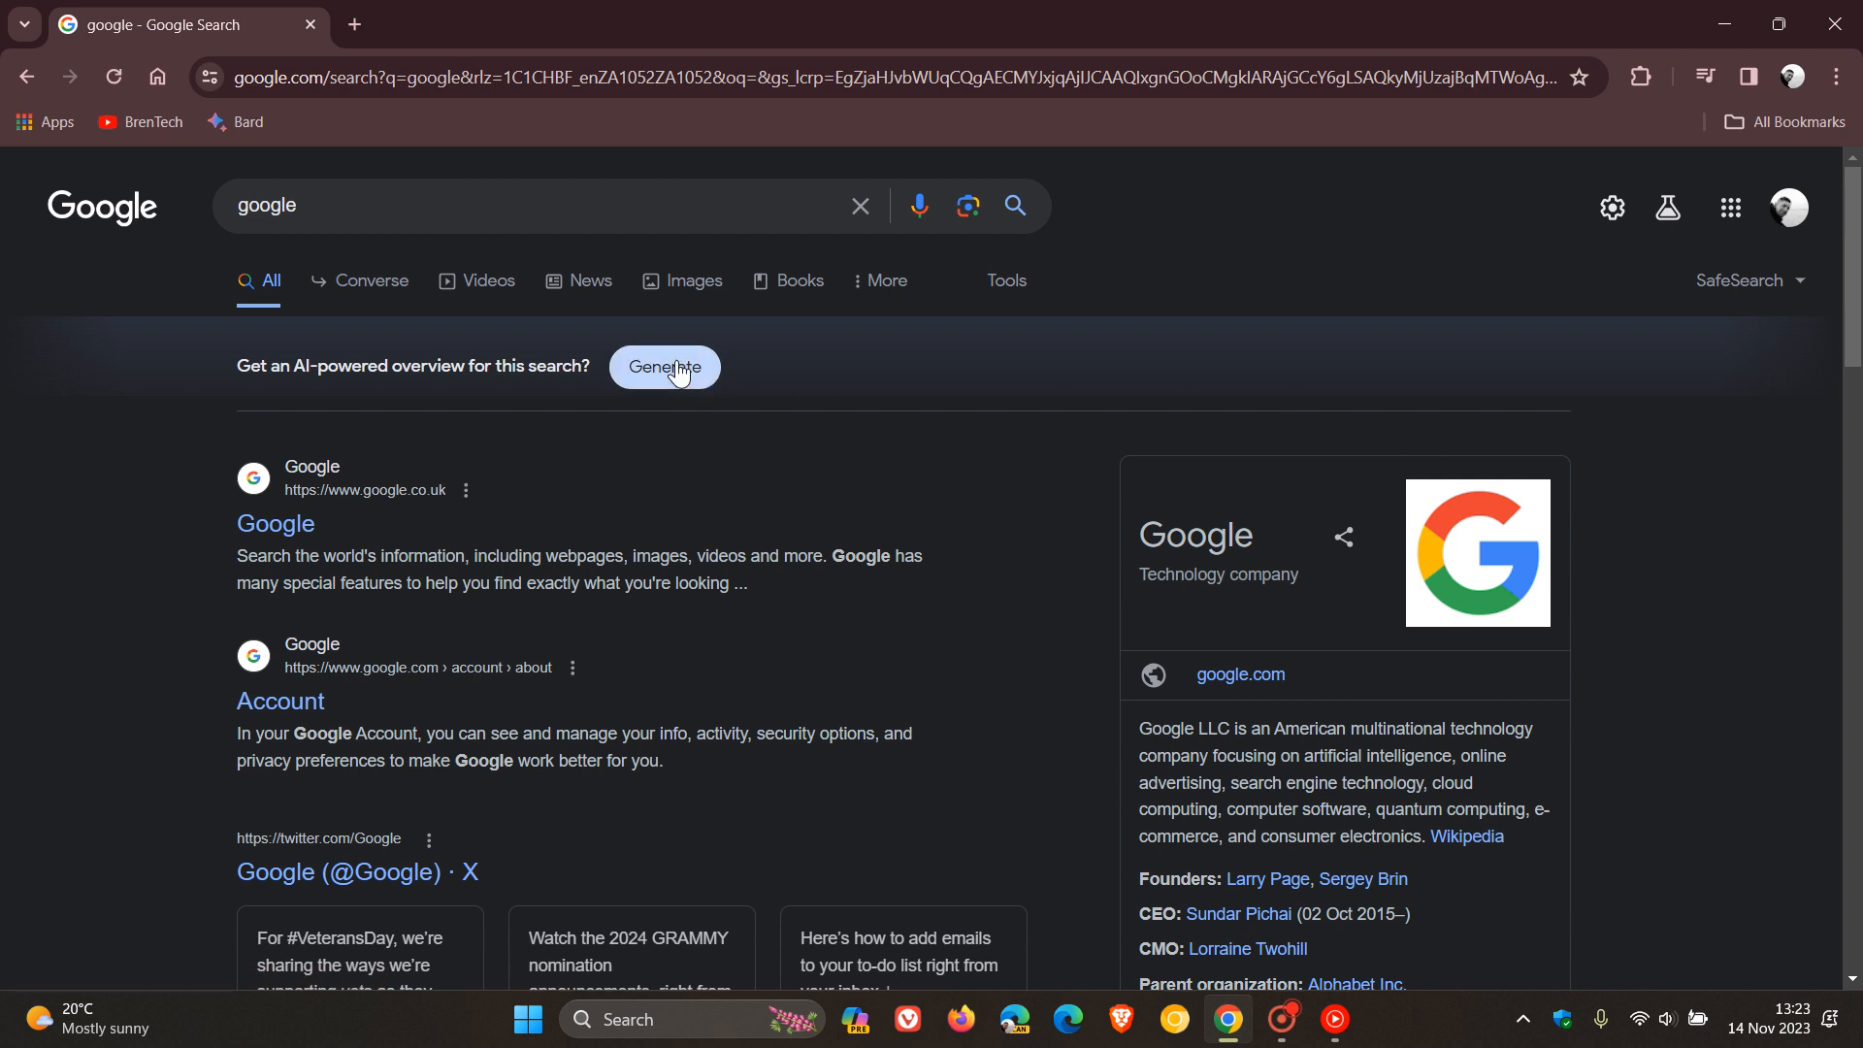
pyautogui.click(662, 367)
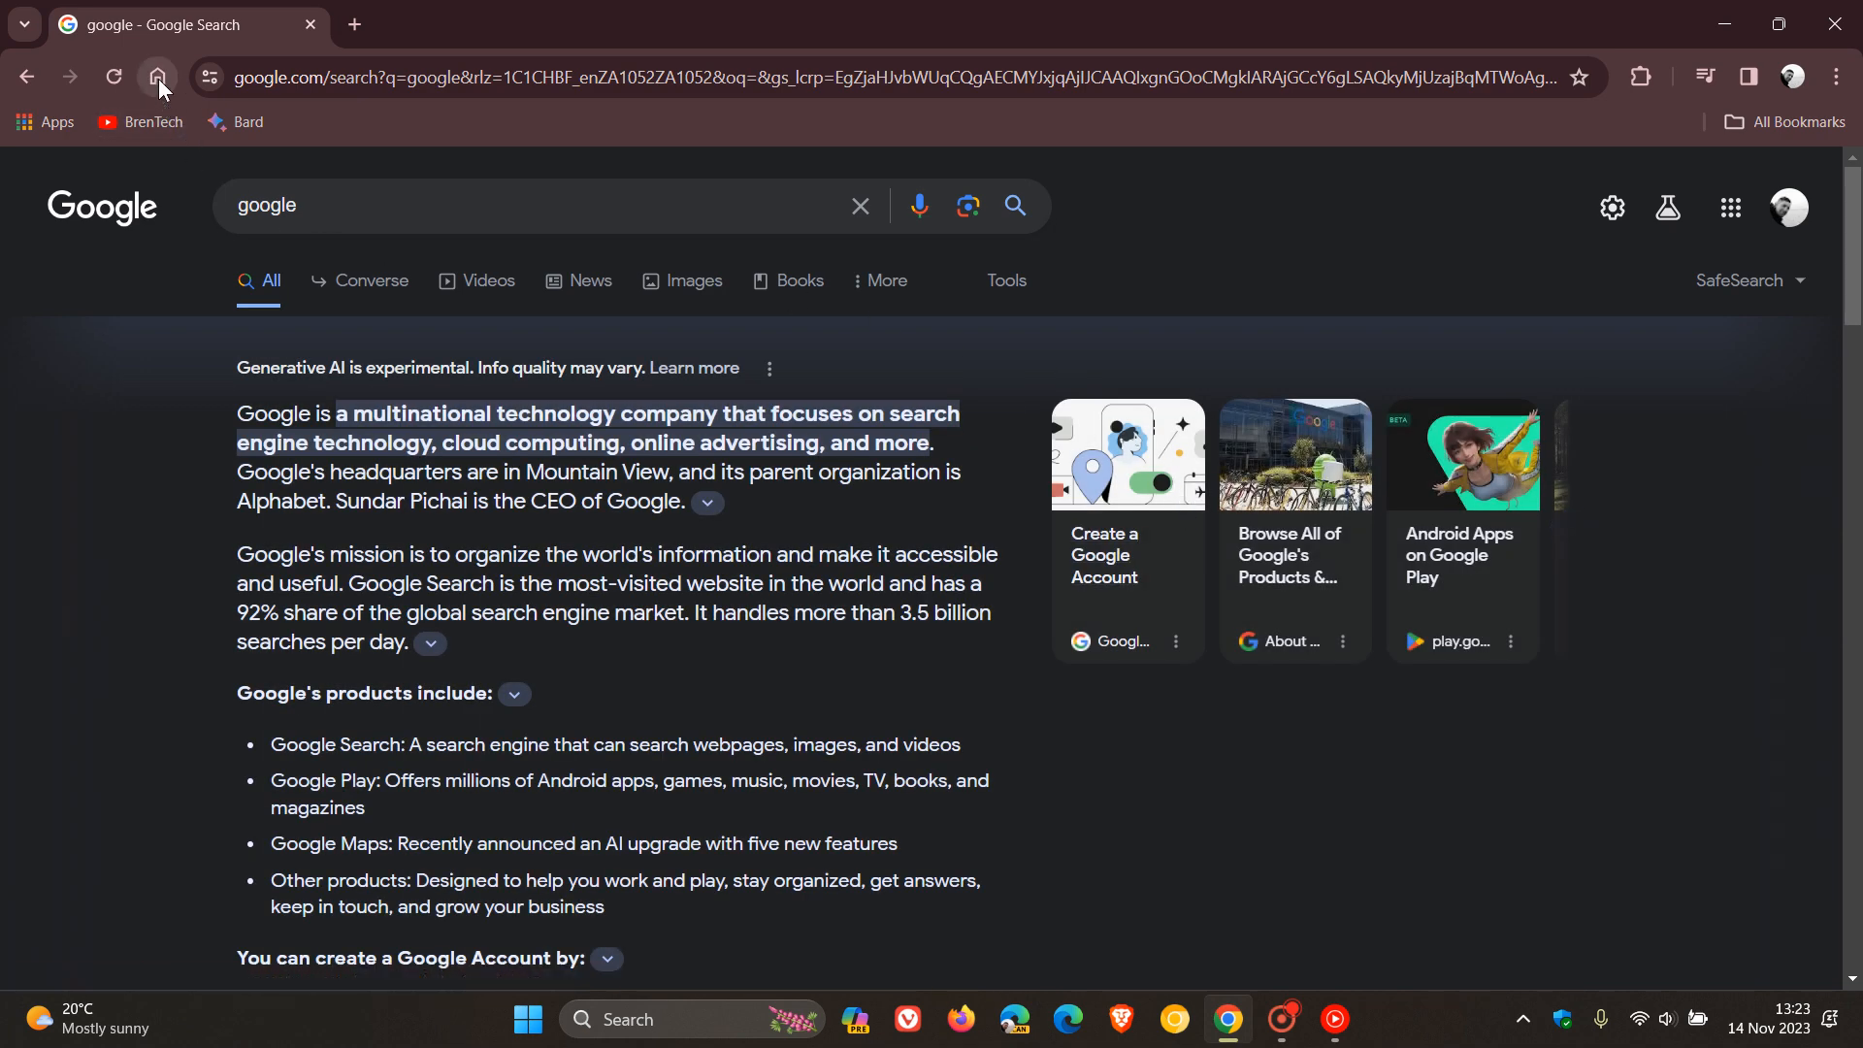
# Go Home to the new tab page and focus the empty search box
pyautogui.click(157, 75)
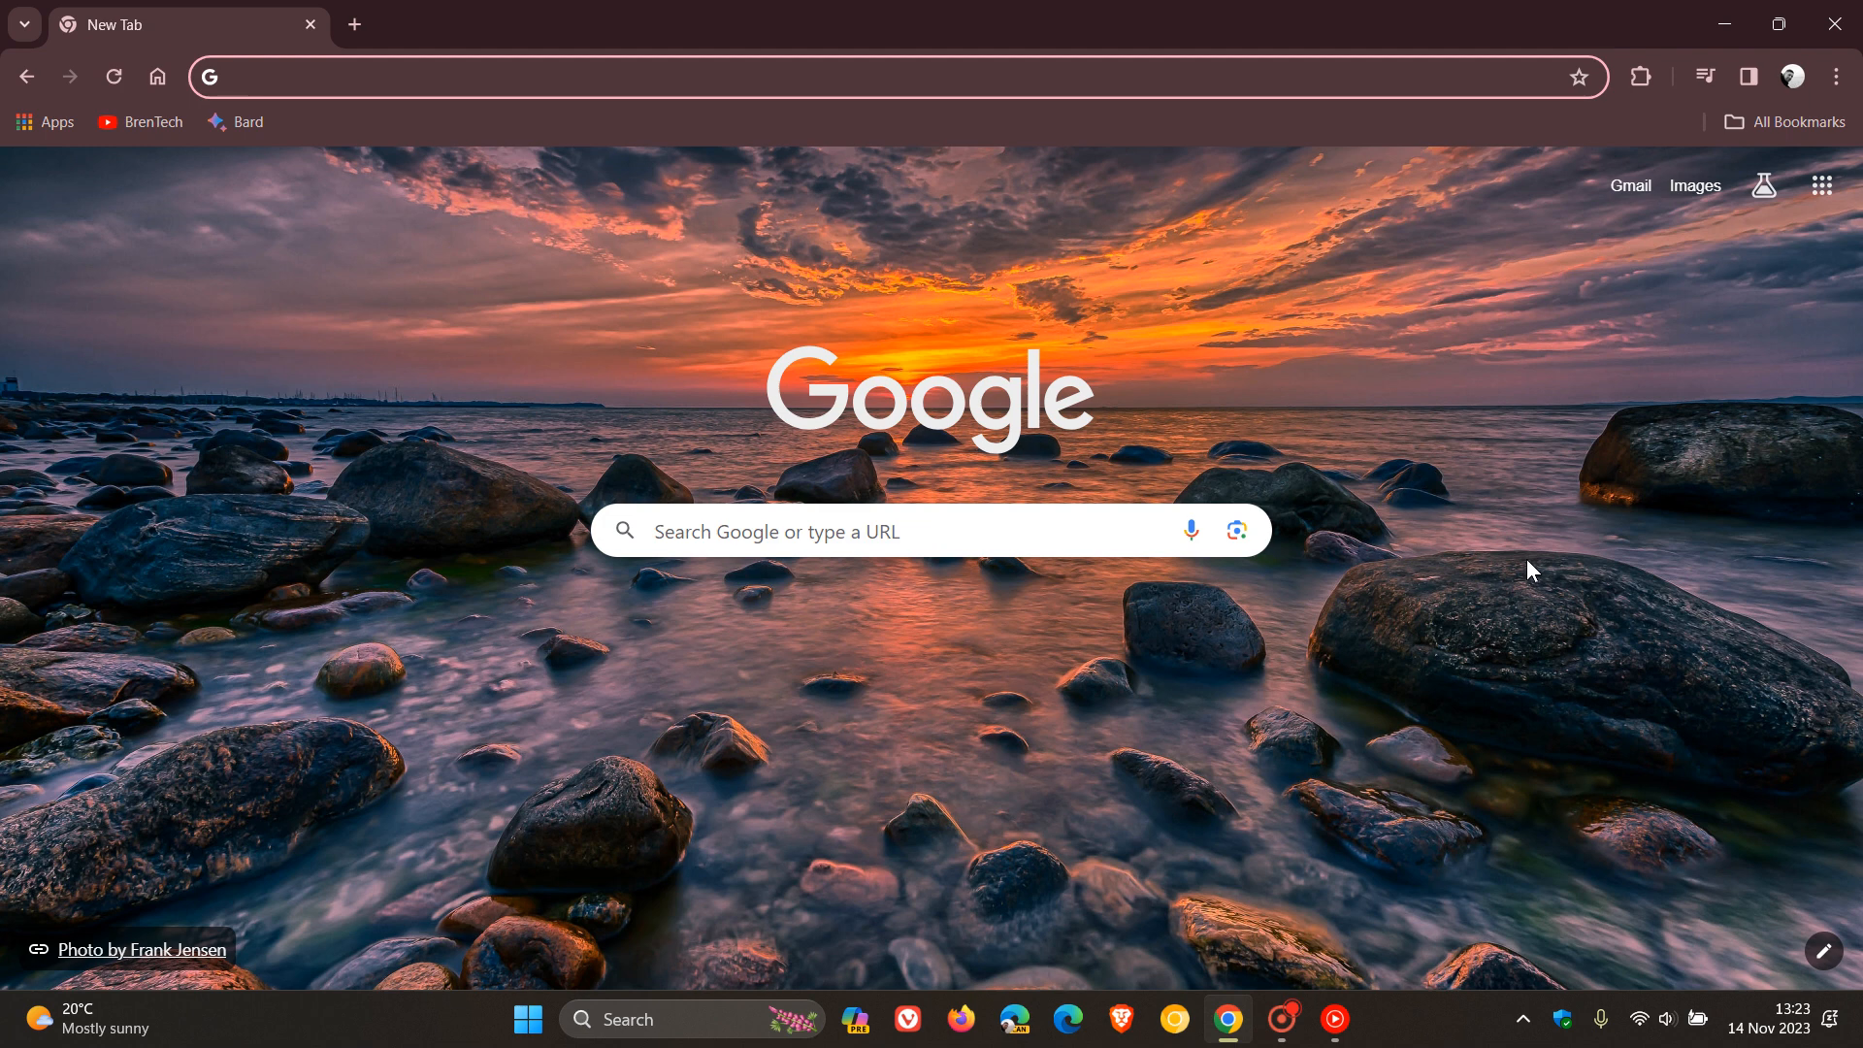
pyautogui.click(831, 76)
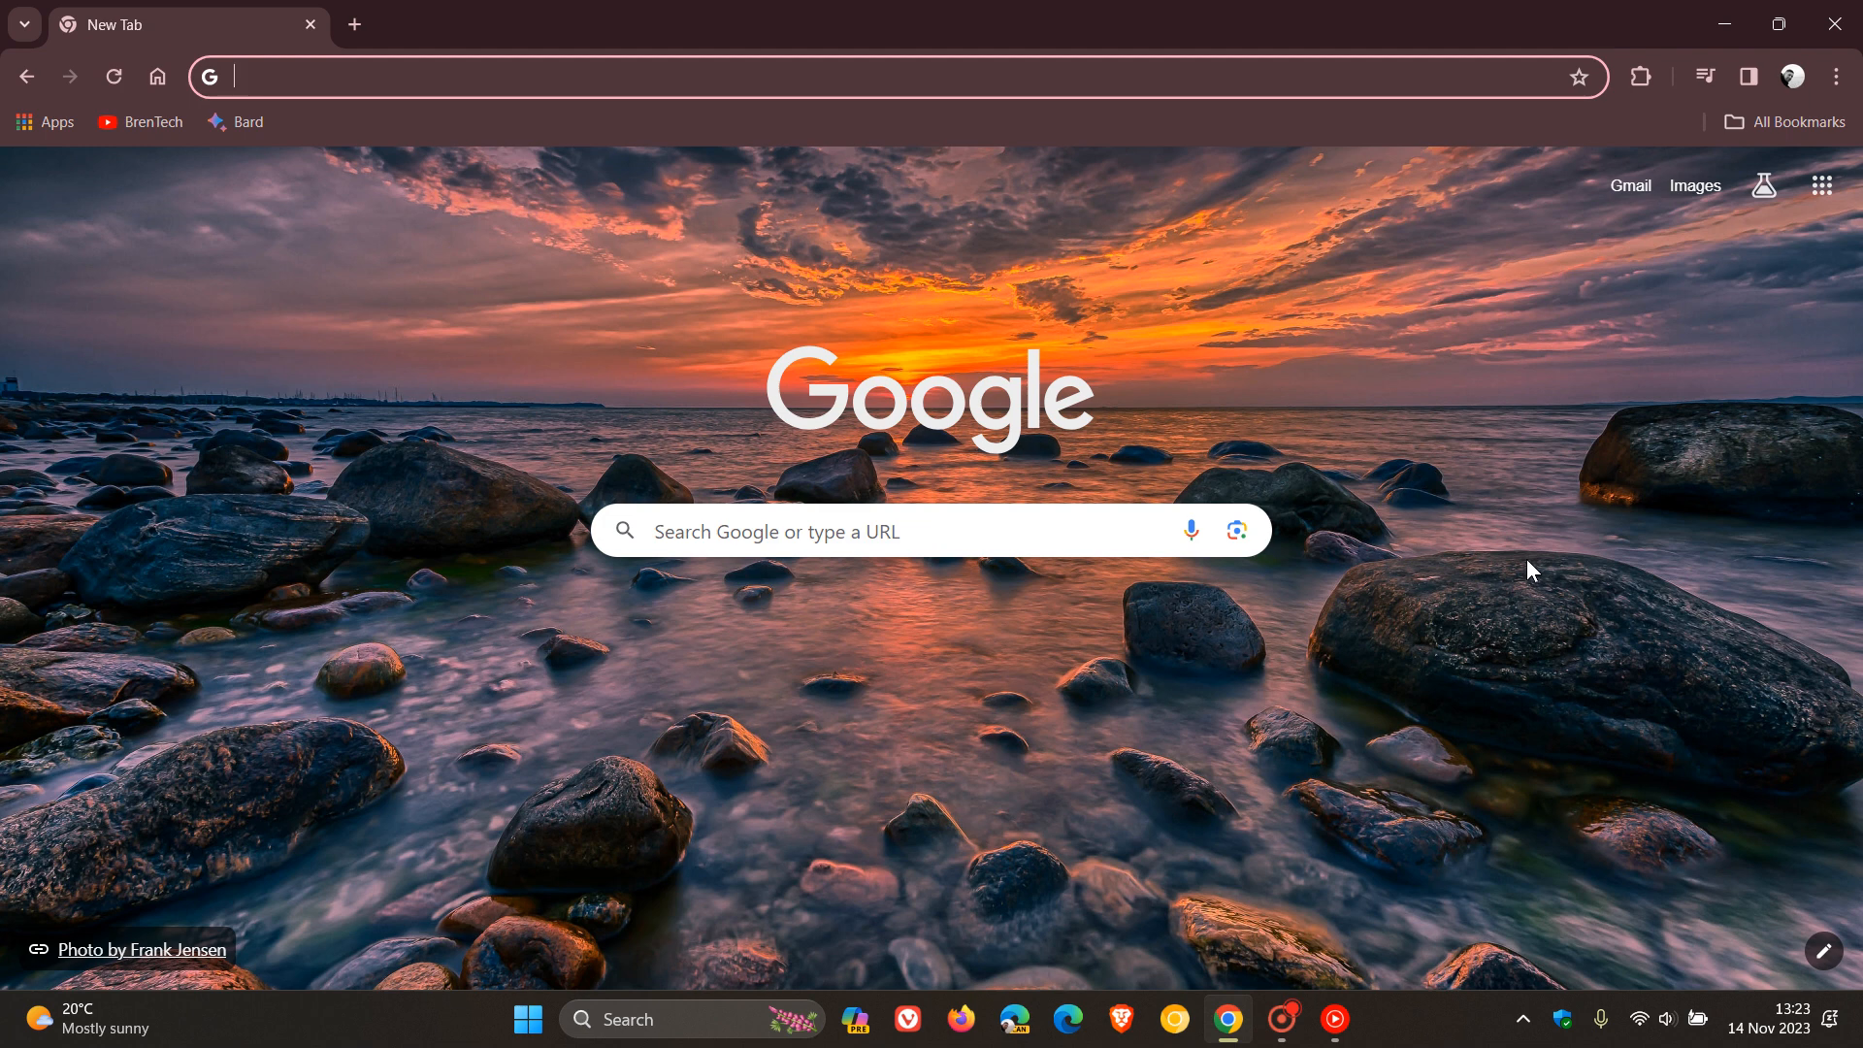
pyautogui.moveTo(393, 464)
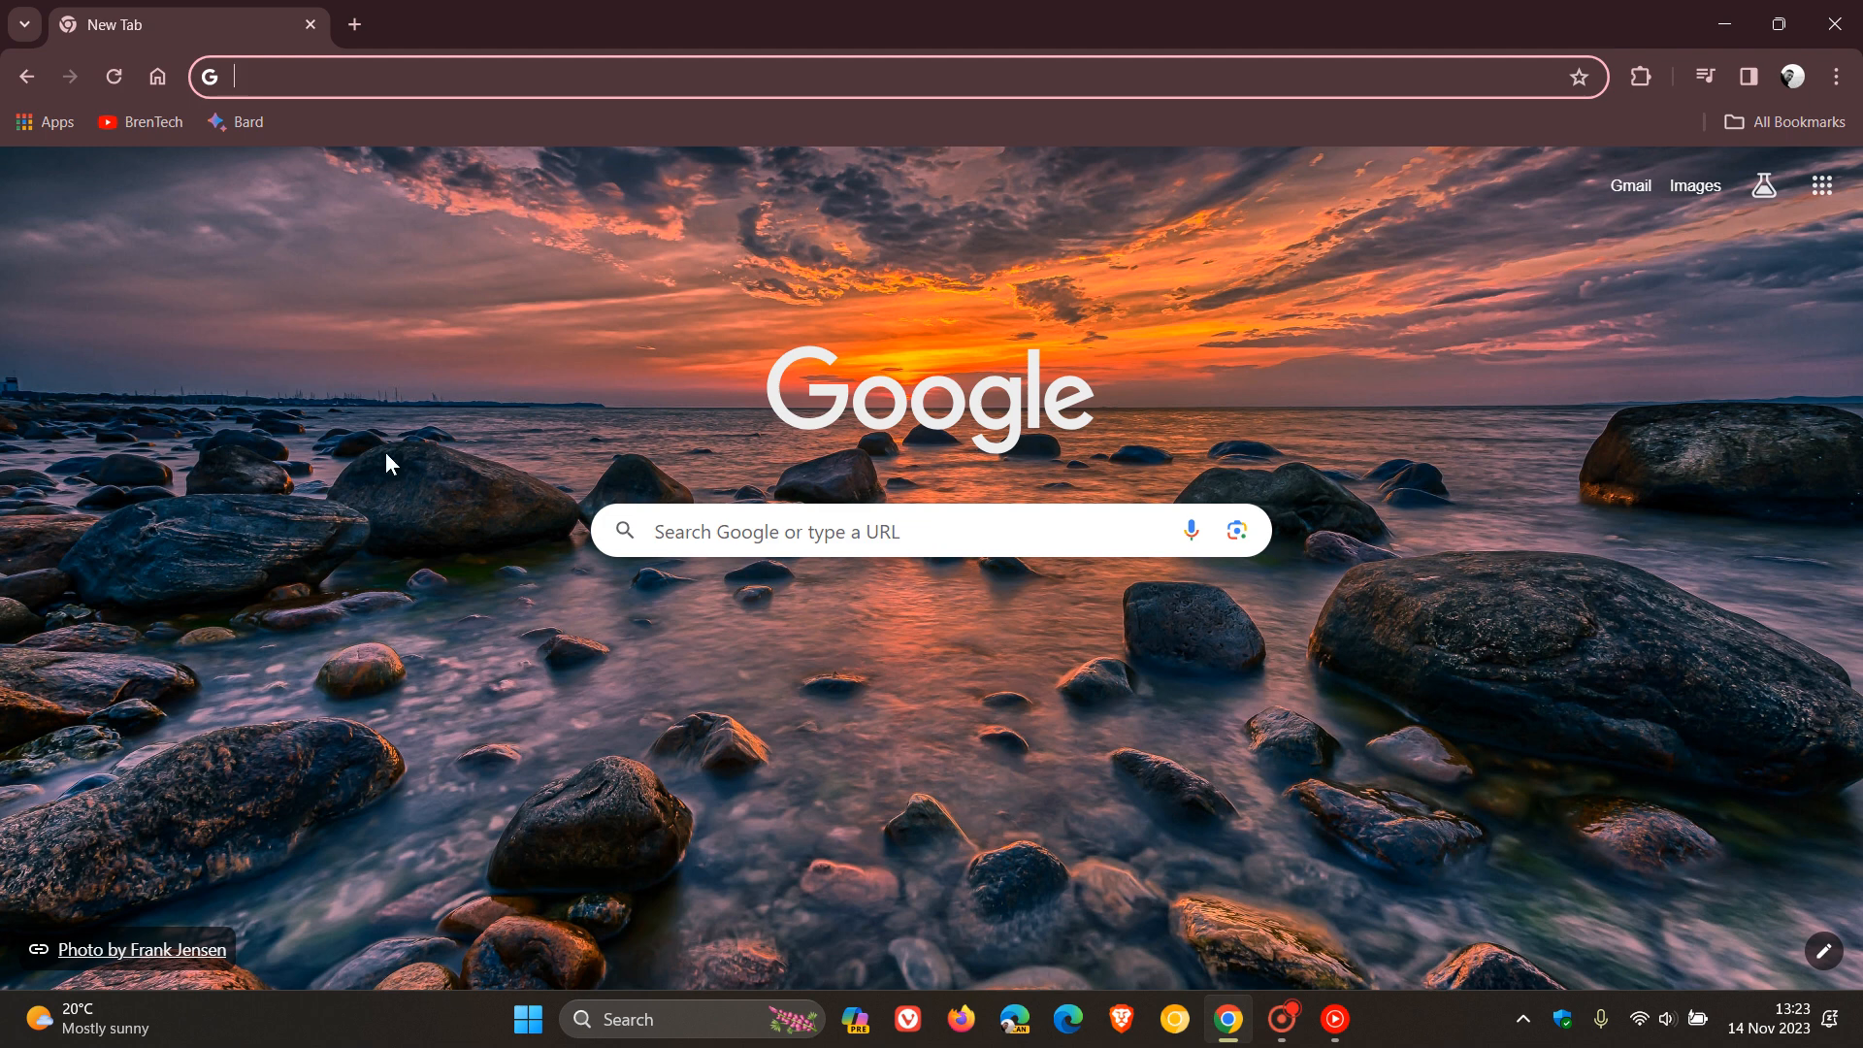
pyautogui.moveTo(1354, 370)
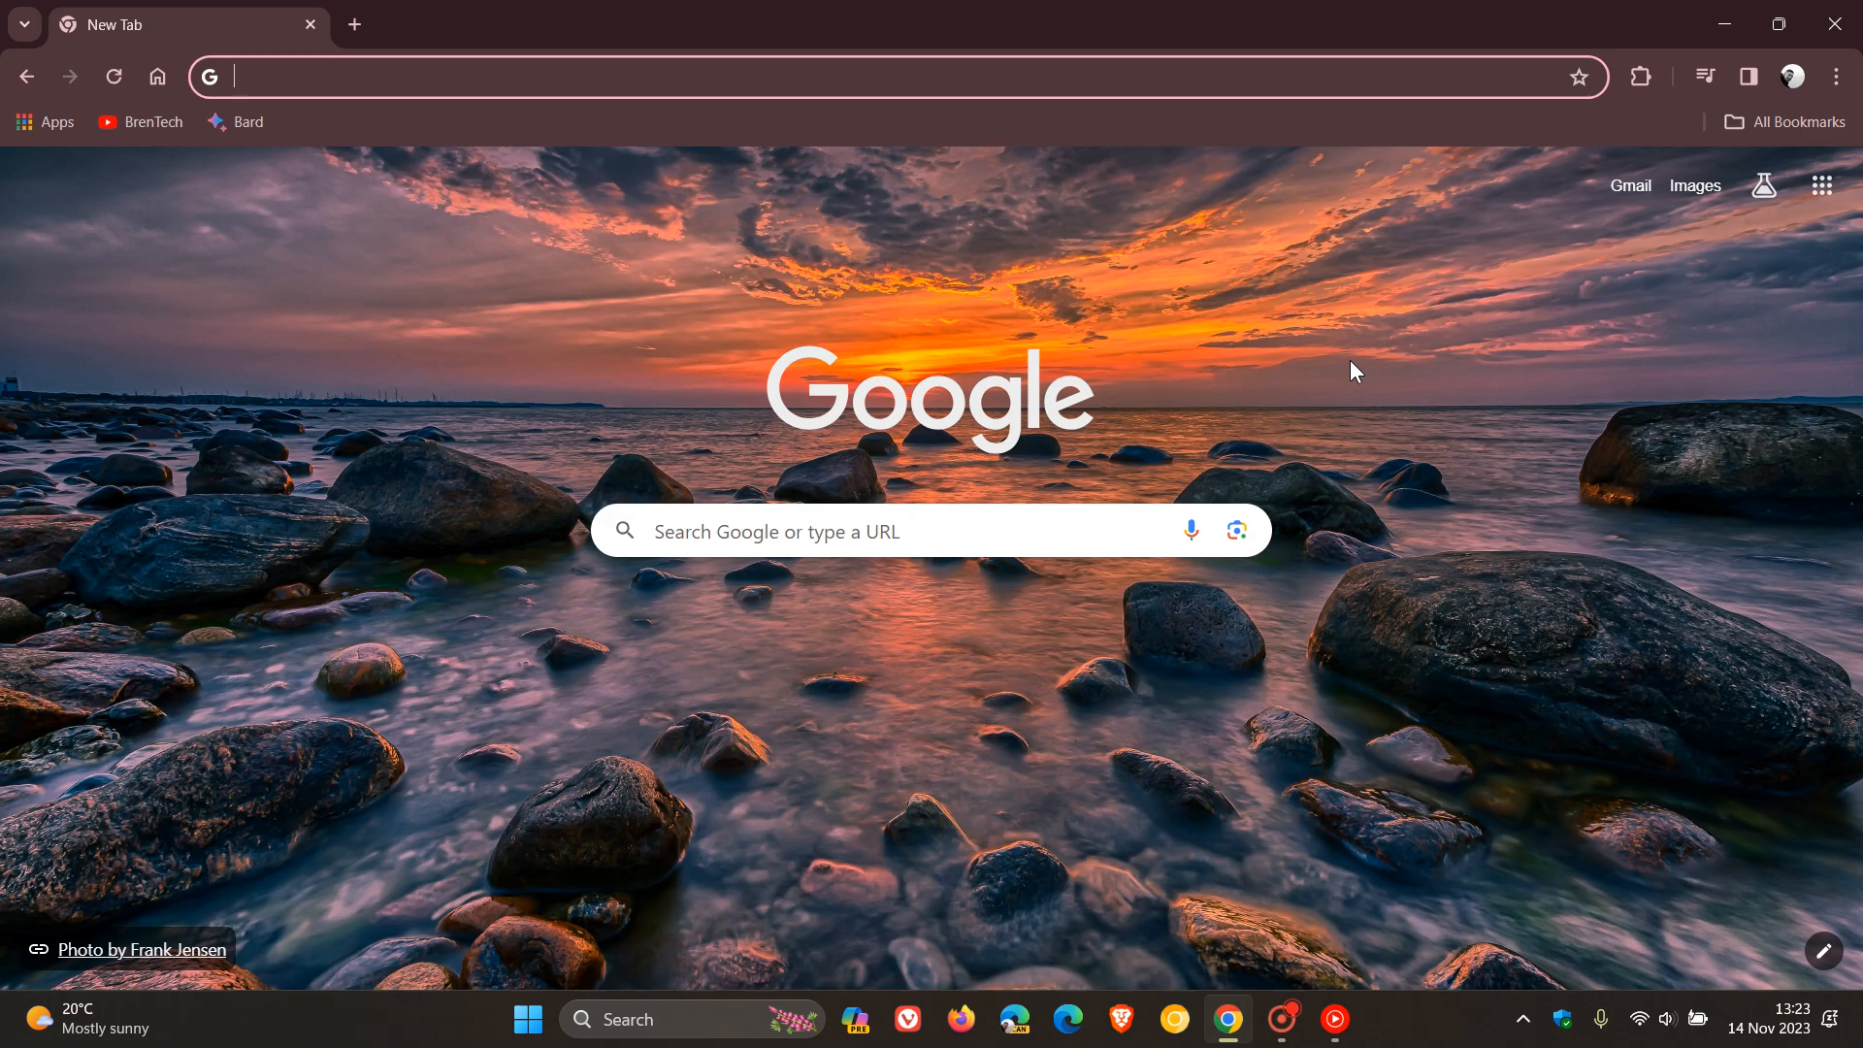